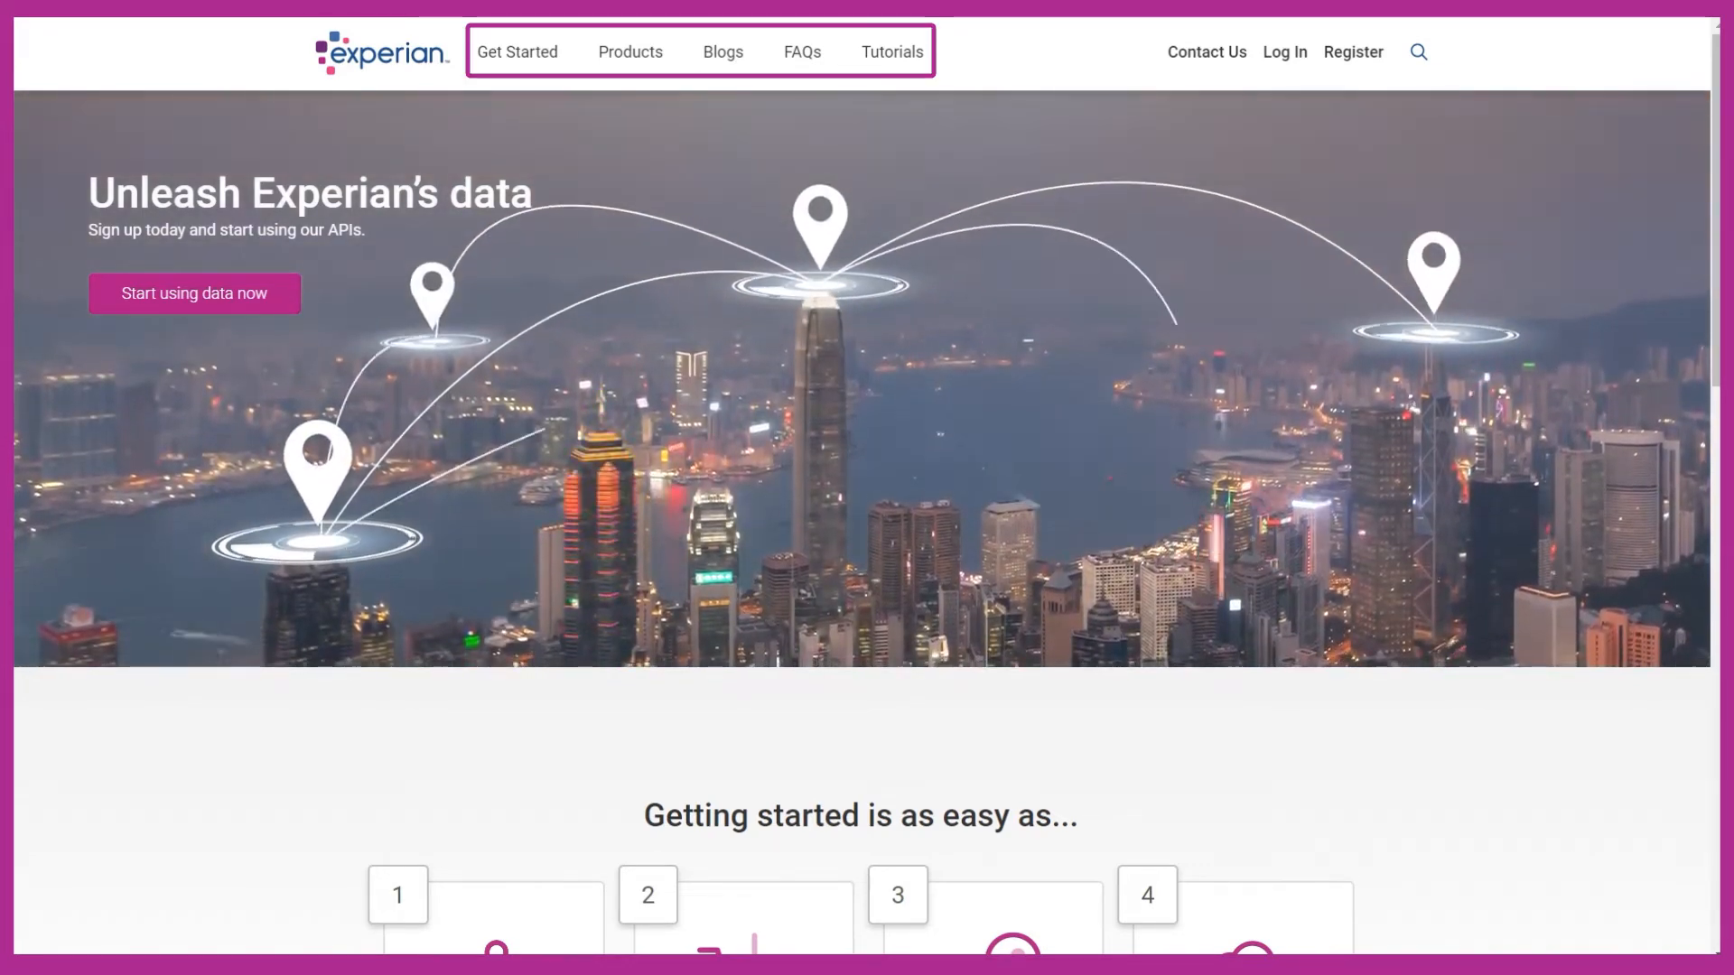
- Browse the Products catalogue down to the PowerCurve Customer Acquisition API
{"action": "scroll", "scroll_direction": "down", "scroll_amount": 3}
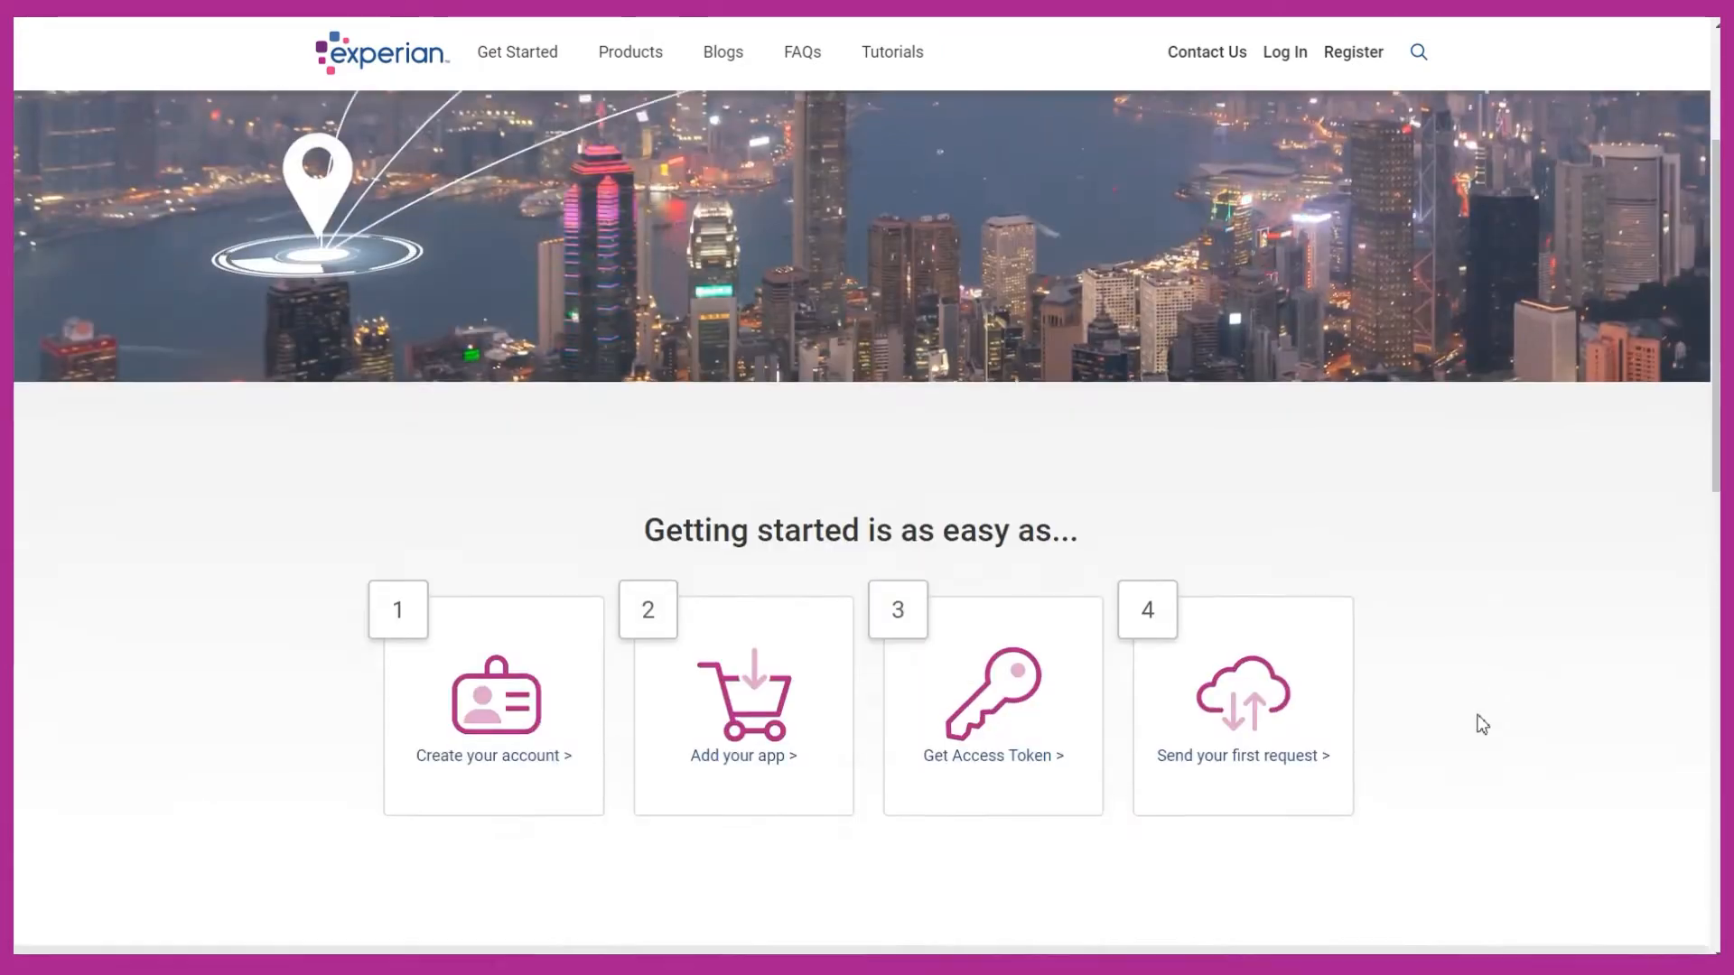
{"action": "scroll", "scroll_direction": "down", "scroll_amount": 3}
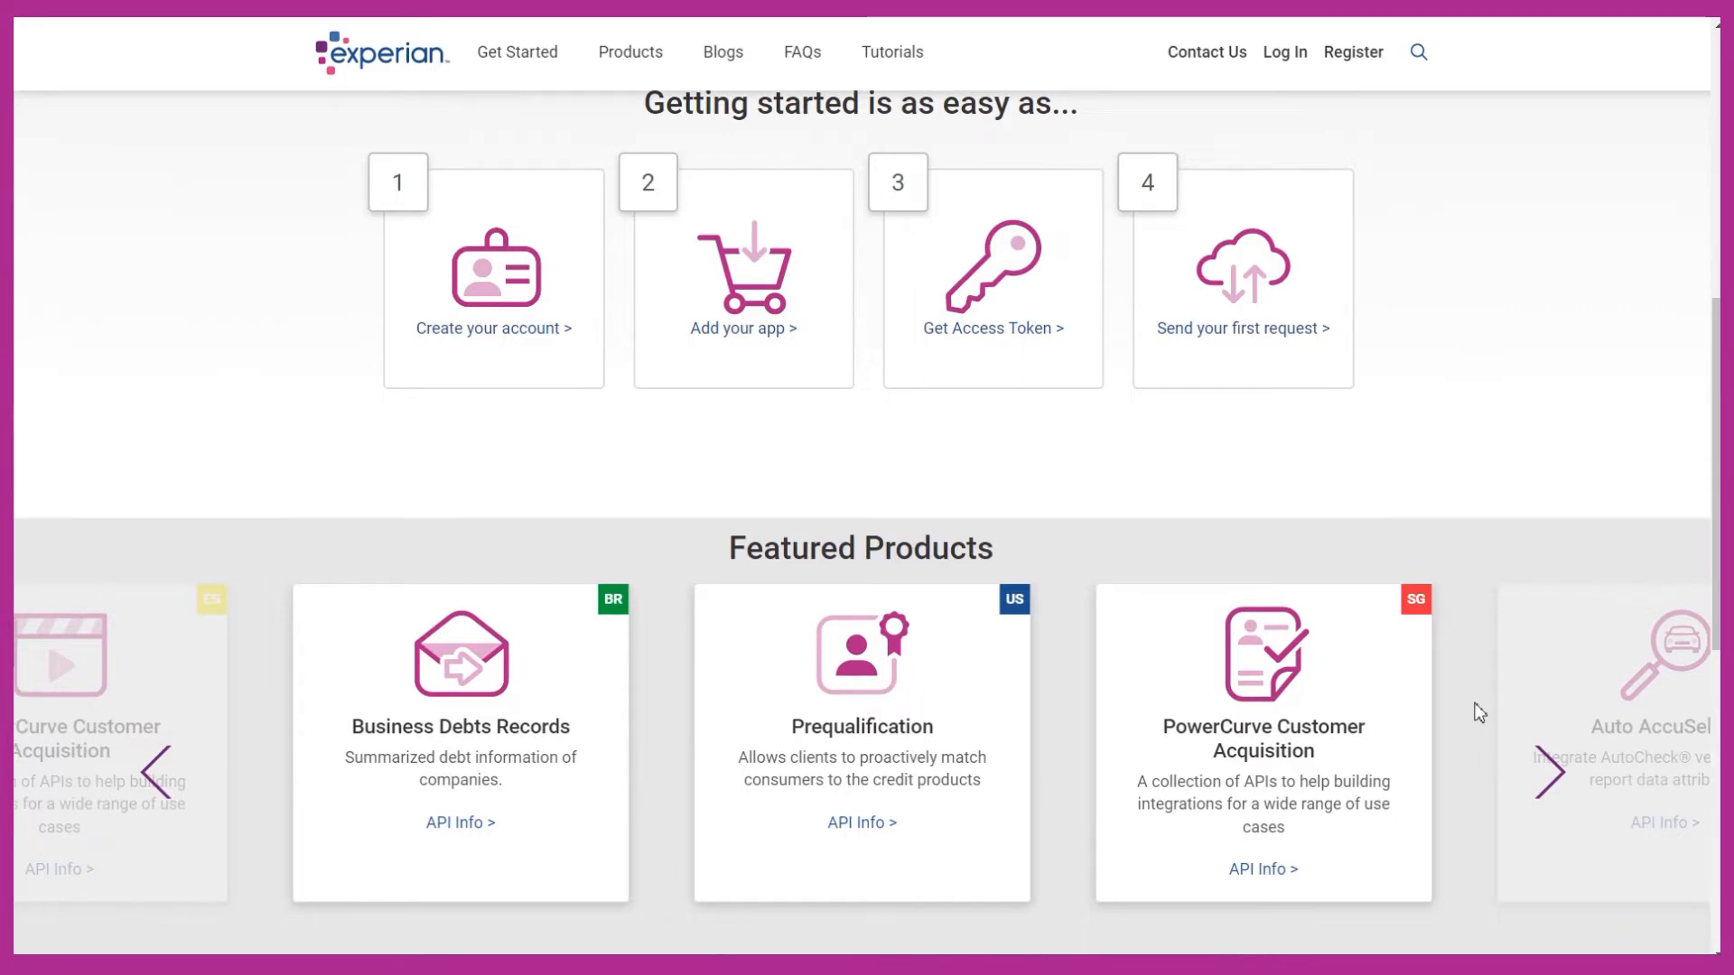
{"action": "mouse_move", "coordinate": [630, 52]}
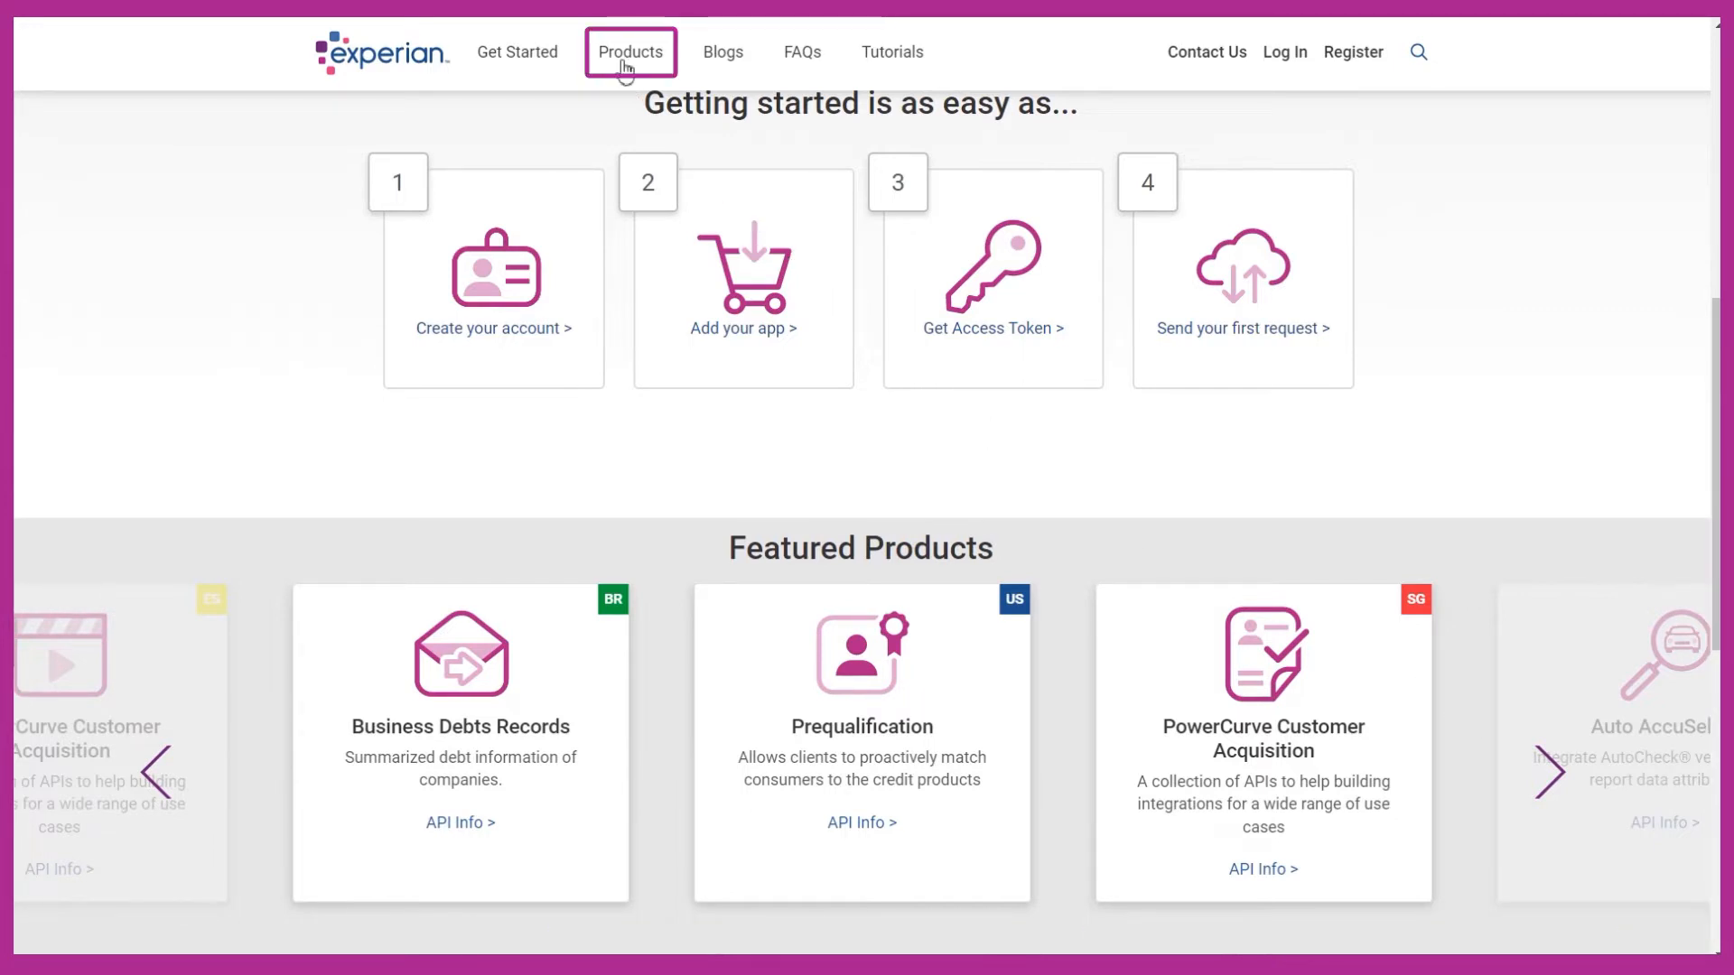
{"action": "left_click", "coordinate": [628, 51]}
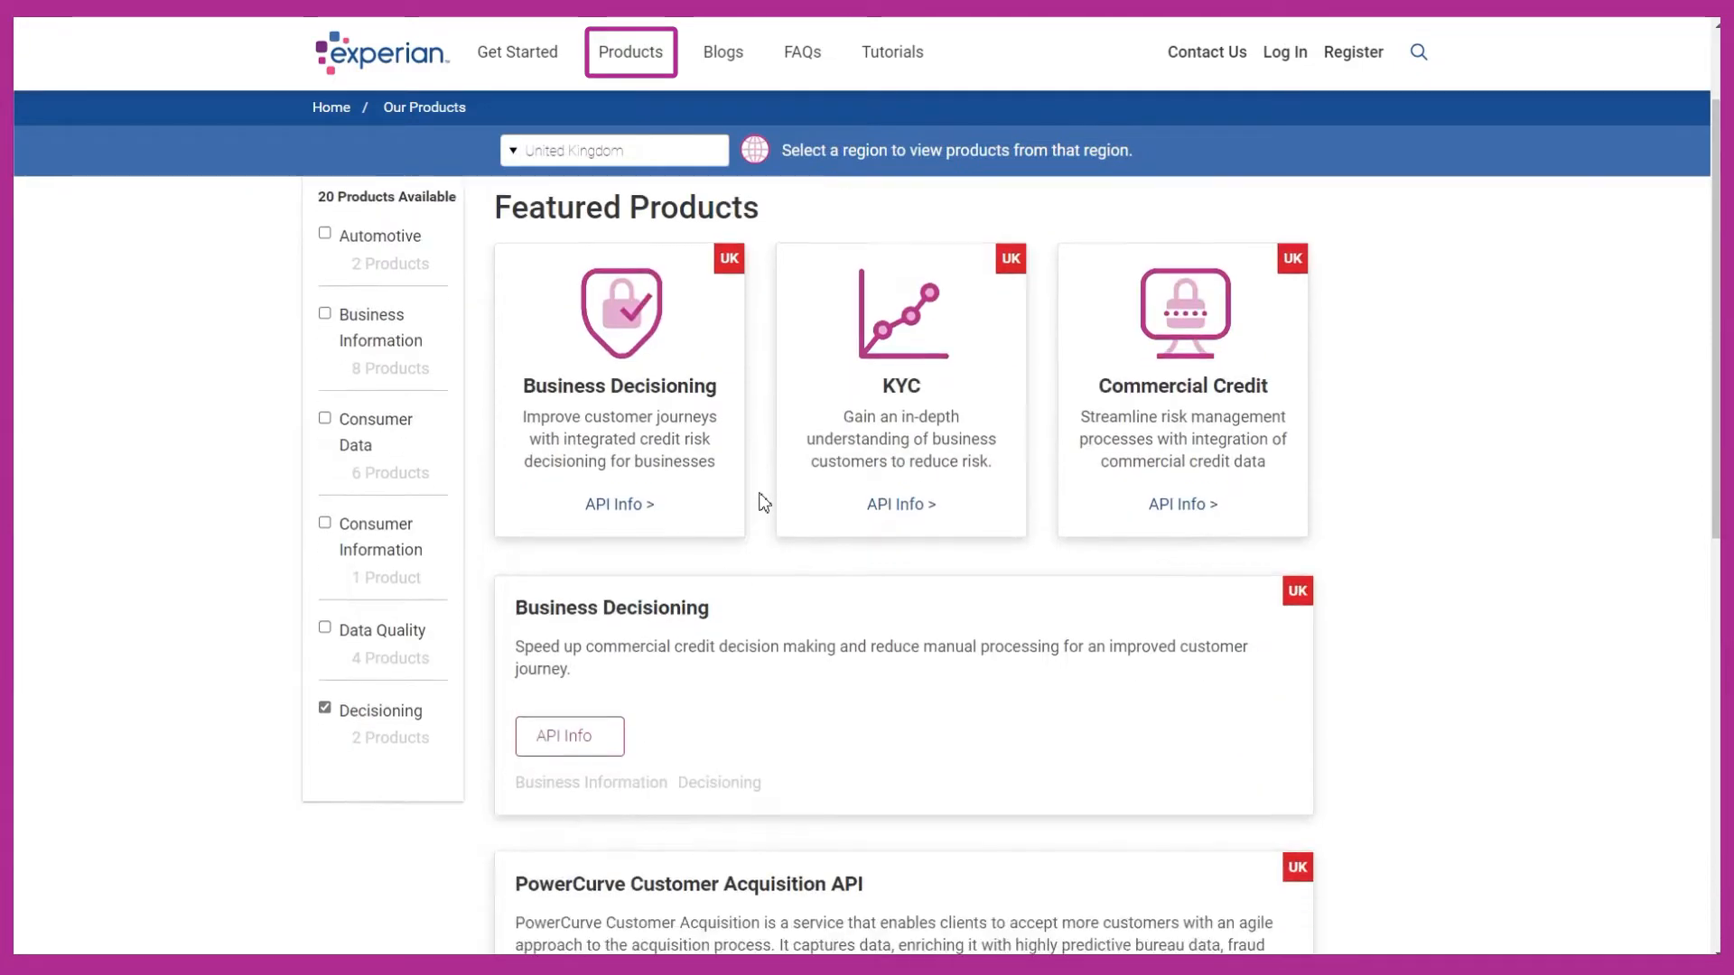
{"action": "scroll", "scroll_direction": "down", "scroll_amount": 3}
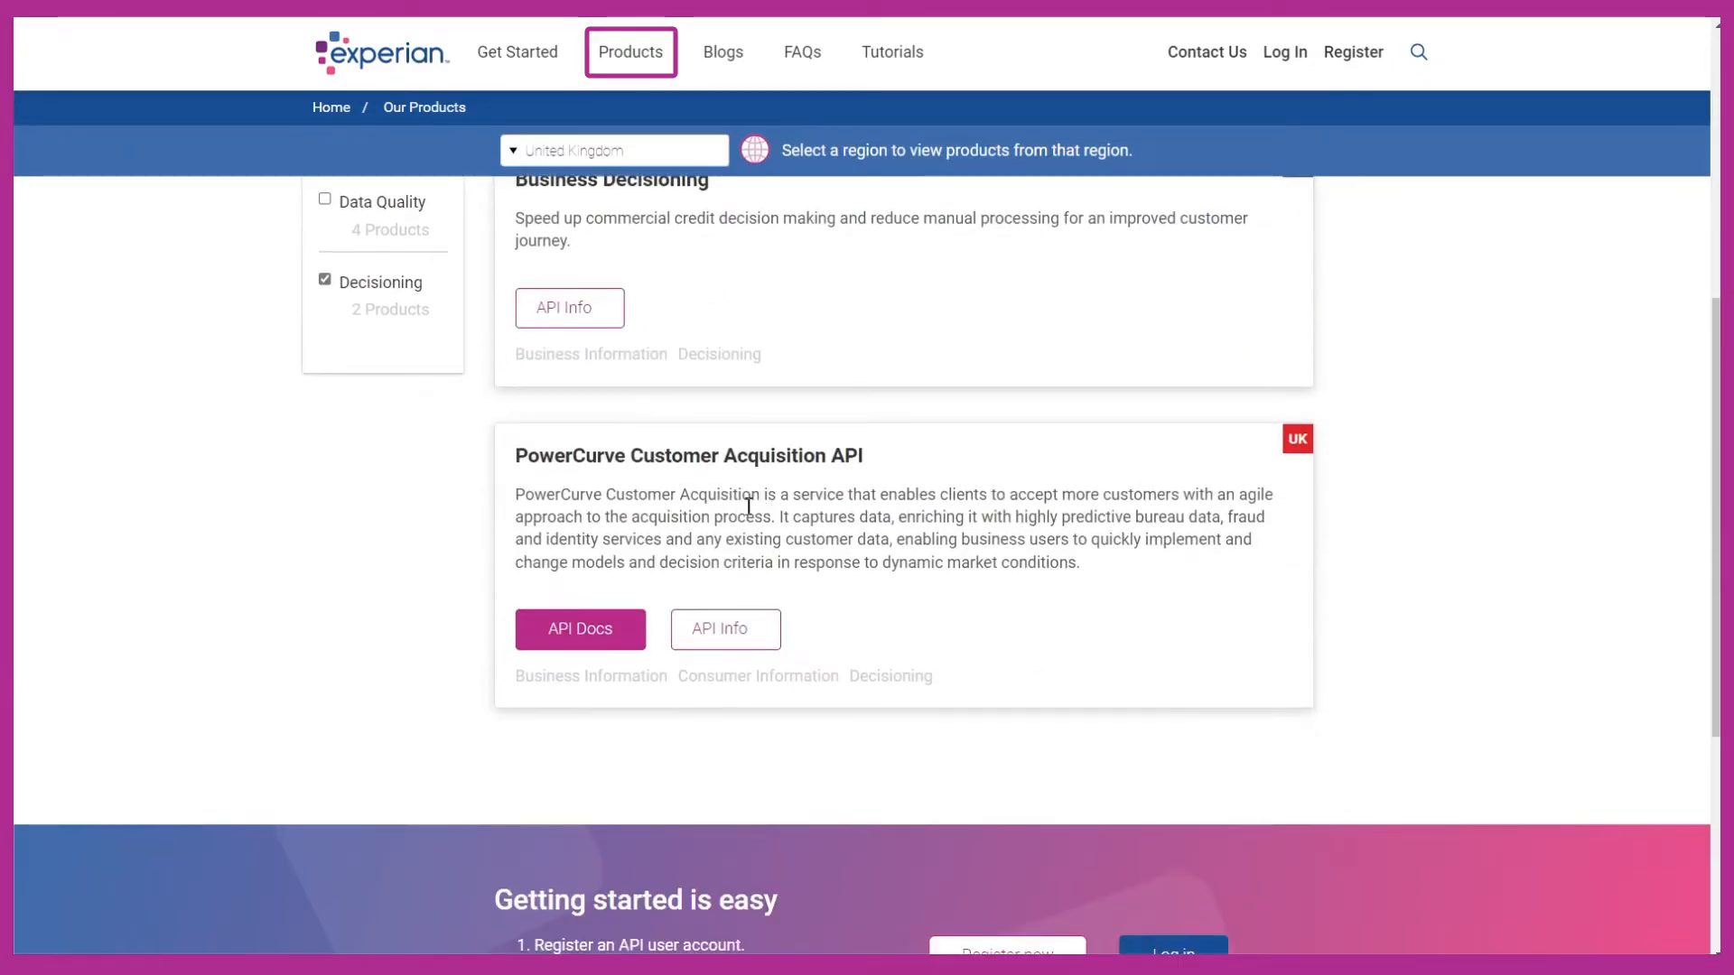
{"action": "mouse_move", "coordinate": [724, 629]}
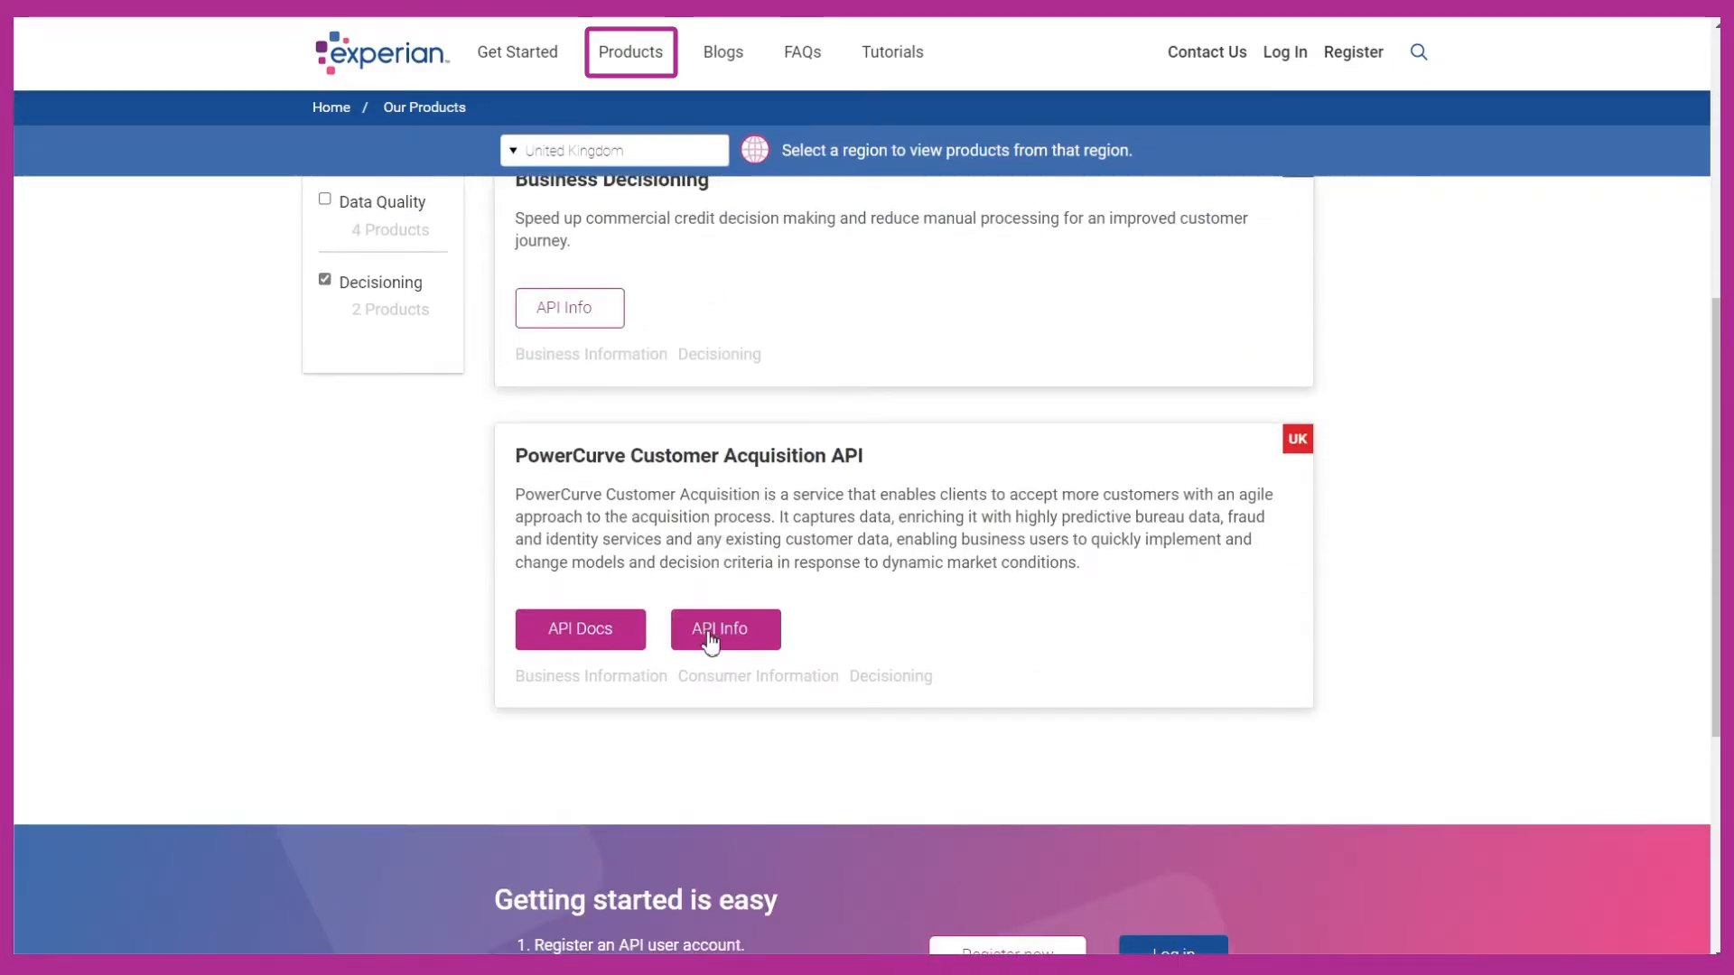
- View the PowerCurve Customer Acquisition API Info page and its endpoint descriptions
{"action": "left_click", "coordinate": [724, 628]}
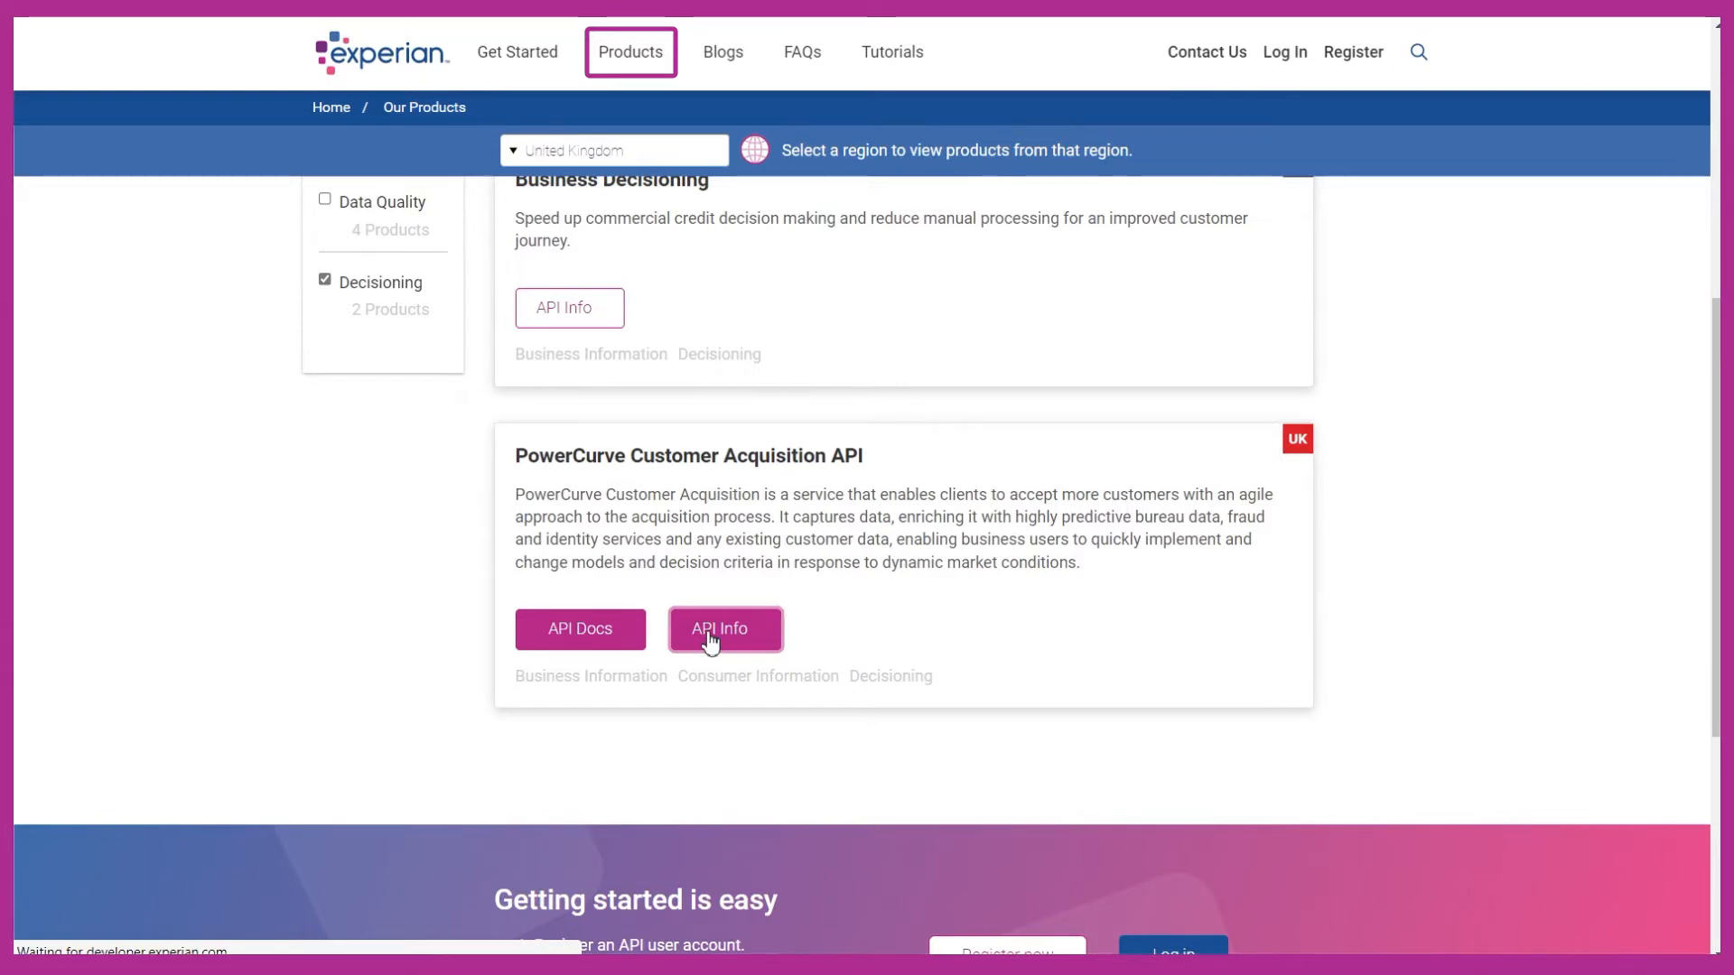
{"action": "left_click", "coordinate": [724, 629]}
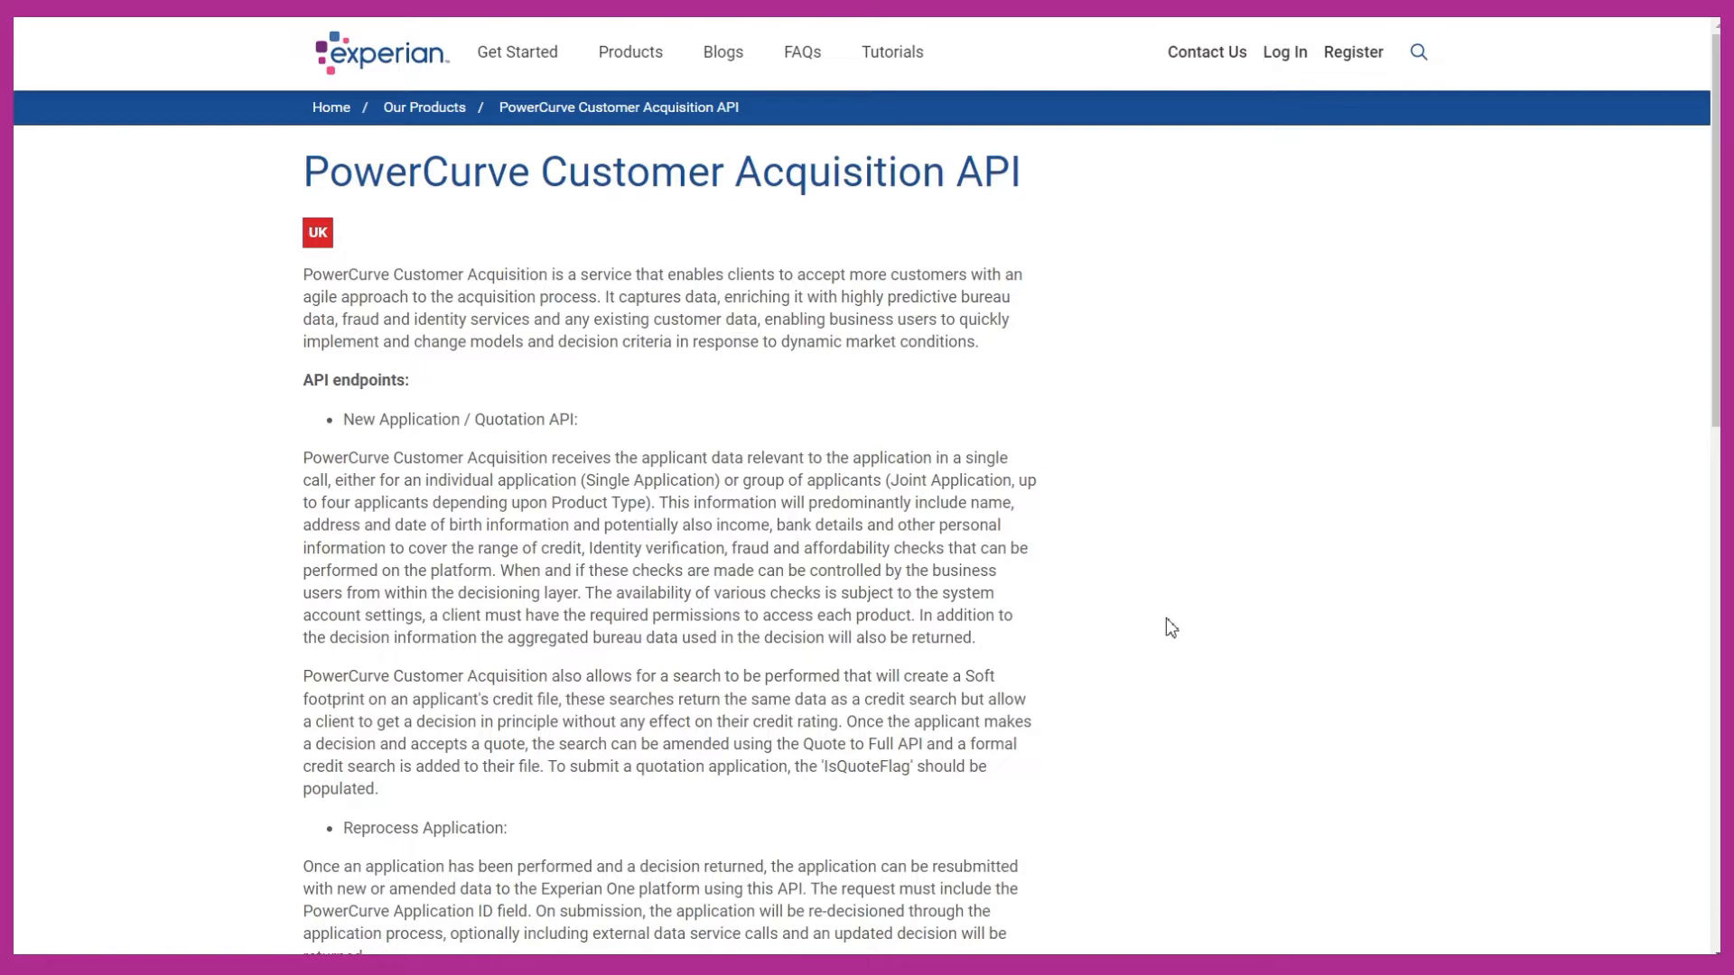
{"action": "scroll", "scroll_direction": "down", "scroll_amount": 3}
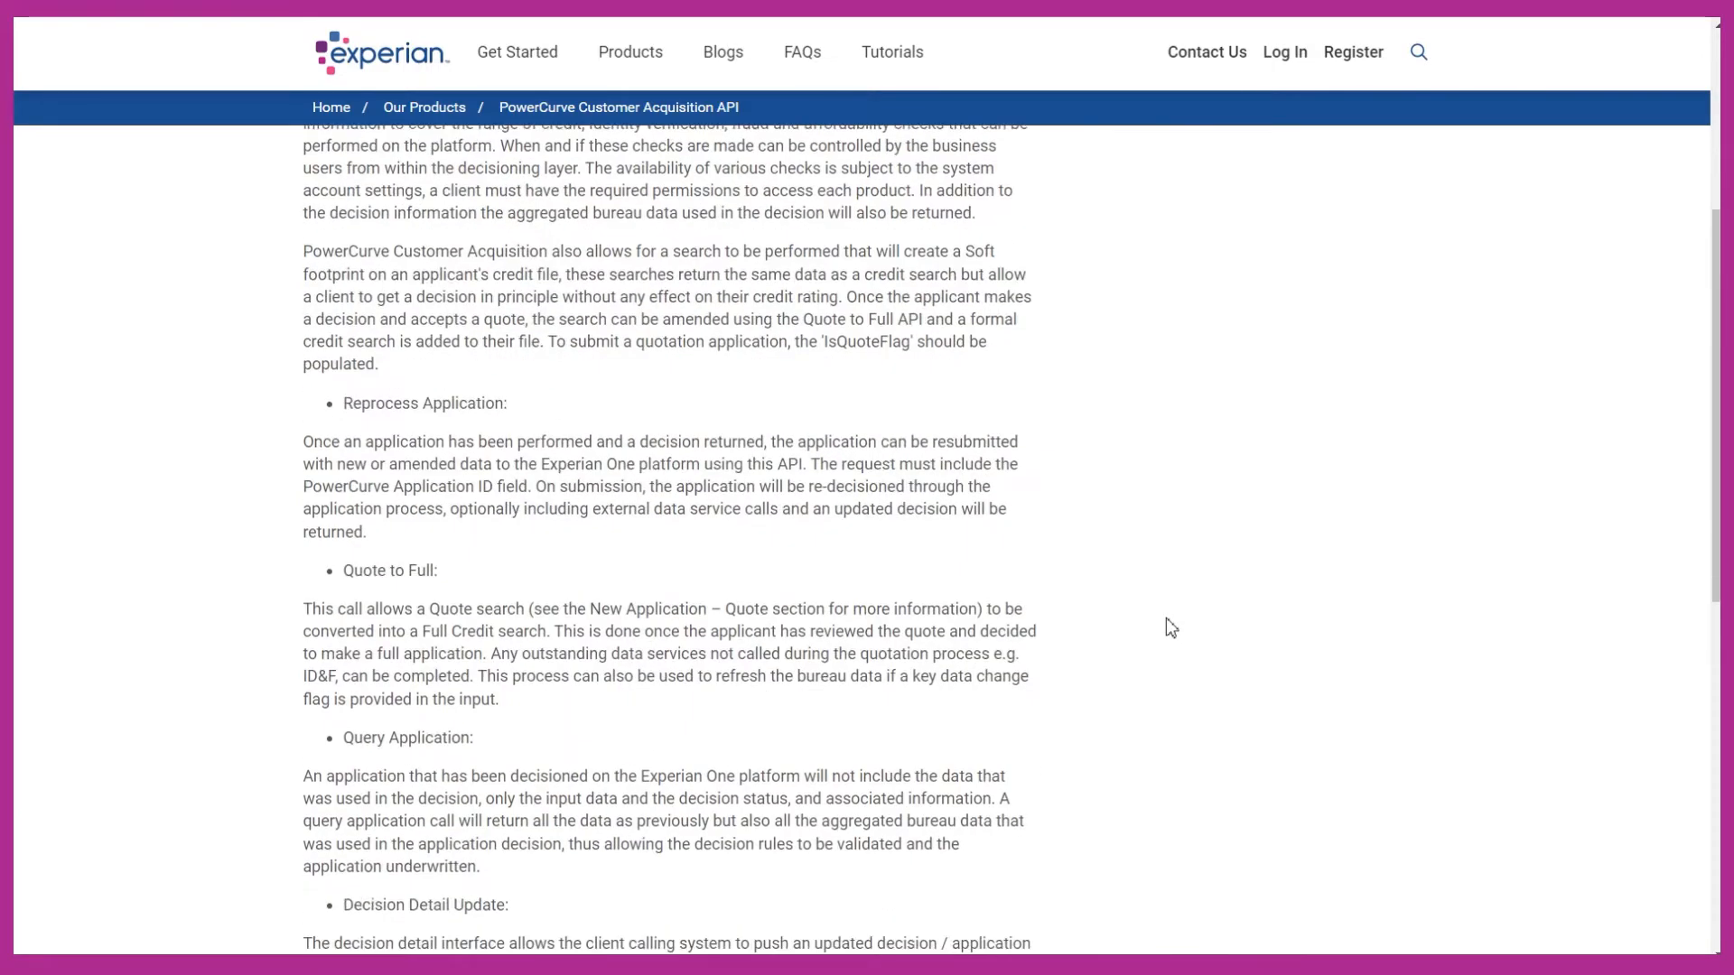
{"action": "scroll", "scroll_direction": "down", "scroll_amount": 3}
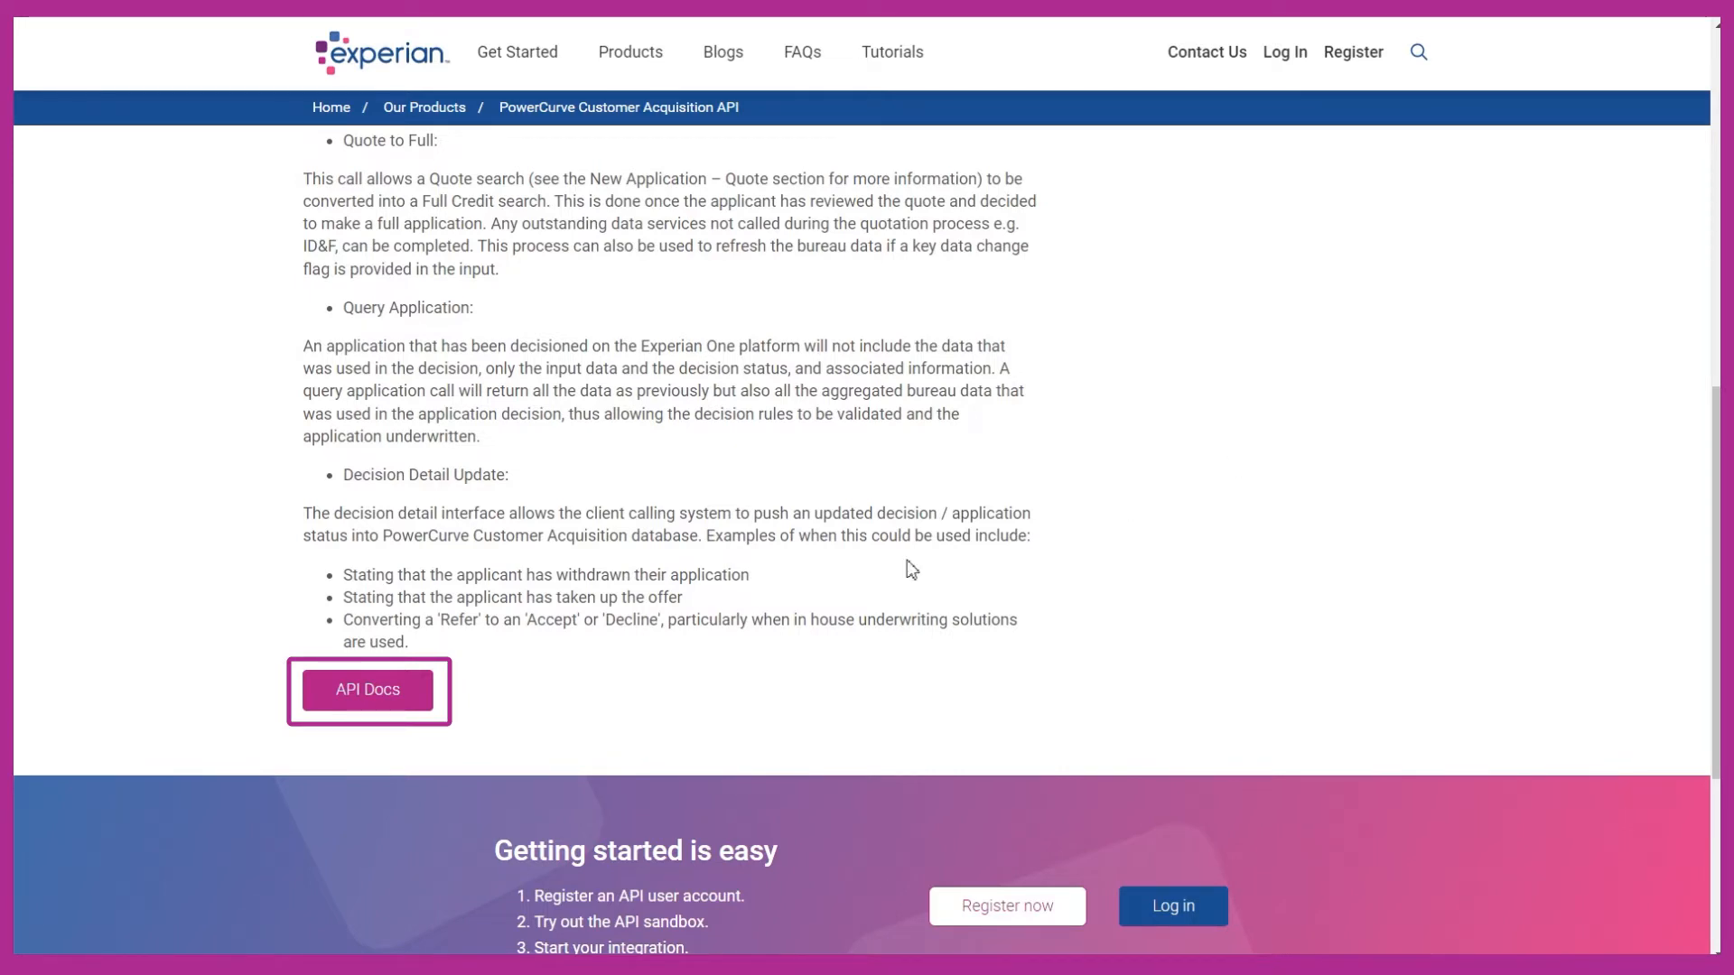
- View the API Docs and scroll to the Consumer Data endpoints list including Get a Decision
{"action": "left_click", "coordinate": [366, 688]}
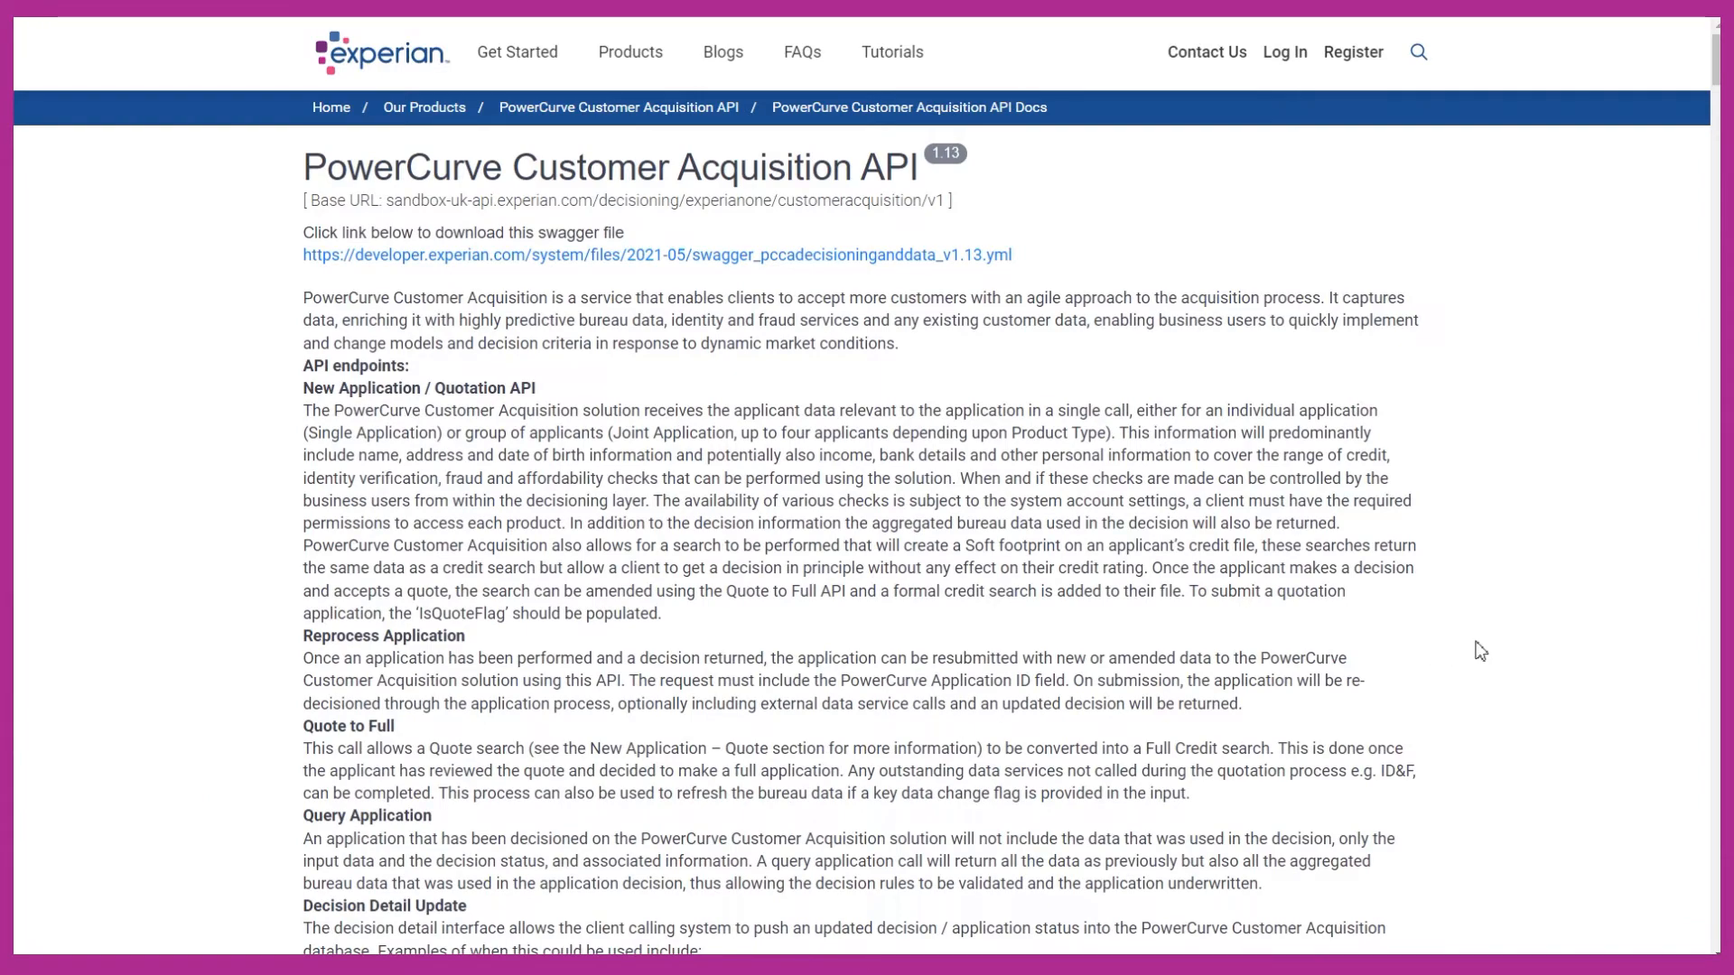
{"action": "scroll", "scroll_direction": "down", "scroll_amount": 3}
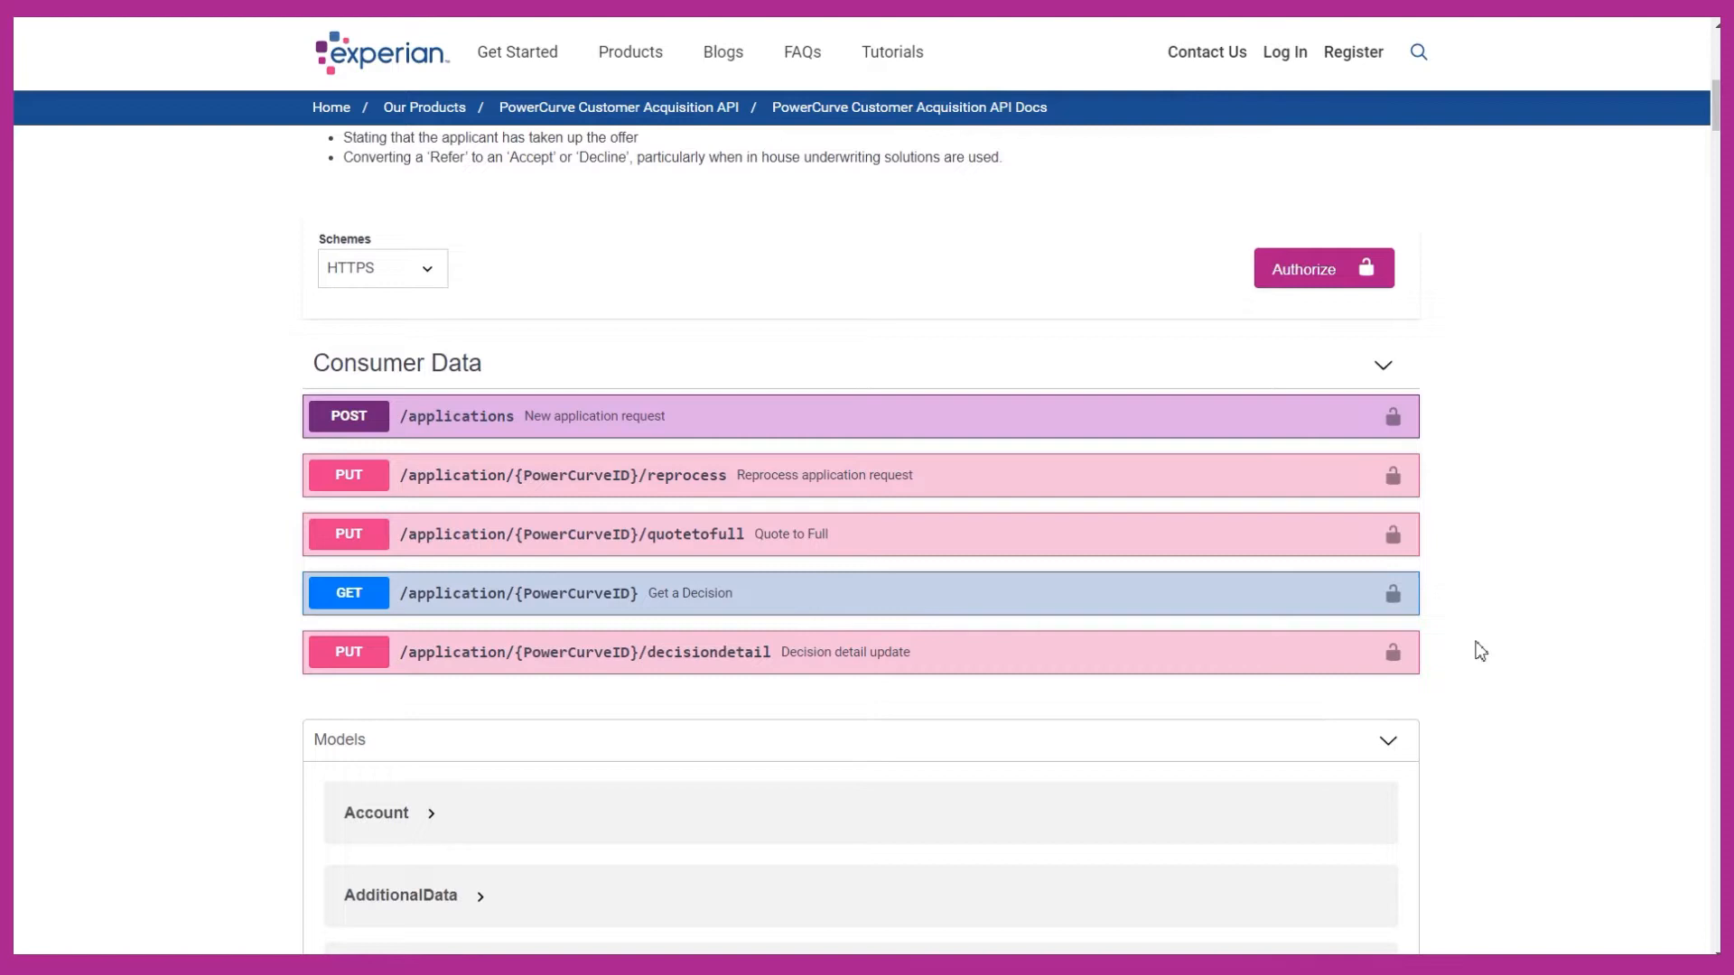
{"action": "scroll", "scroll_direction": "down", "scroll_amount": 3}
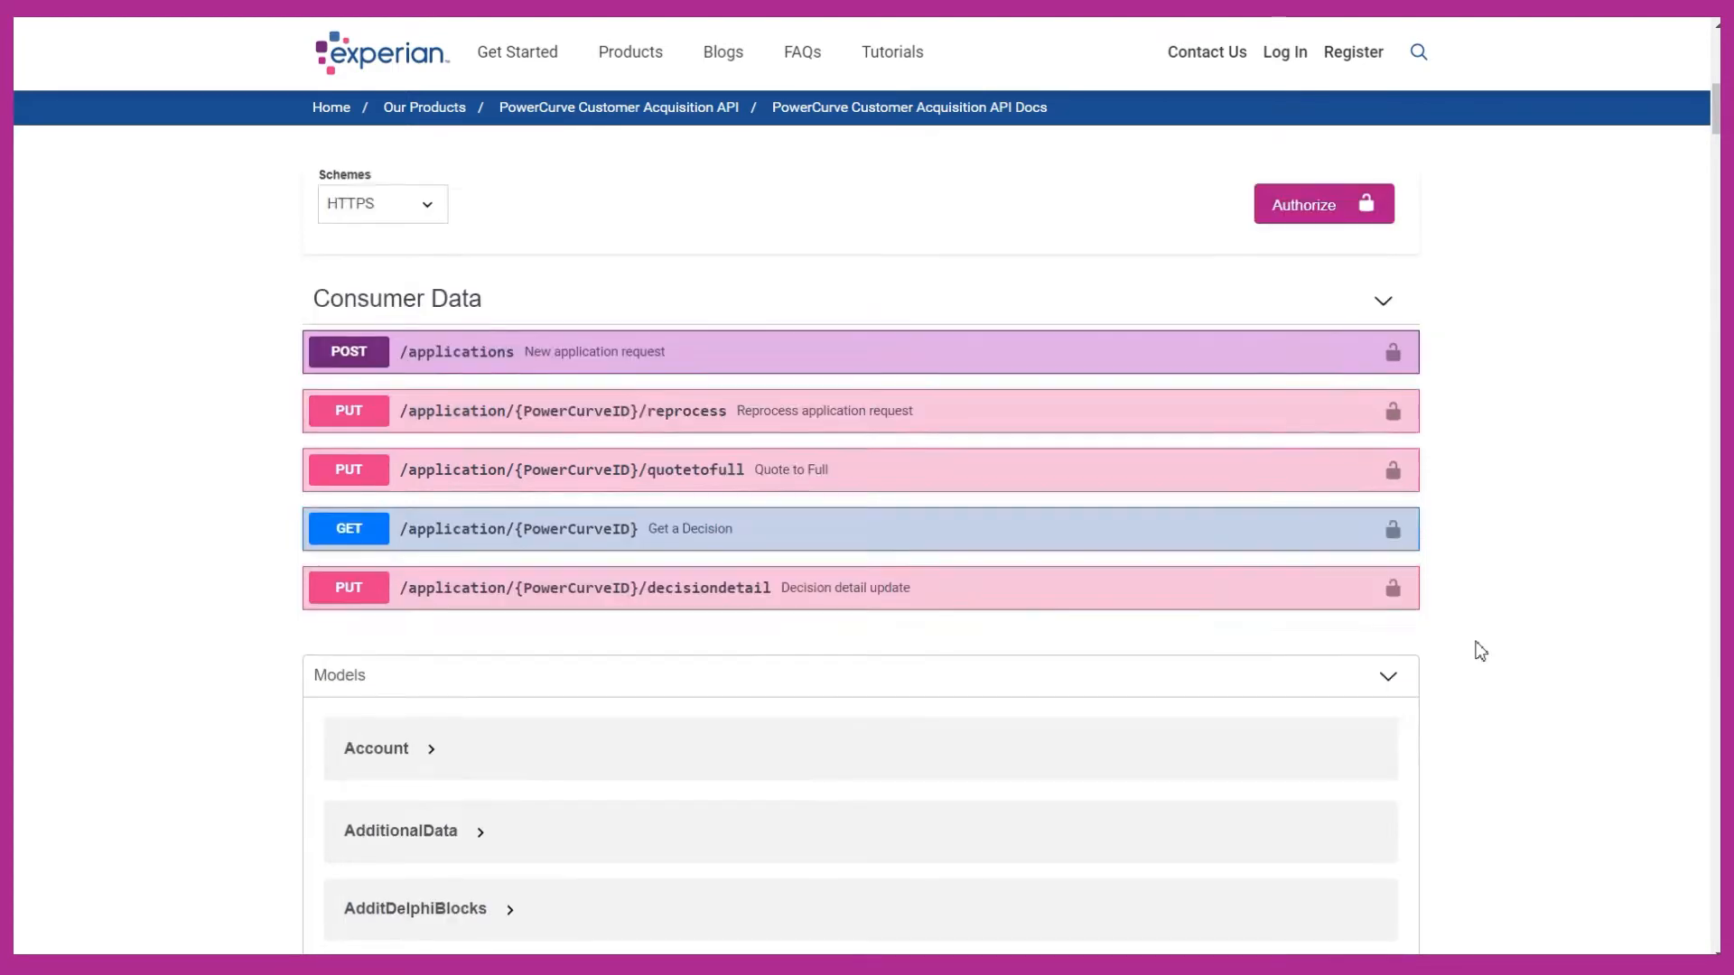
{"action": "scroll", "scroll_direction": "down", "scroll_amount": 3}
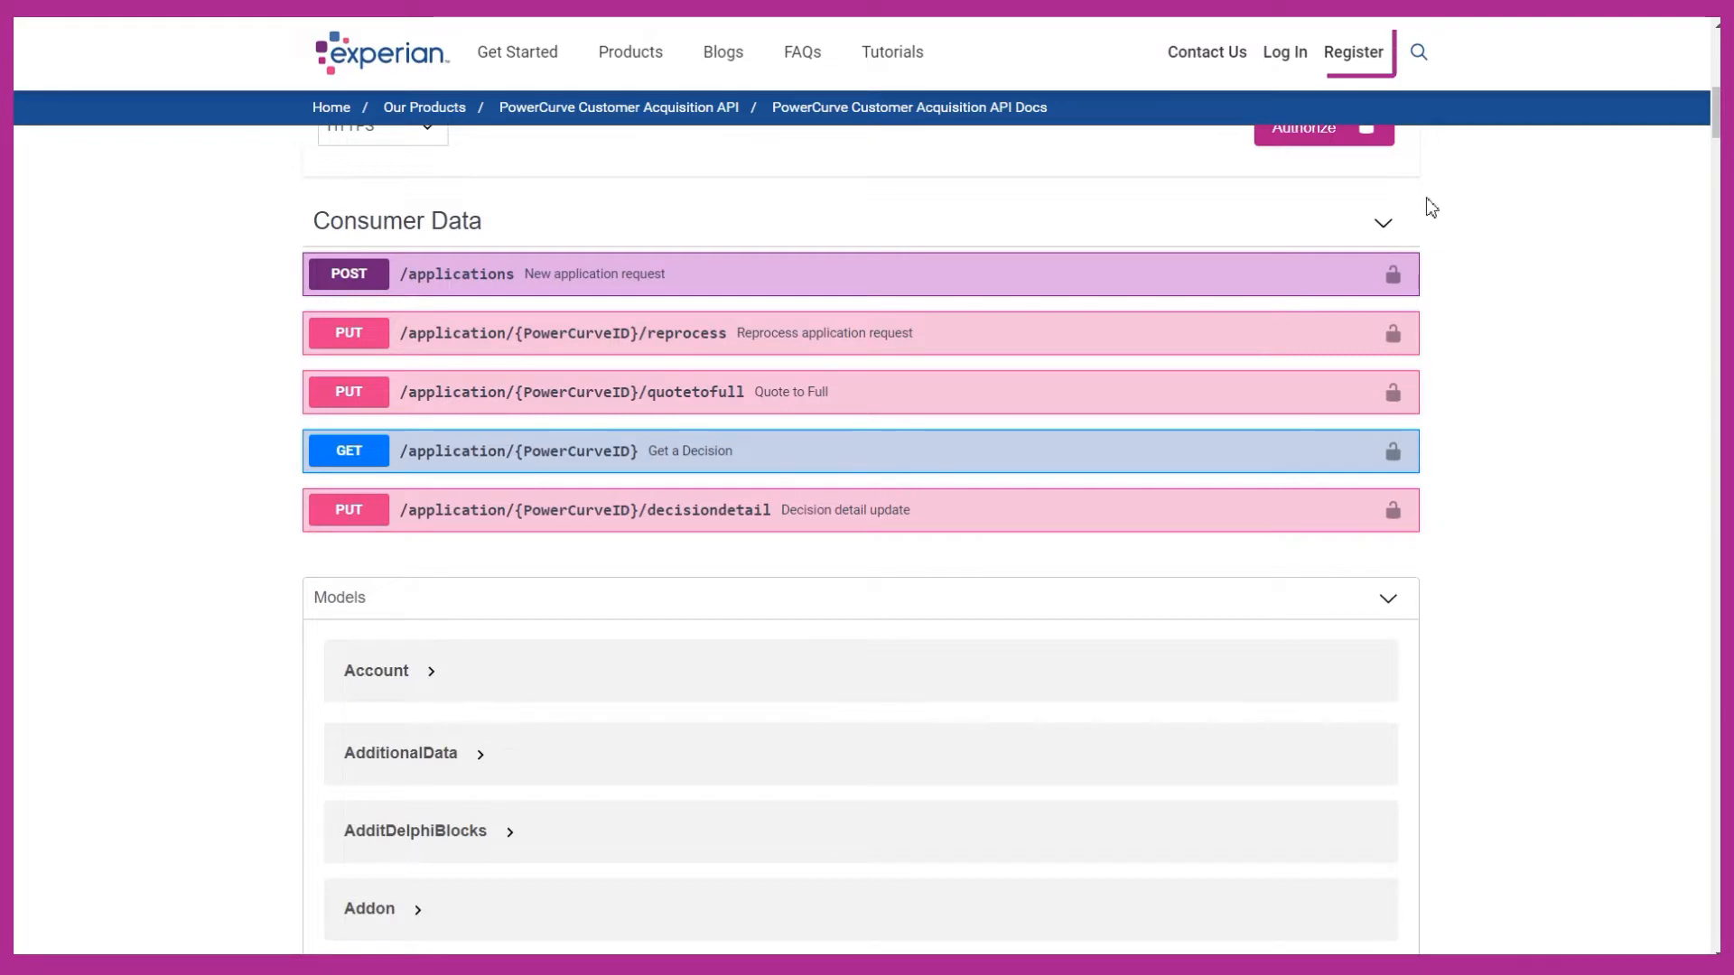
{"action": "mouse_move", "coordinate": [1350, 52]}
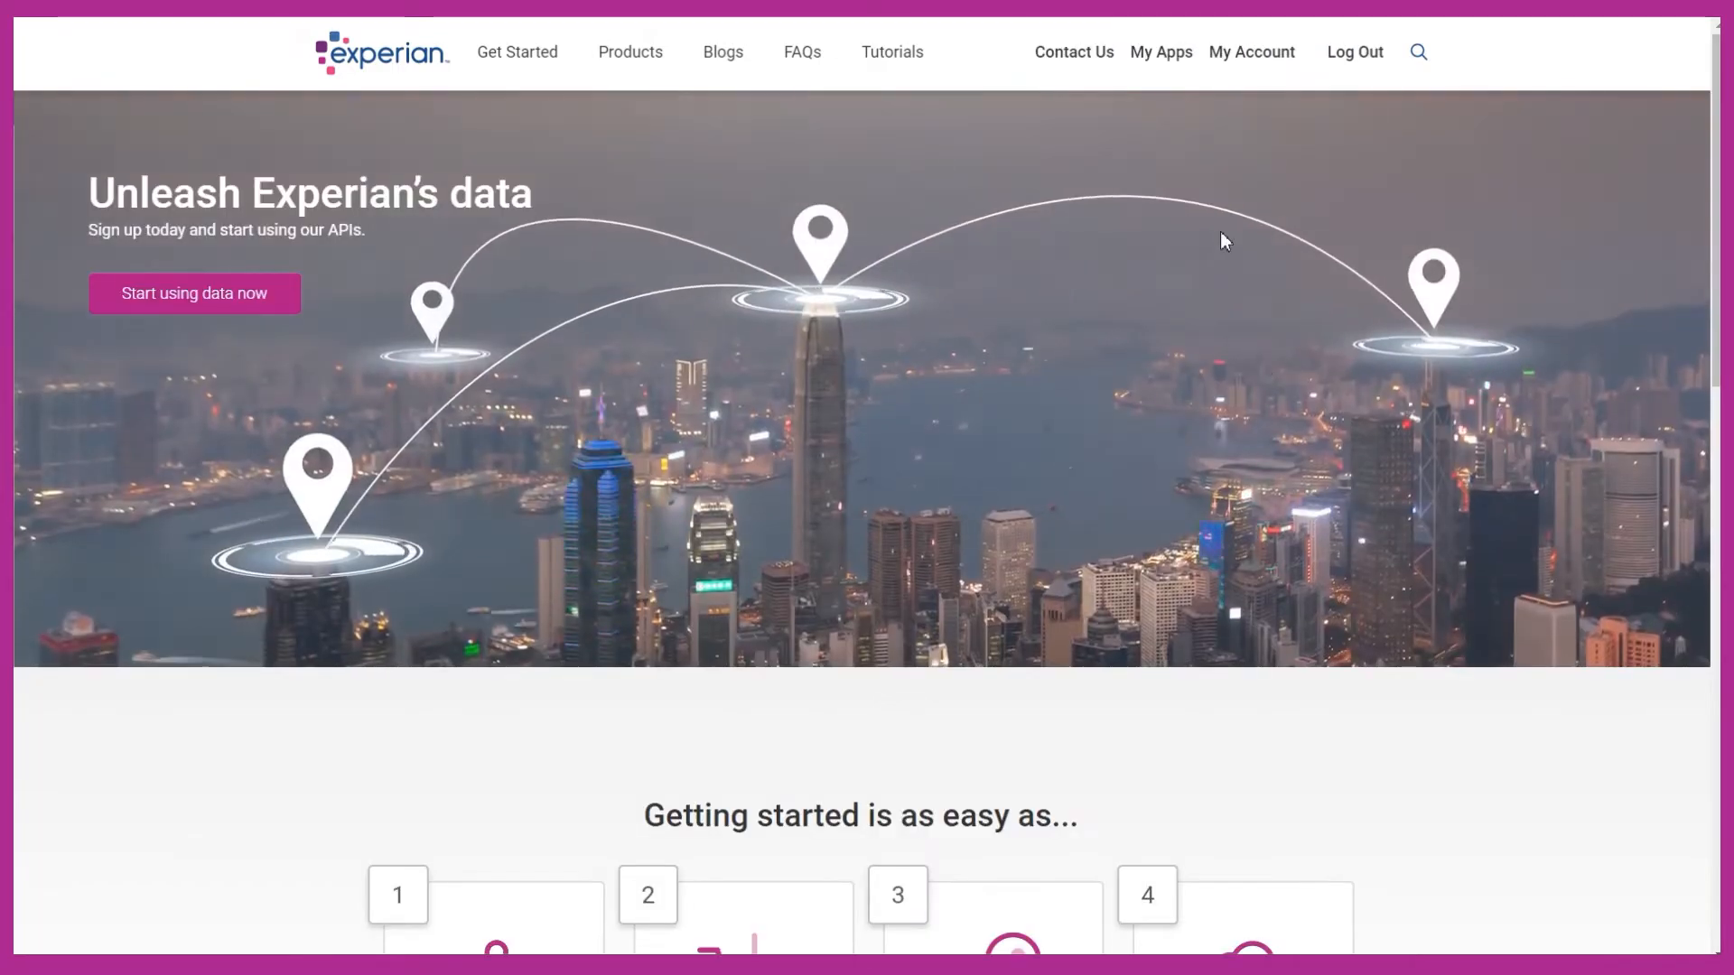
{"action": "mouse_move", "coordinate": [1160, 53]}
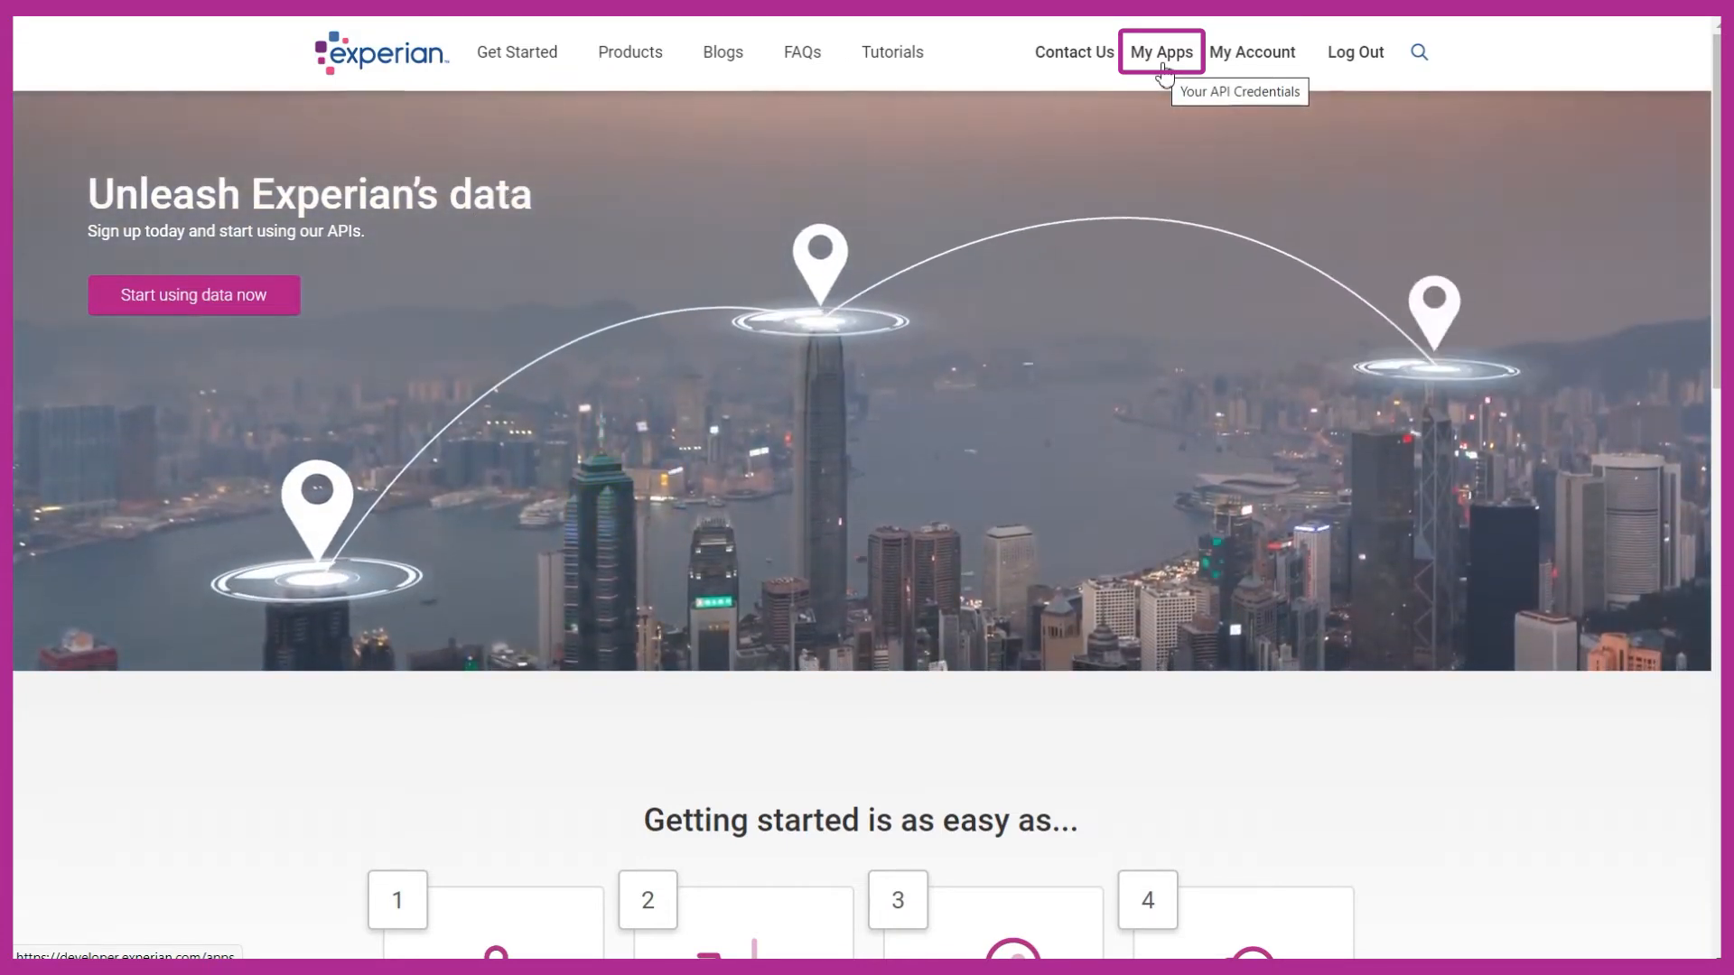
- Go to My Apps showing the US, UK and BR app collections
{"action": "left_click", "coordinate": [1160, 52]}
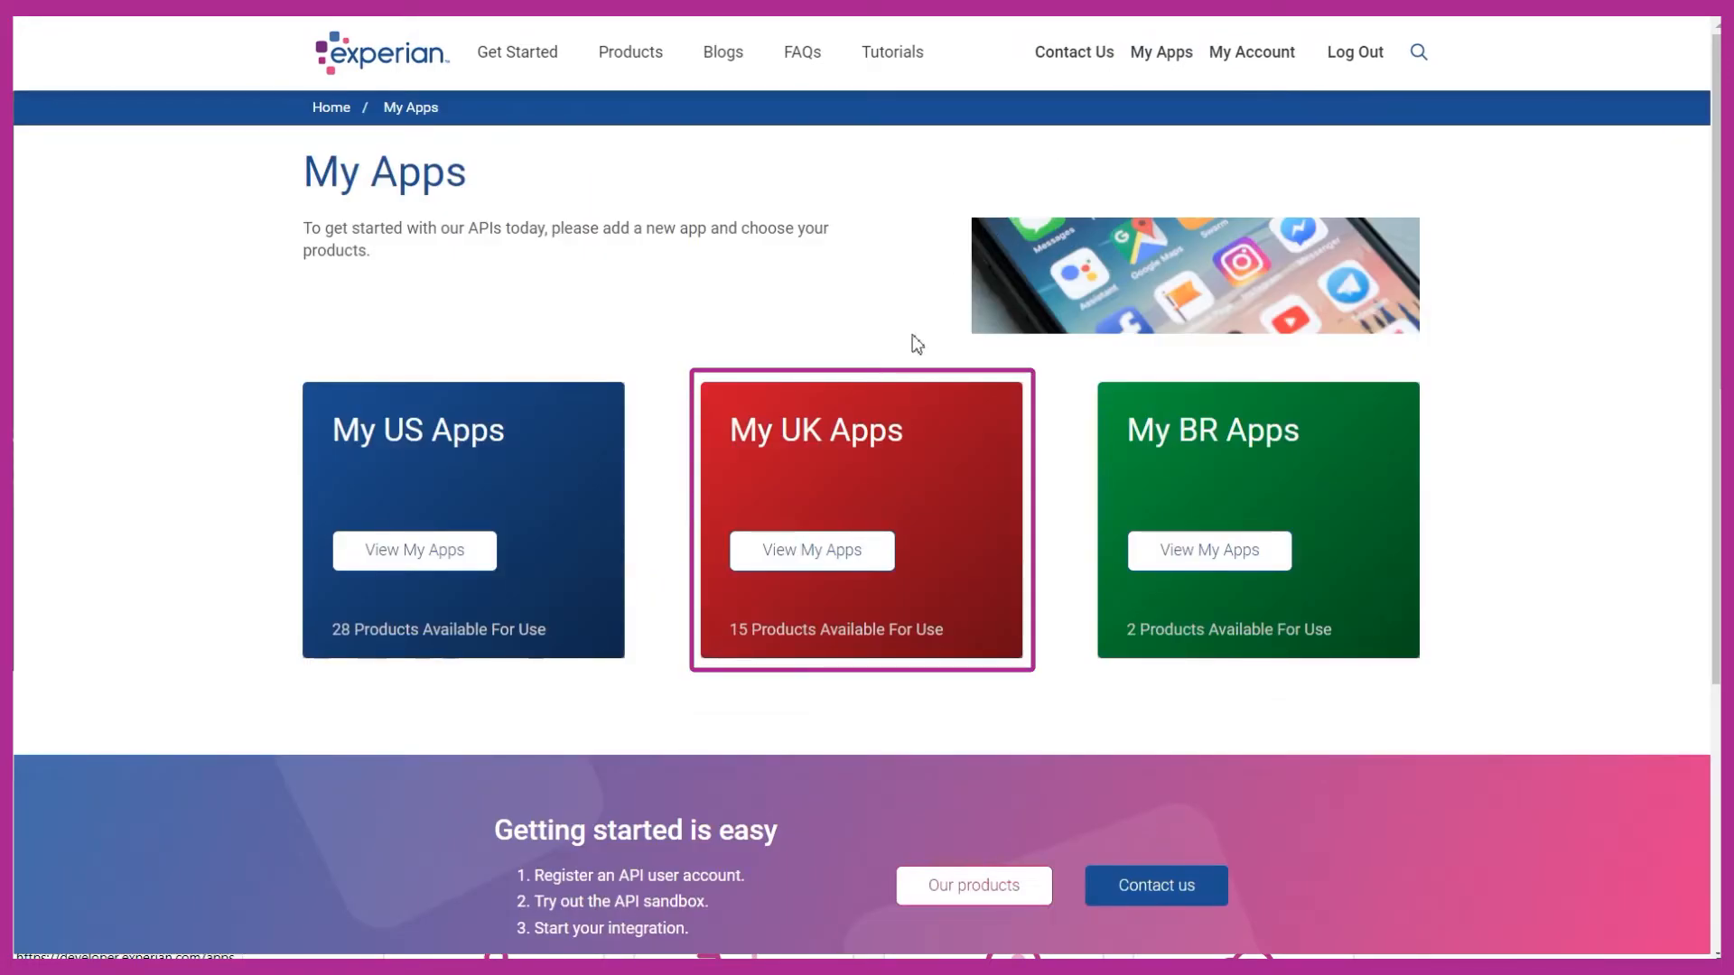
- Start a new UK app named Experian Customer Acquisition
{"action": "left_click", "coordinate": [811, 549]}
{"action": "type", "text": "Experian Cu"}
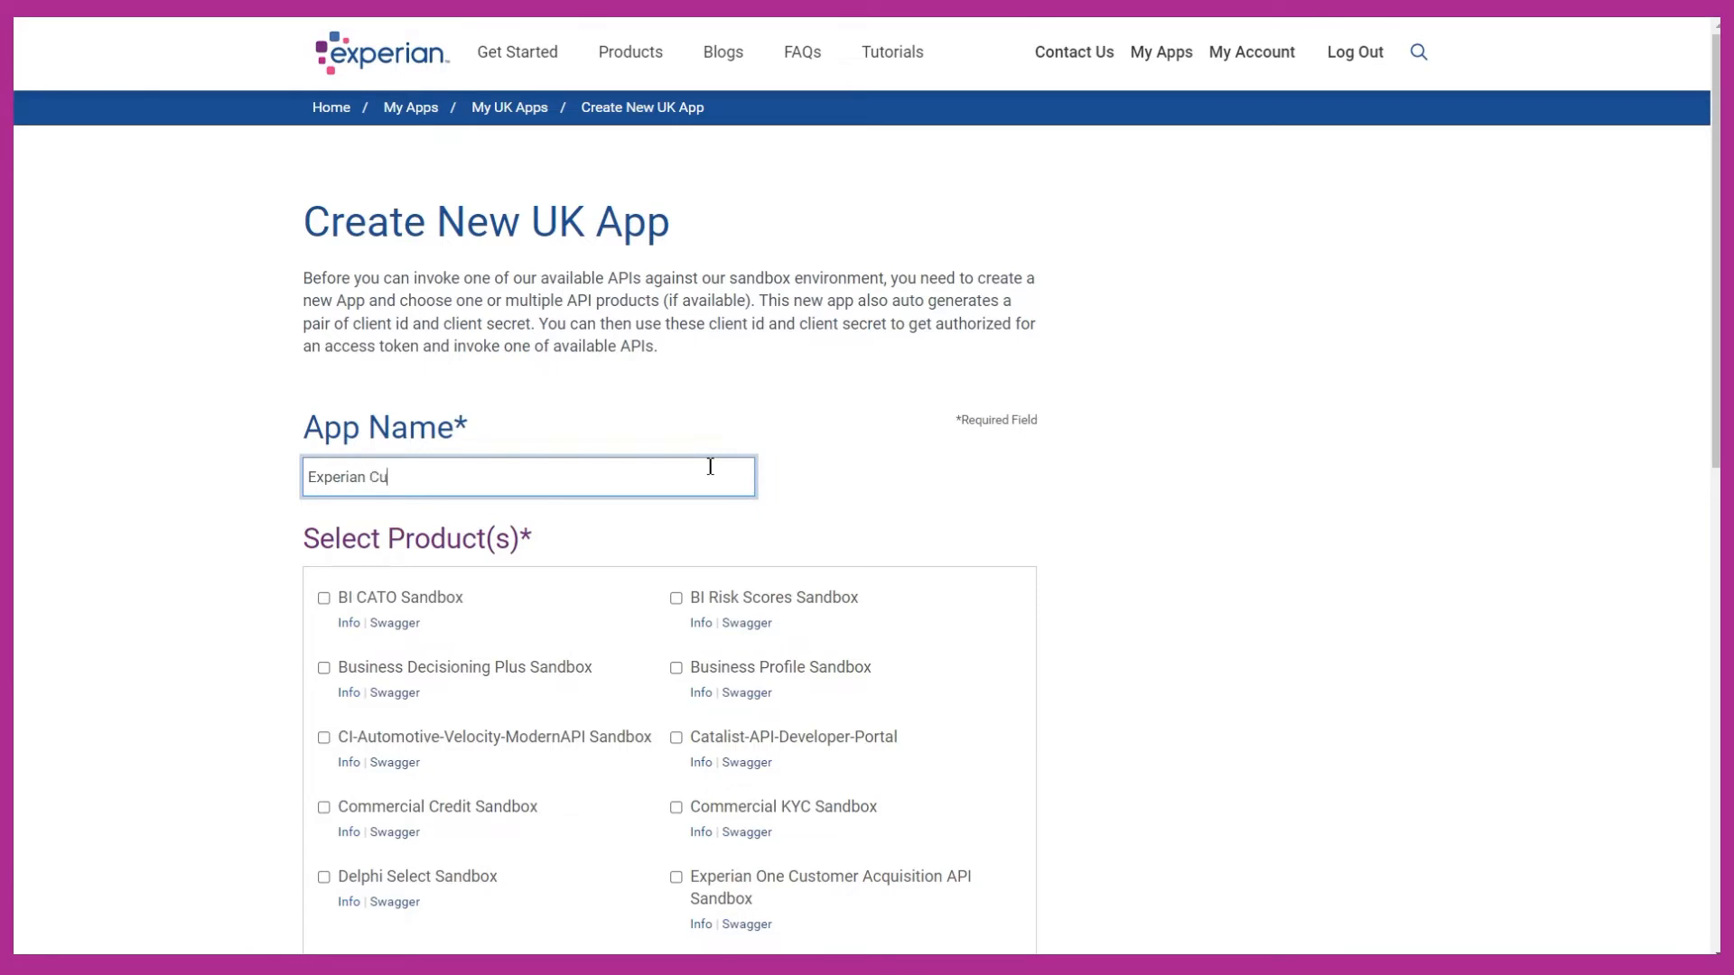
{"action": "type", "text": "stomer Acquisition"}
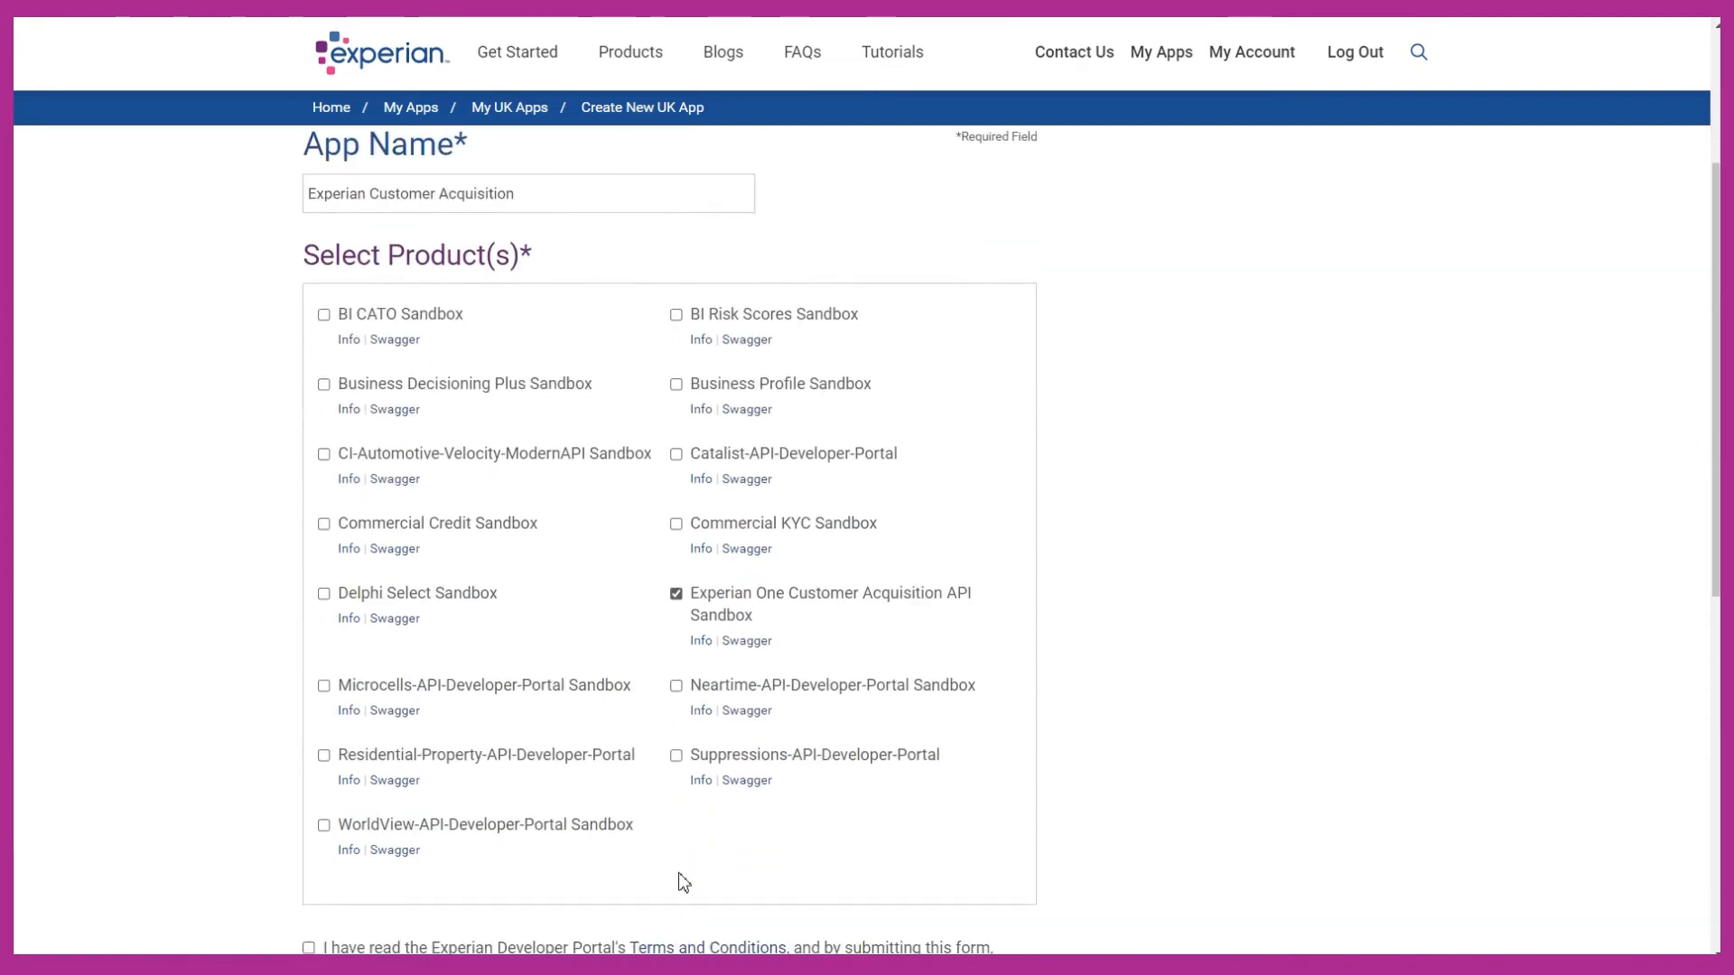
- Select the Customer Acquisition API Sandbox product, accept the Terms and Conditions and create the app
{"action": "scroll", "scroll_direction": "down", "scroll_amount": 3}
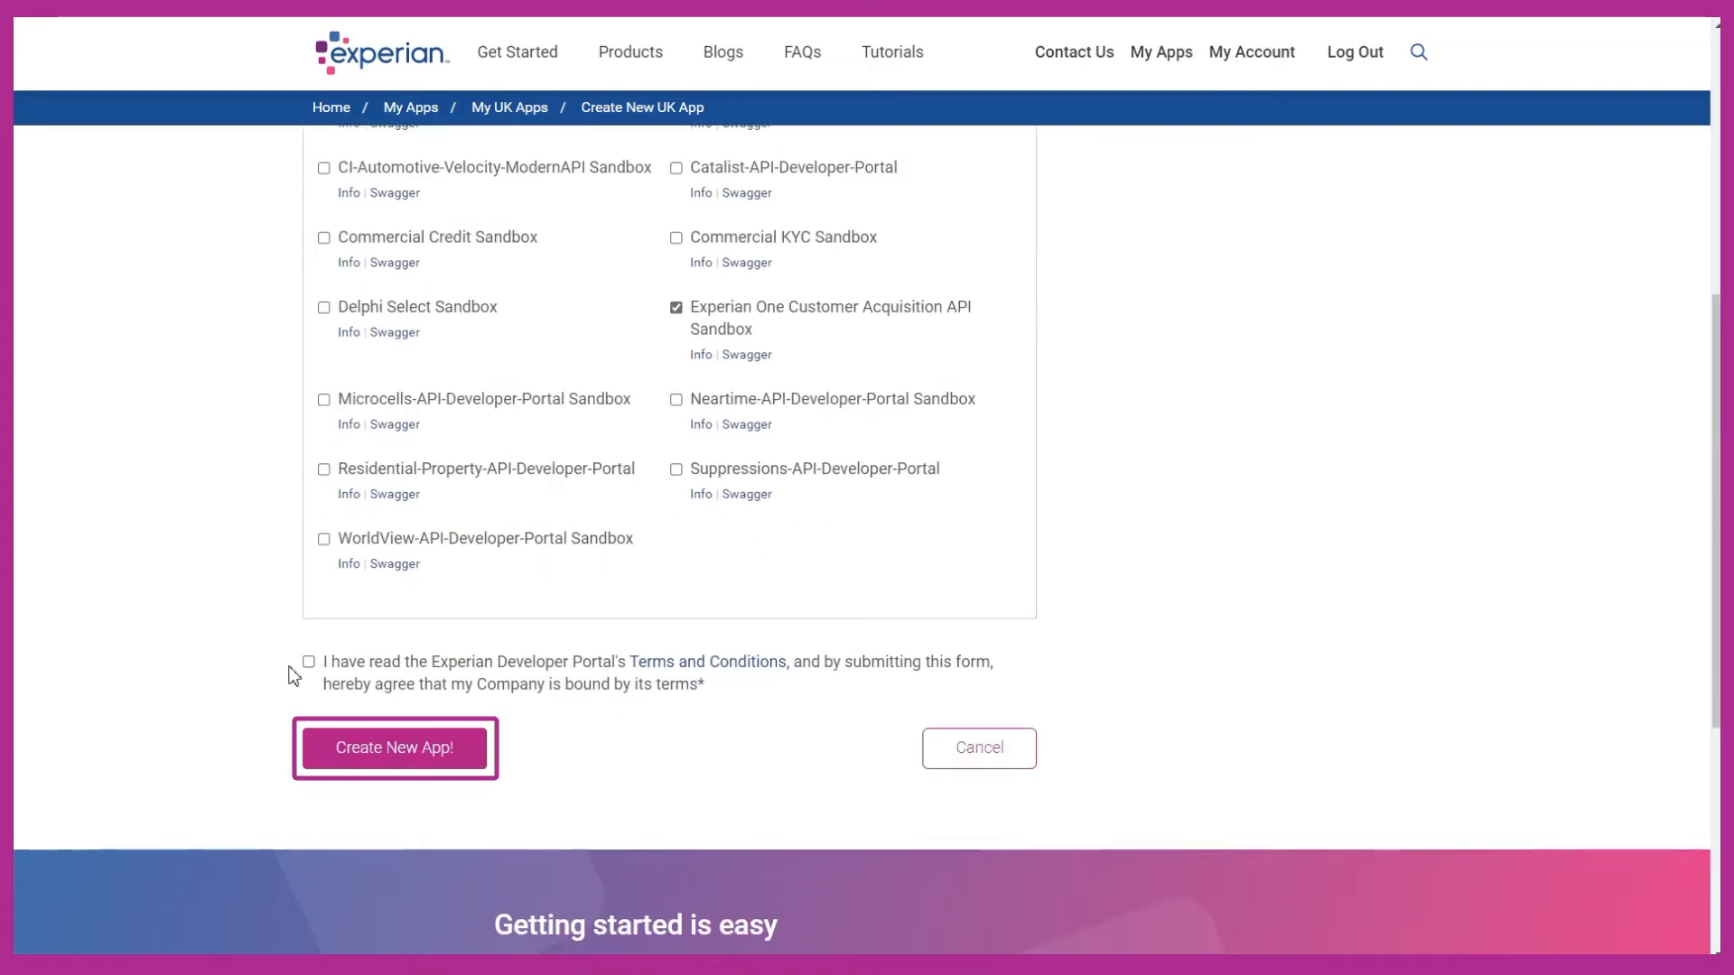
{"action": "left_click", "coordinate": [309, 661]}
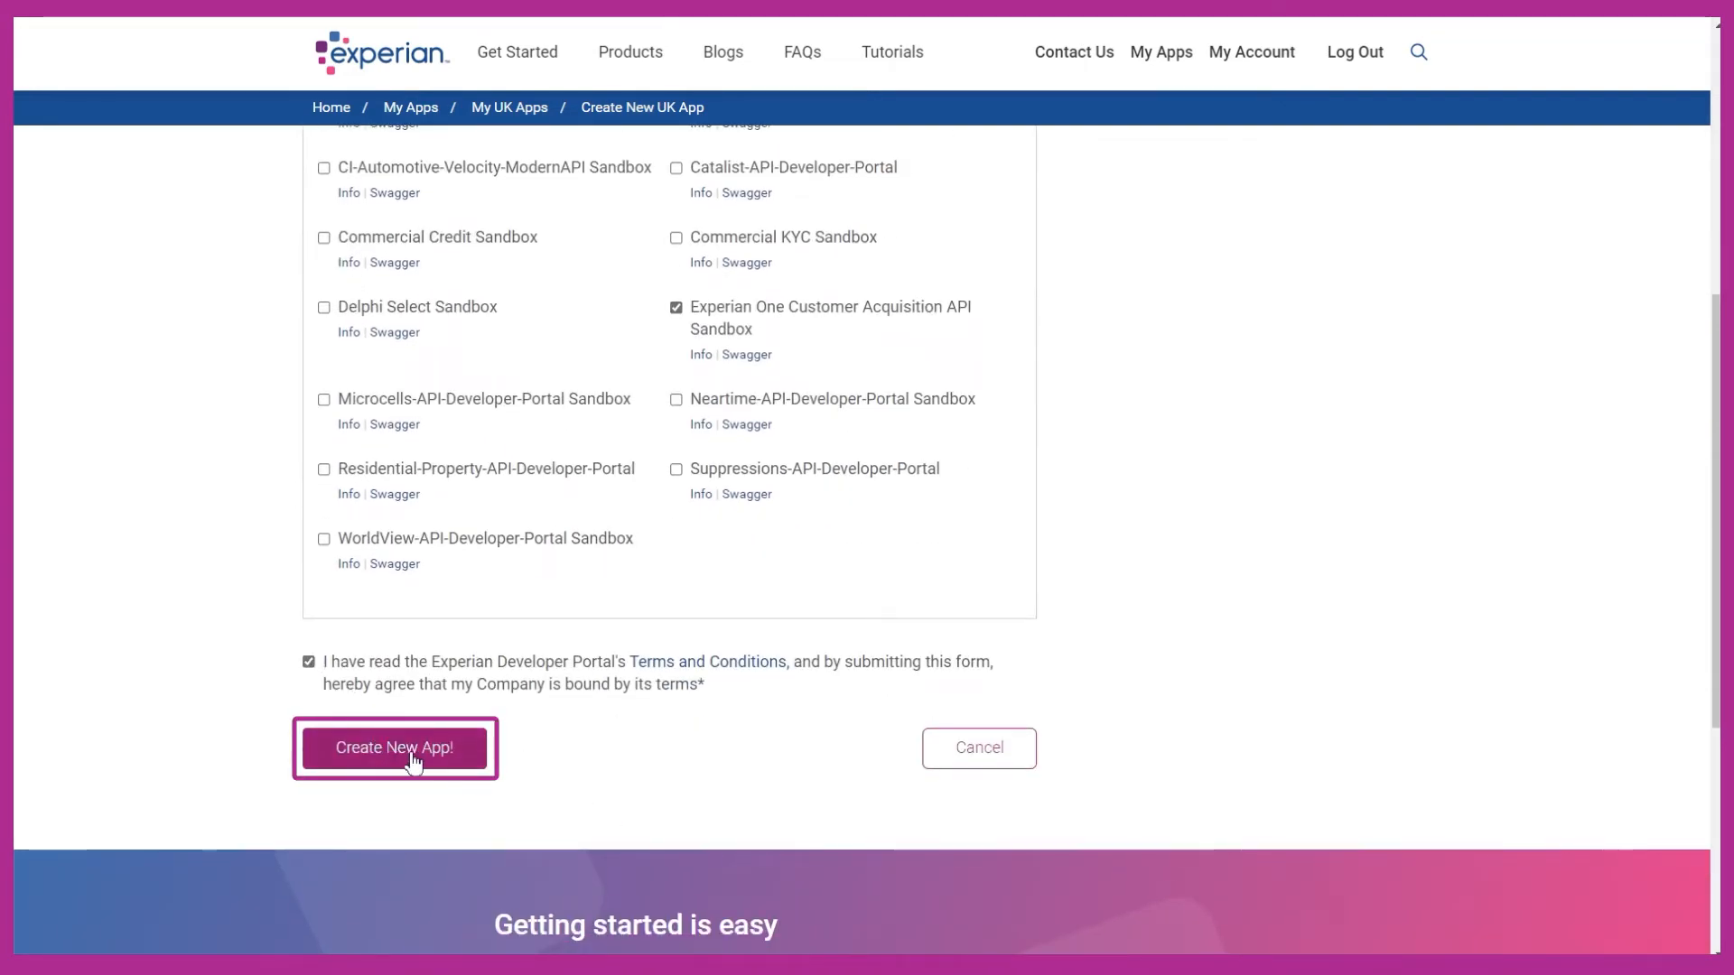
{"action": "left_click", "coordinate": [393, 748]}
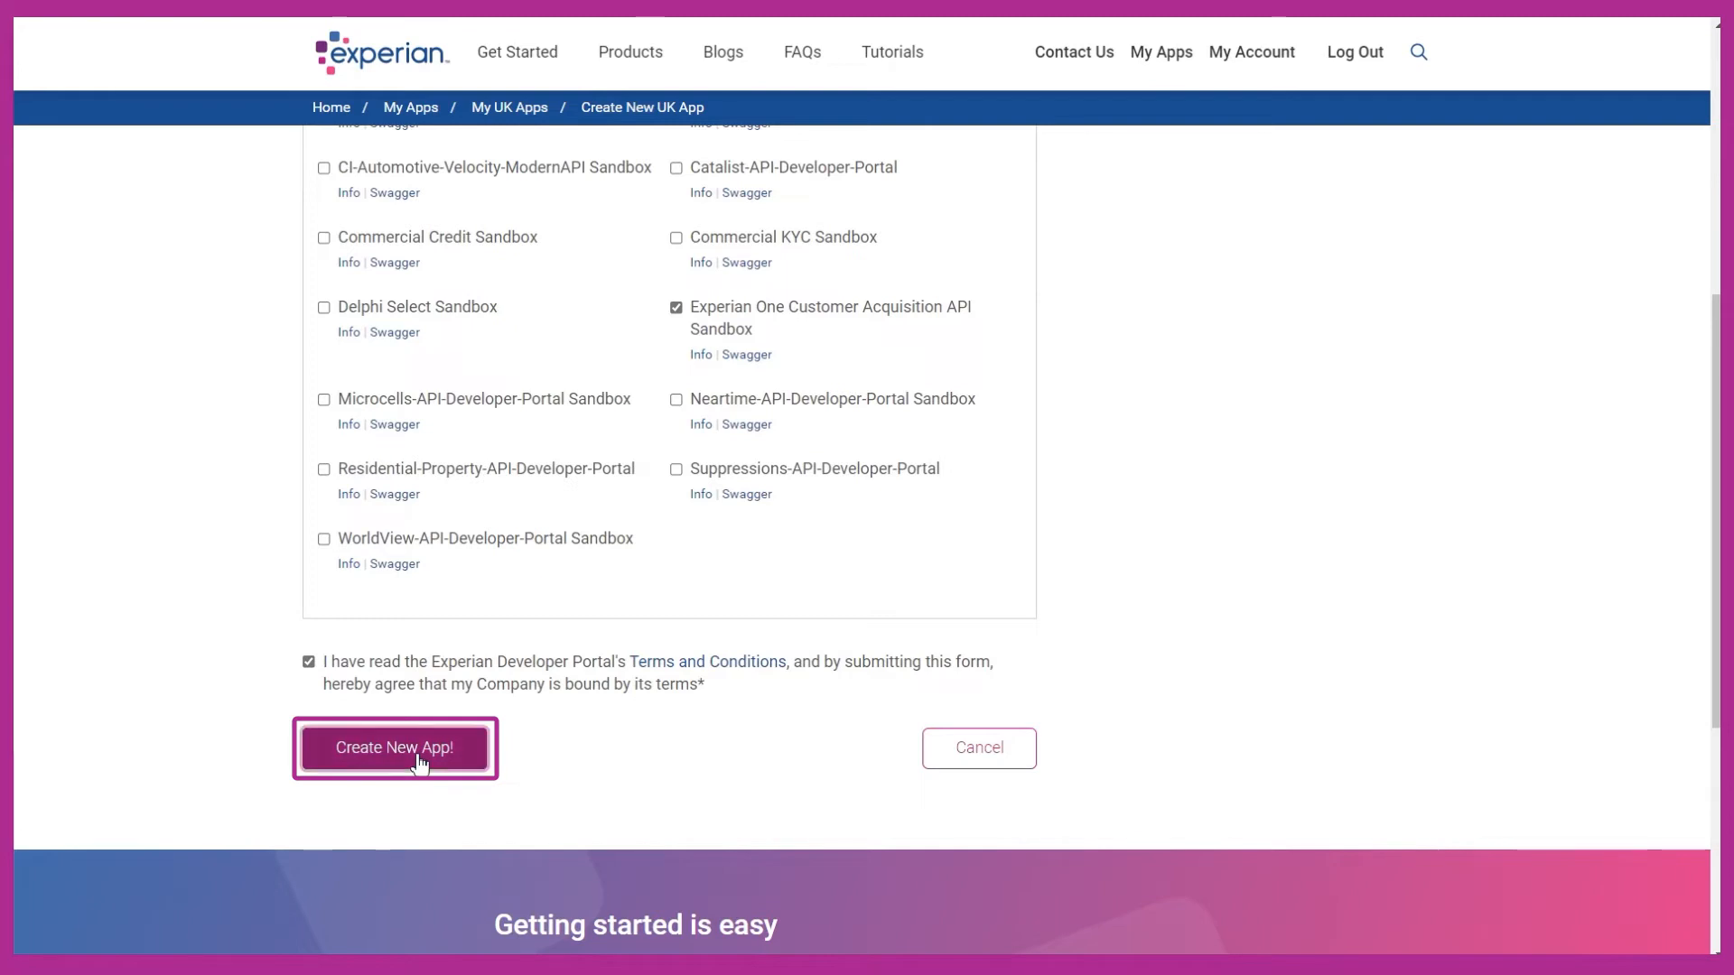
{"action": "left_click", "coordinate": [394, 748]}
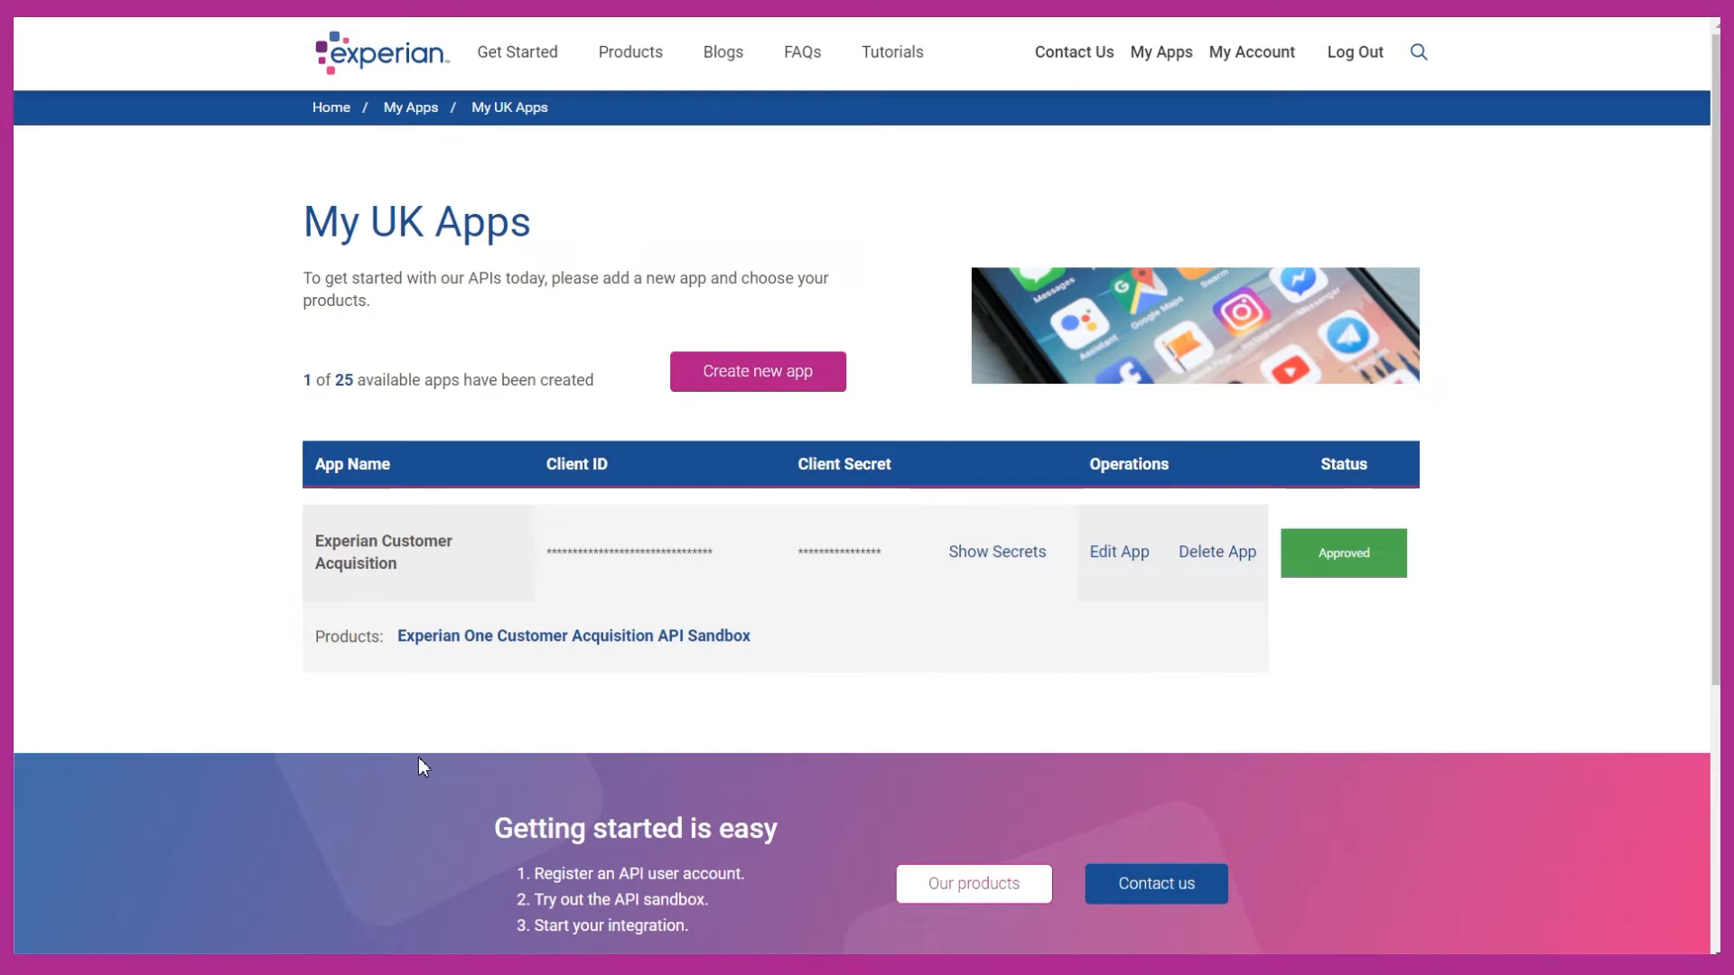
{"action": "mouse_move", "coordinate": [572, 636]}
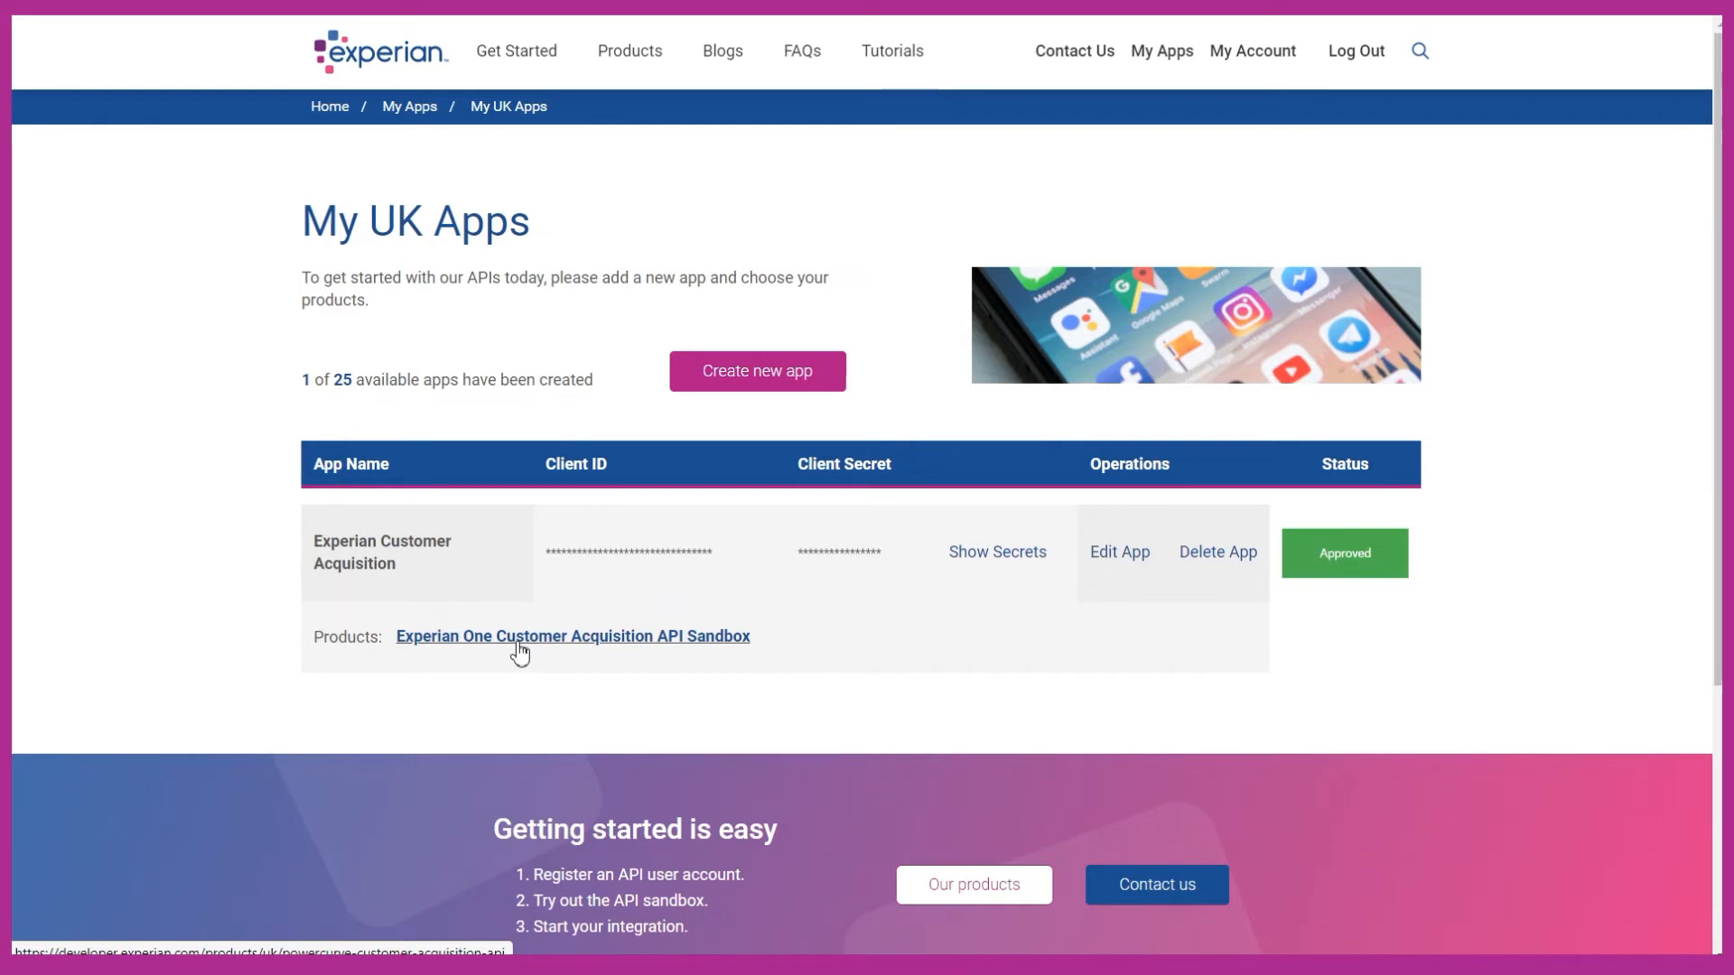
- Reach the PowerCurve API Docs via the app's Customer Acquisition API Sandbox product link
{"action": "left_click", "coordinate": [573, 636]}
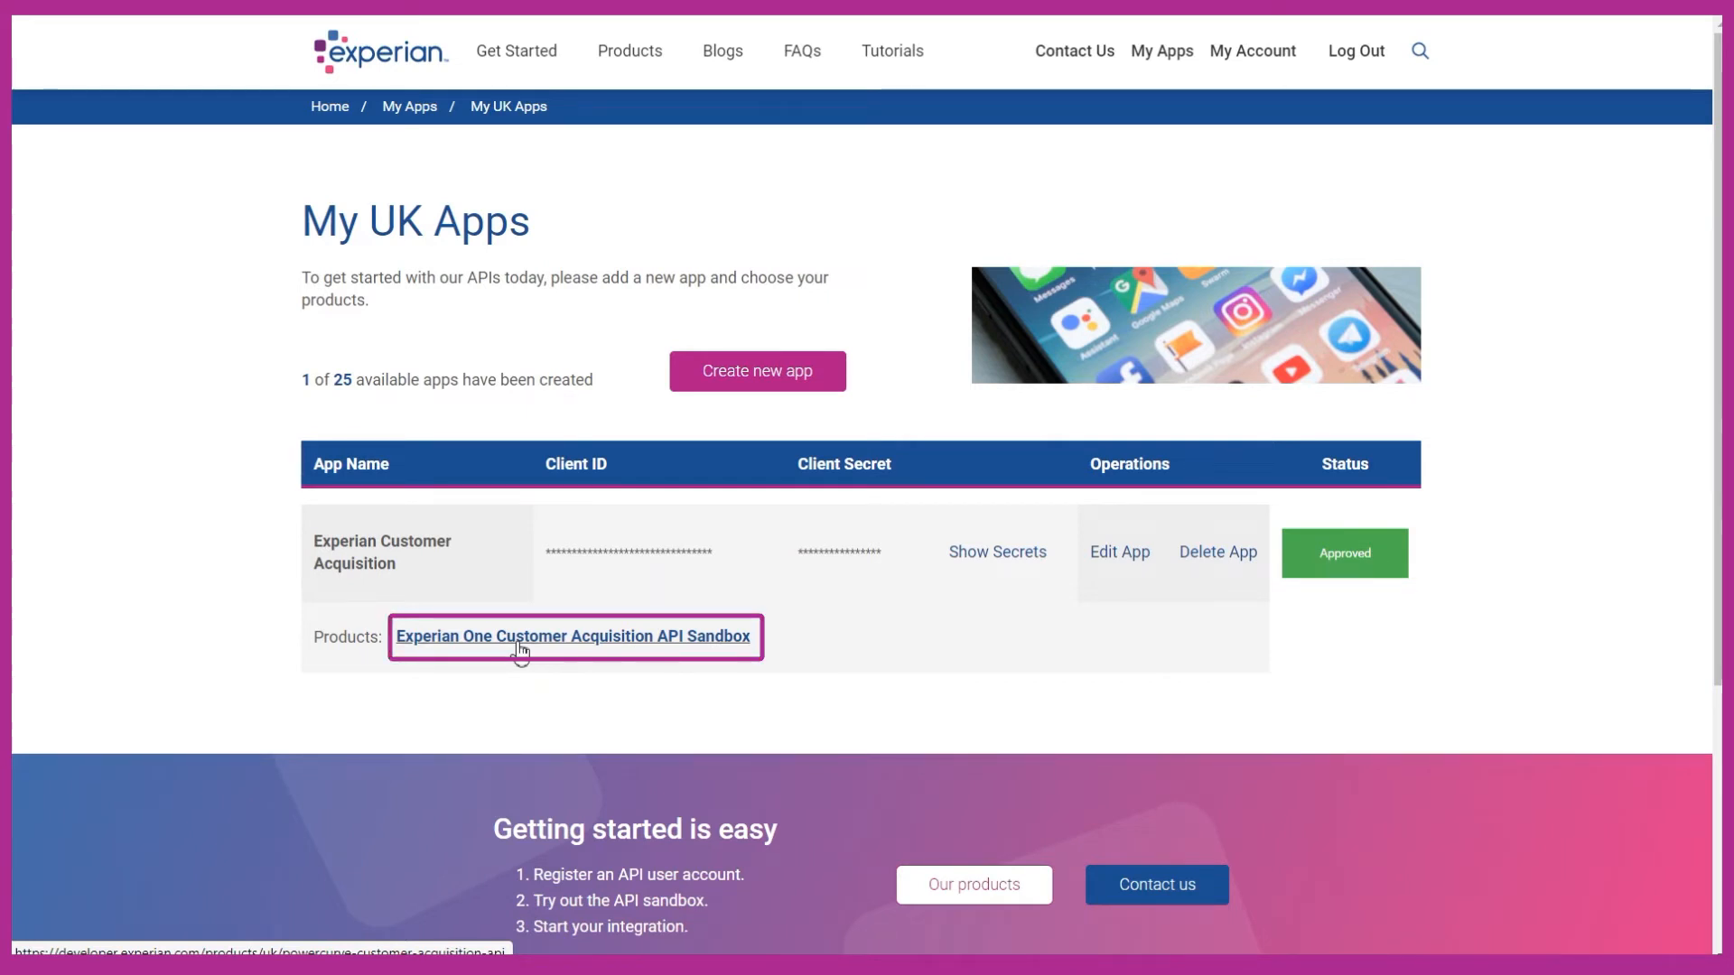
{"action": "left_click", "coordinate": [573, 636]}
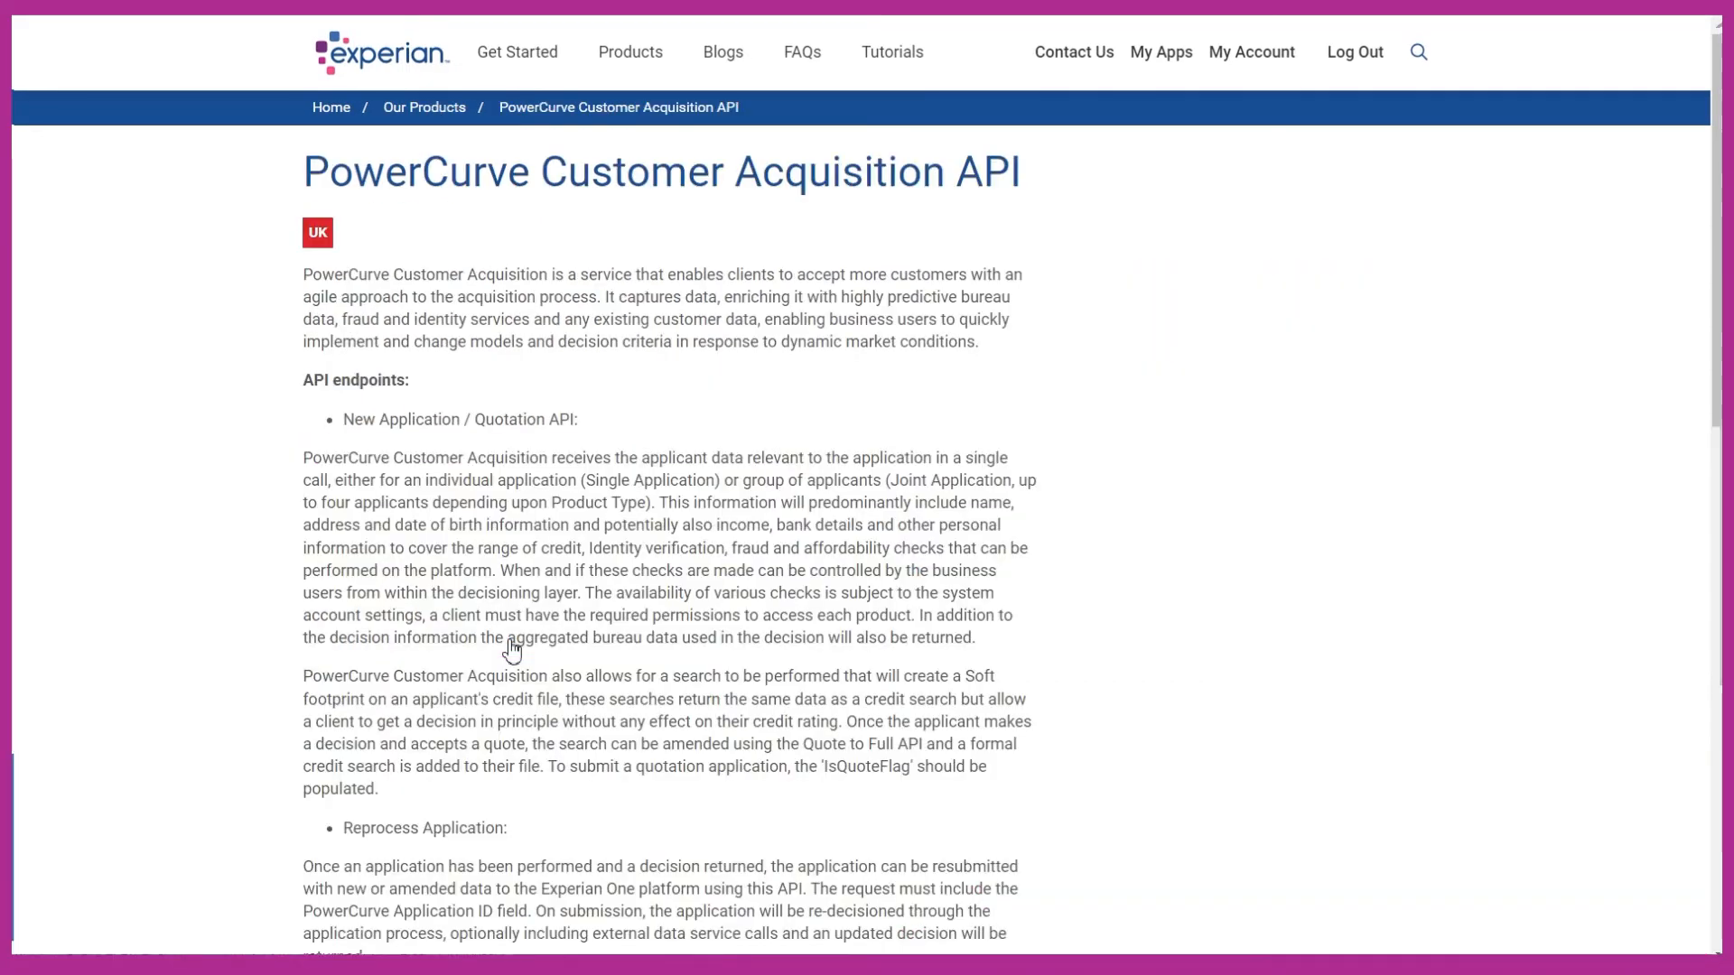
{"action": "scroll", "scroll_direction": "down", "scroll_amount": 3}
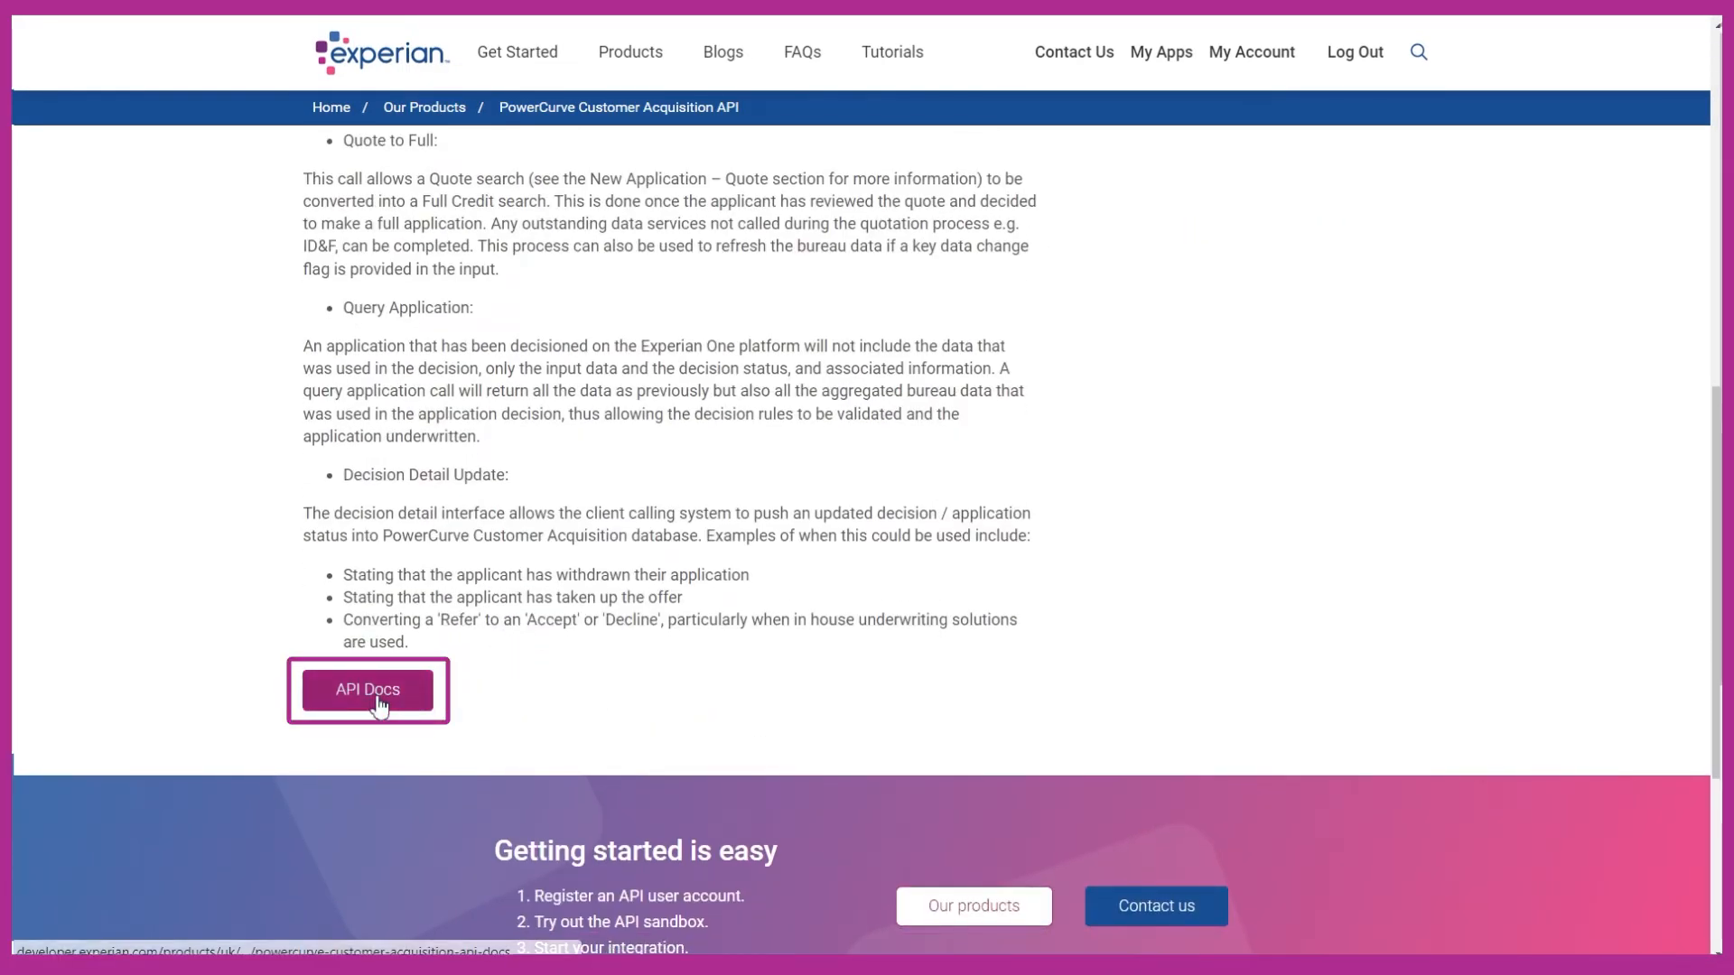
{"action": "left_click", "coordinate": [367, 690]}
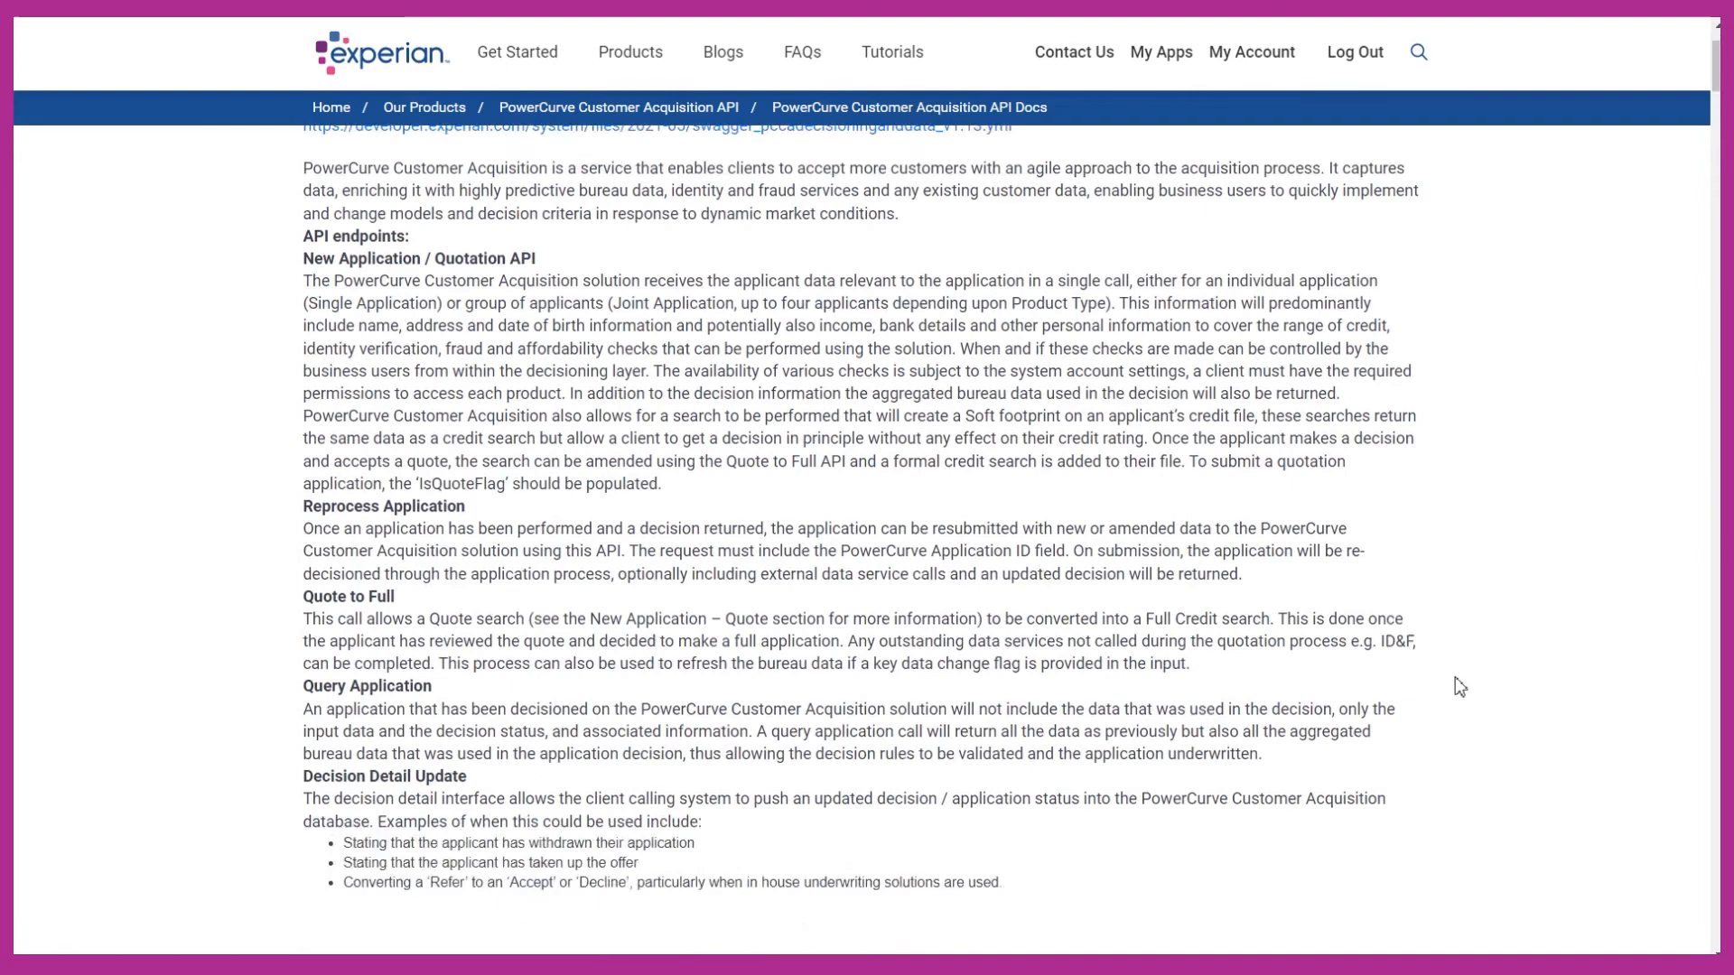
{"action": "scroll", "scroll_direction": "down", "scroll_amount": 3}
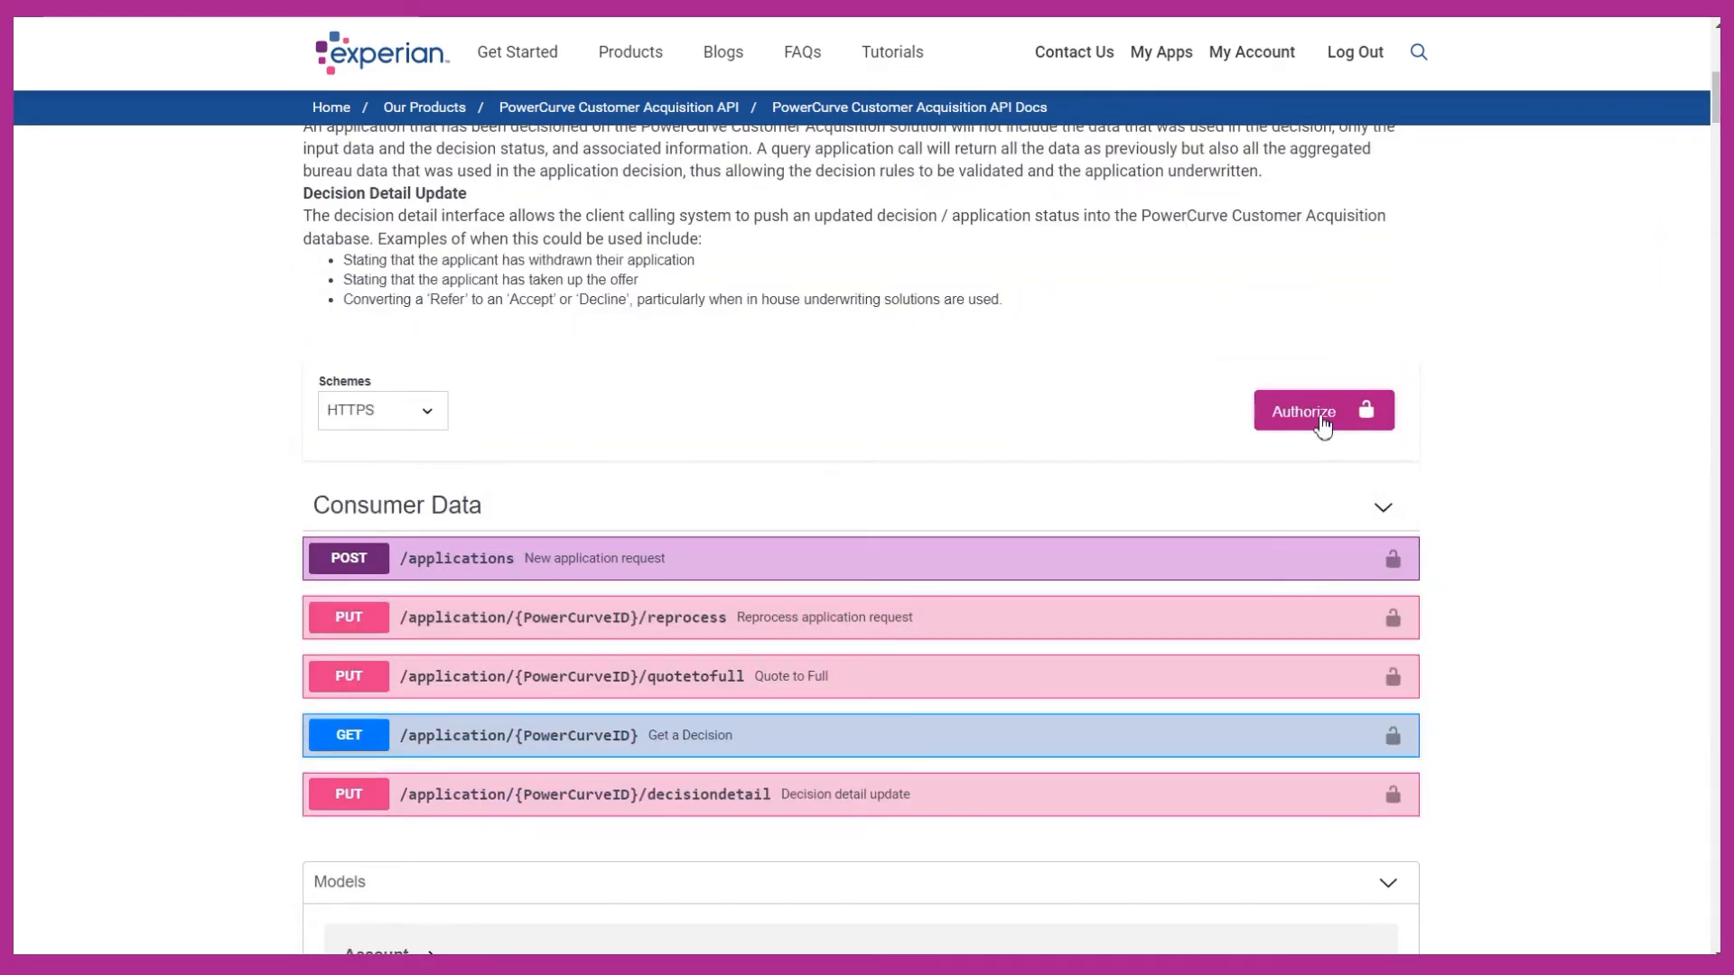
- Authorize the API docs with the Experian Customer Acquisition app's credentials
{"action": "left_click", "coordinate": [1322, 410]}
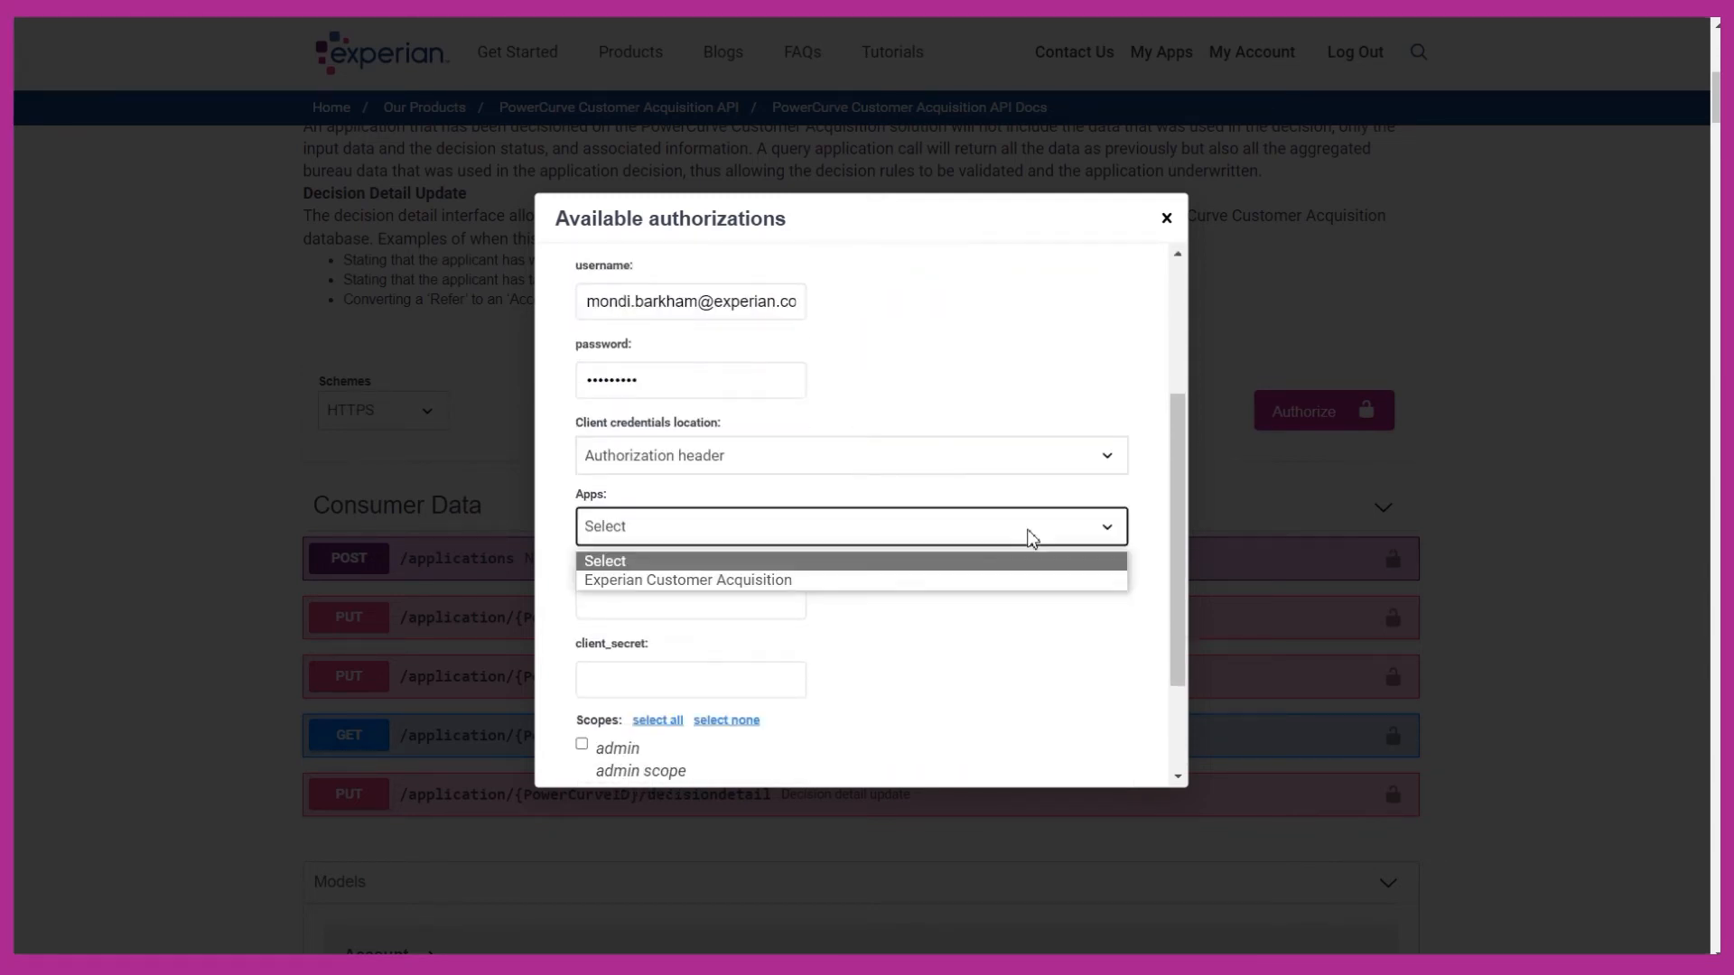
{"action": "left_click", "coordinate": [688, 580]}
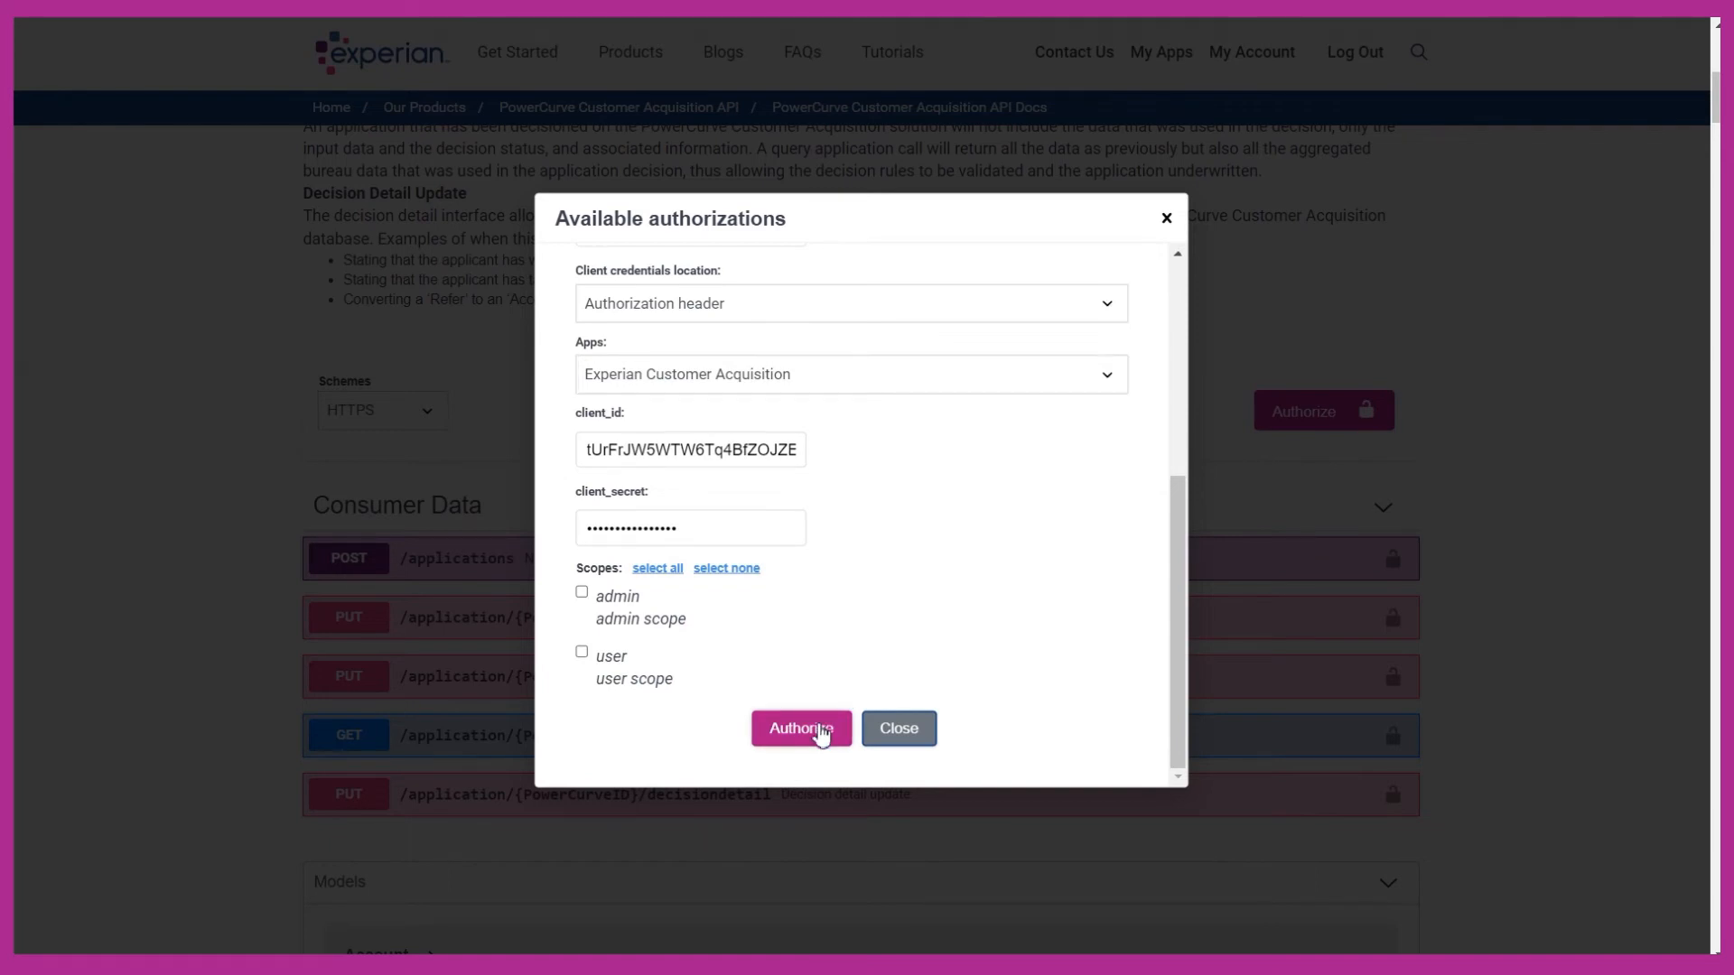
{"action": "left_click", "coordinate": [800, 728]}
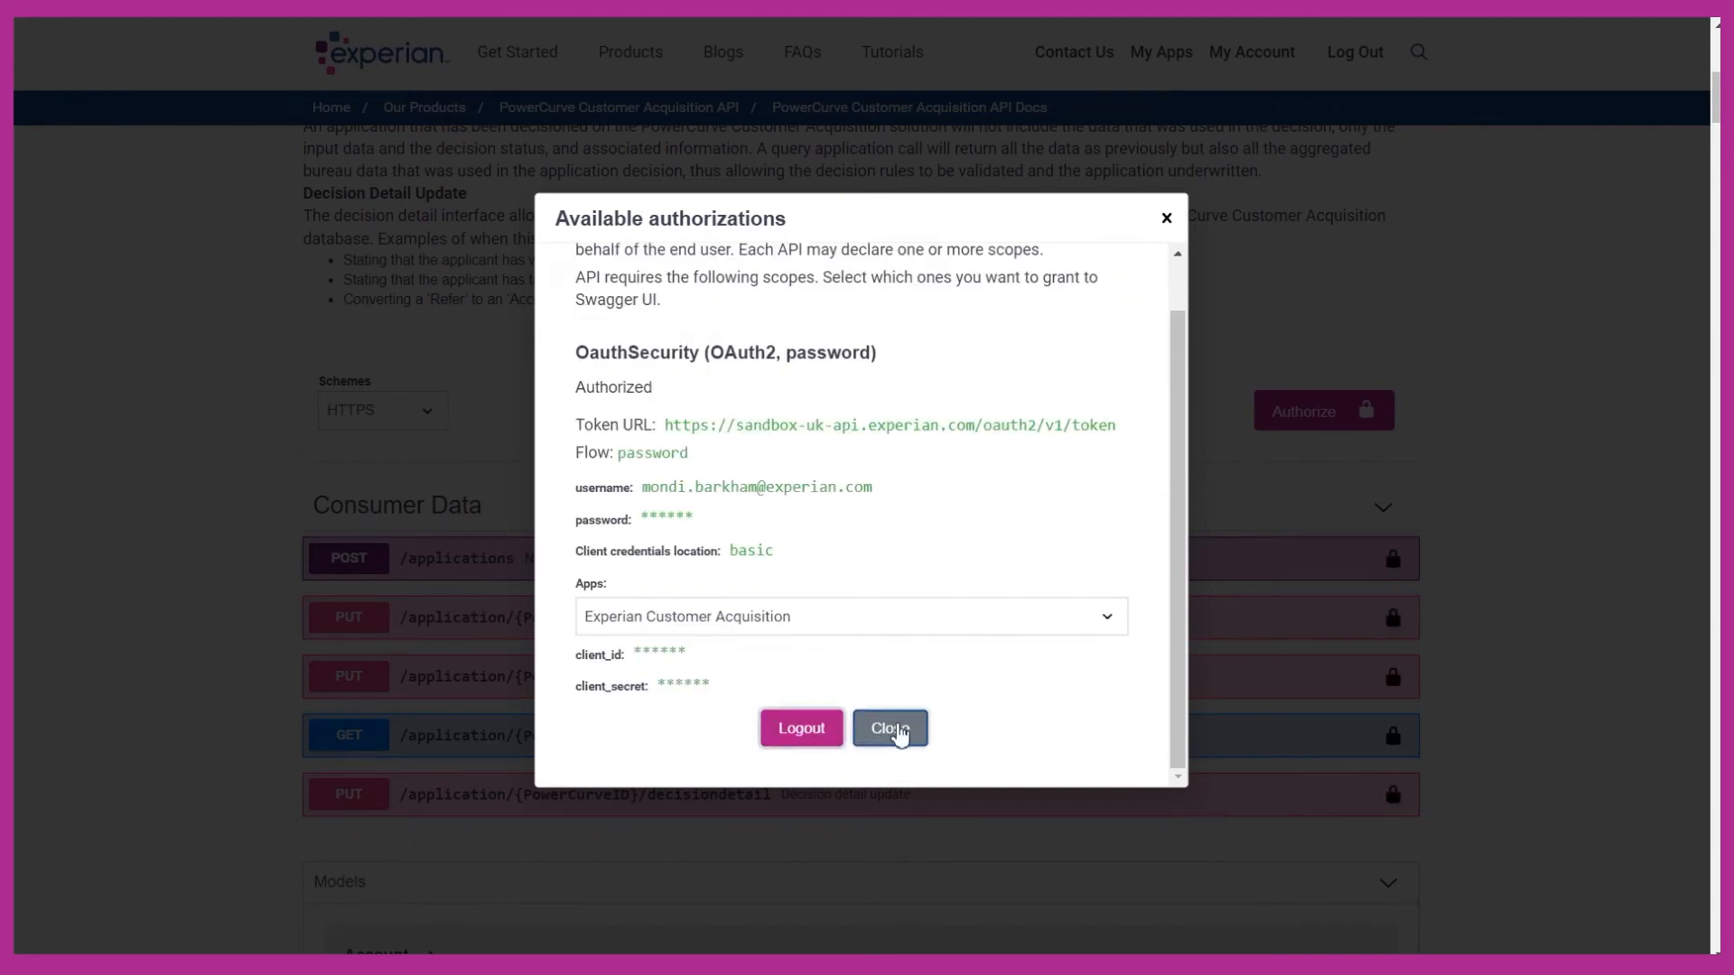
{"action": "left_click", "coordinate": [889, 728]}
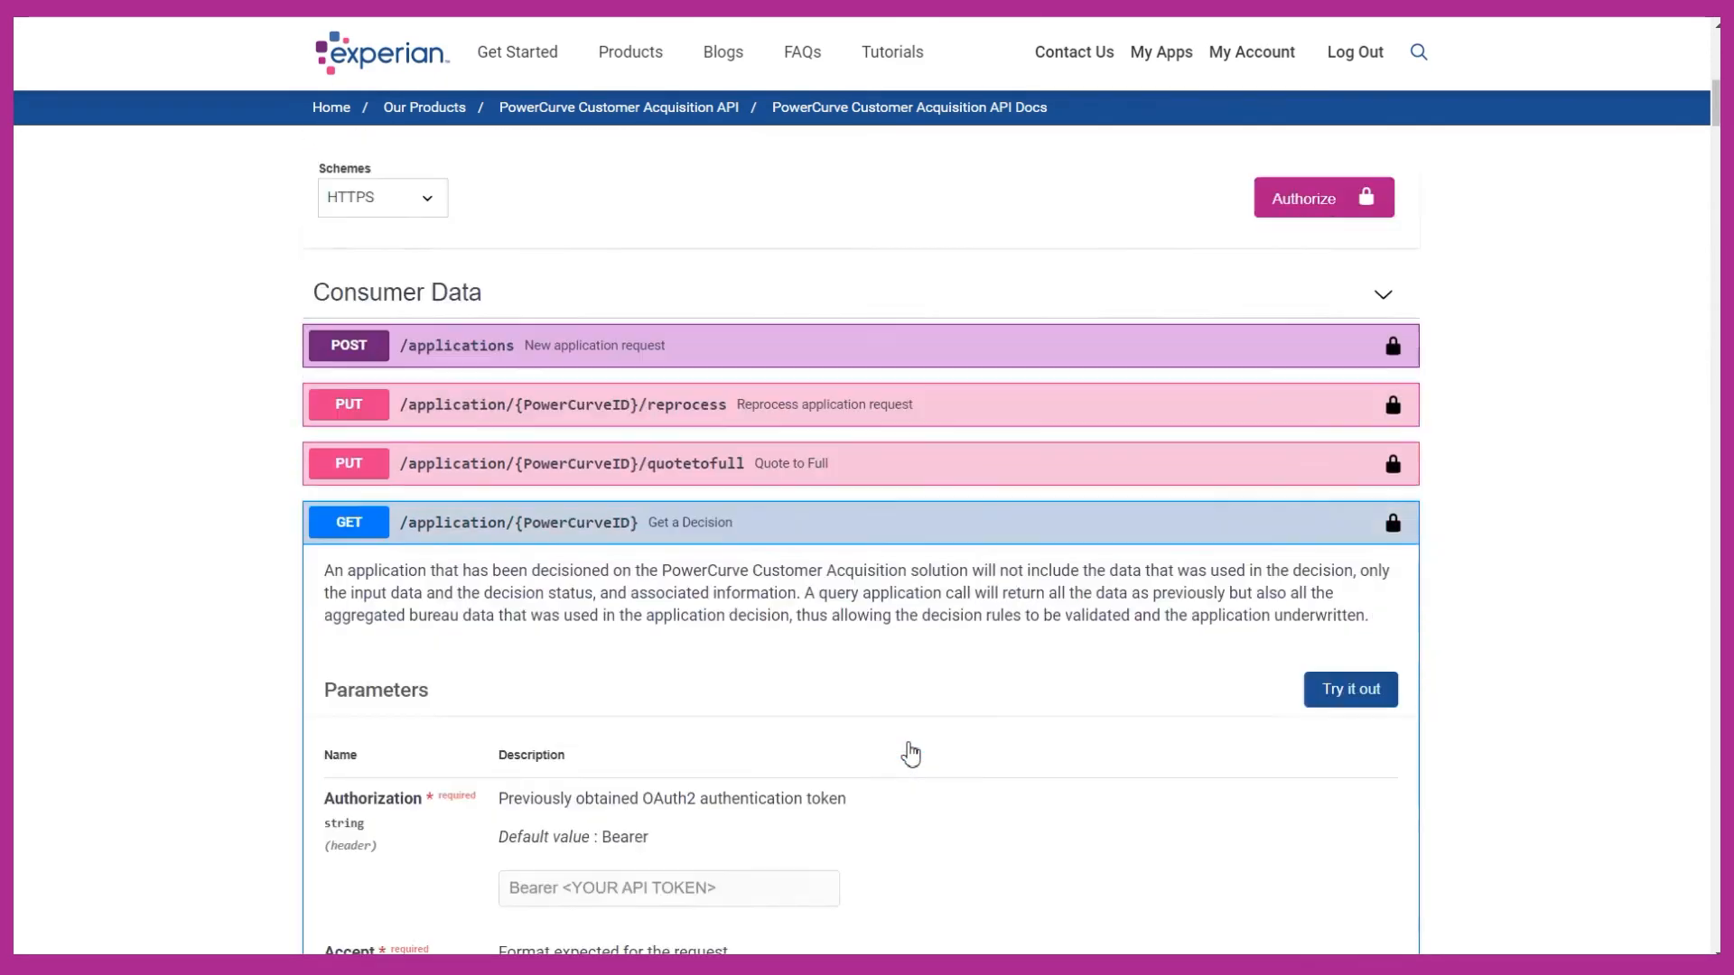
- Enable Try it out on Get a Decision and enter Experian as the PowerCurveID
{"action": "scroll", "scroll_direction": "down", "scroll_amount": 3}
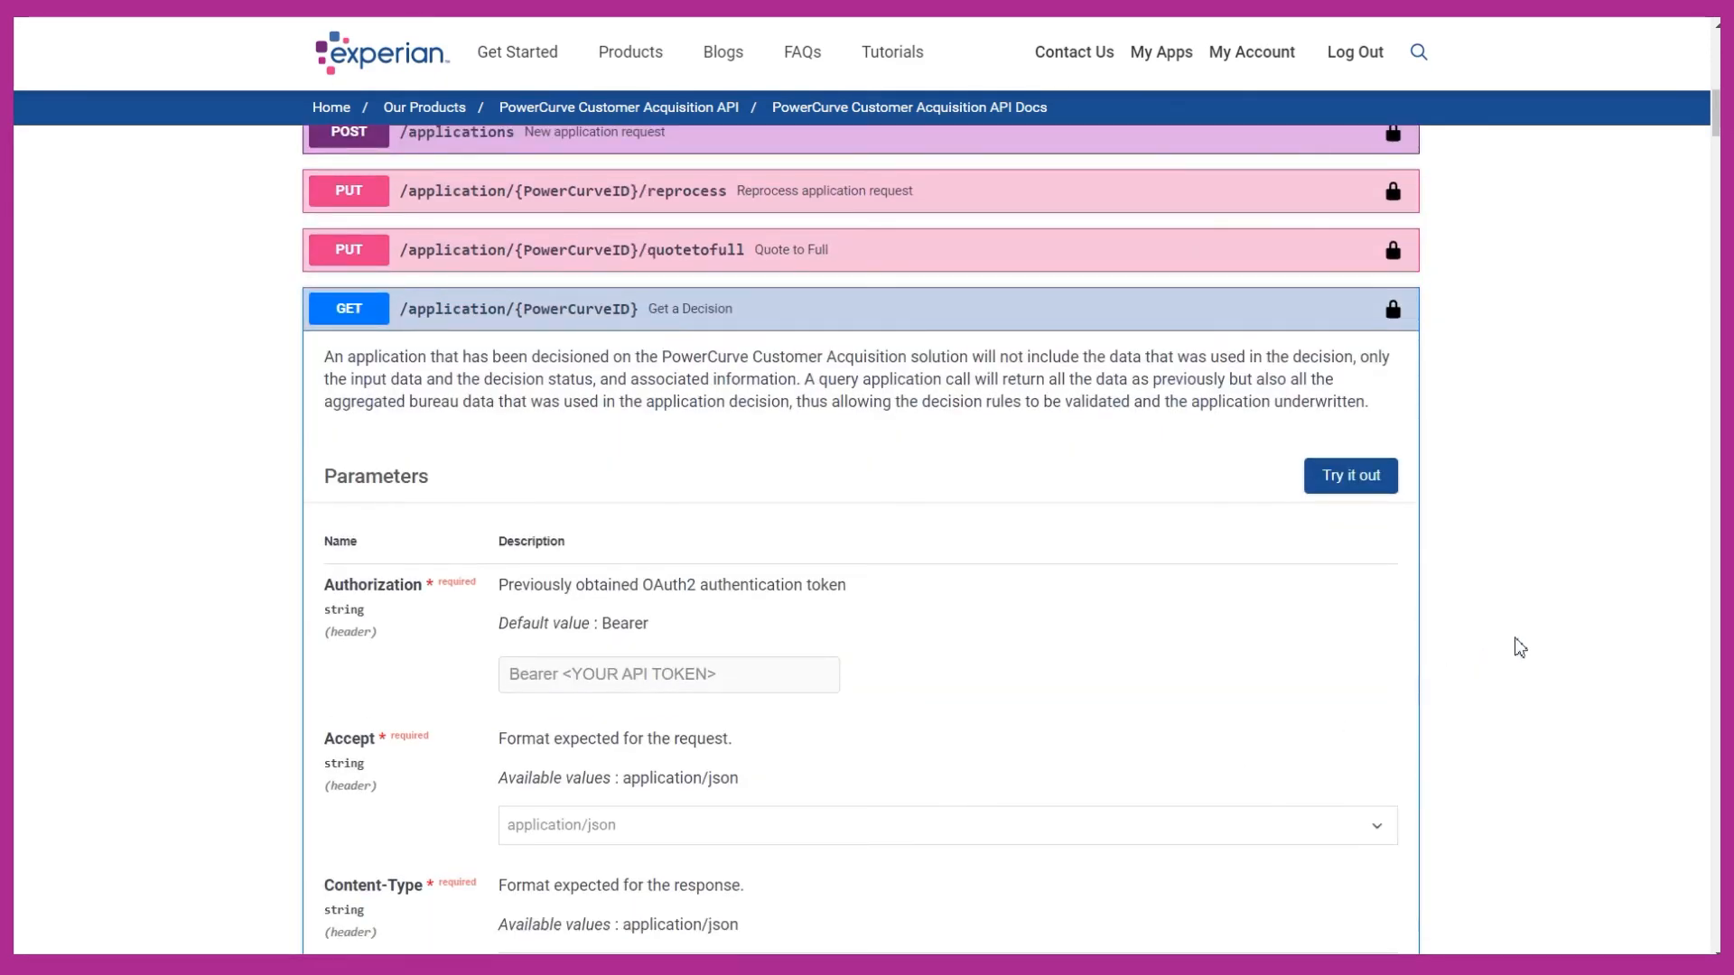
{"action": "left_click", "coordinate": [1349, 475]}
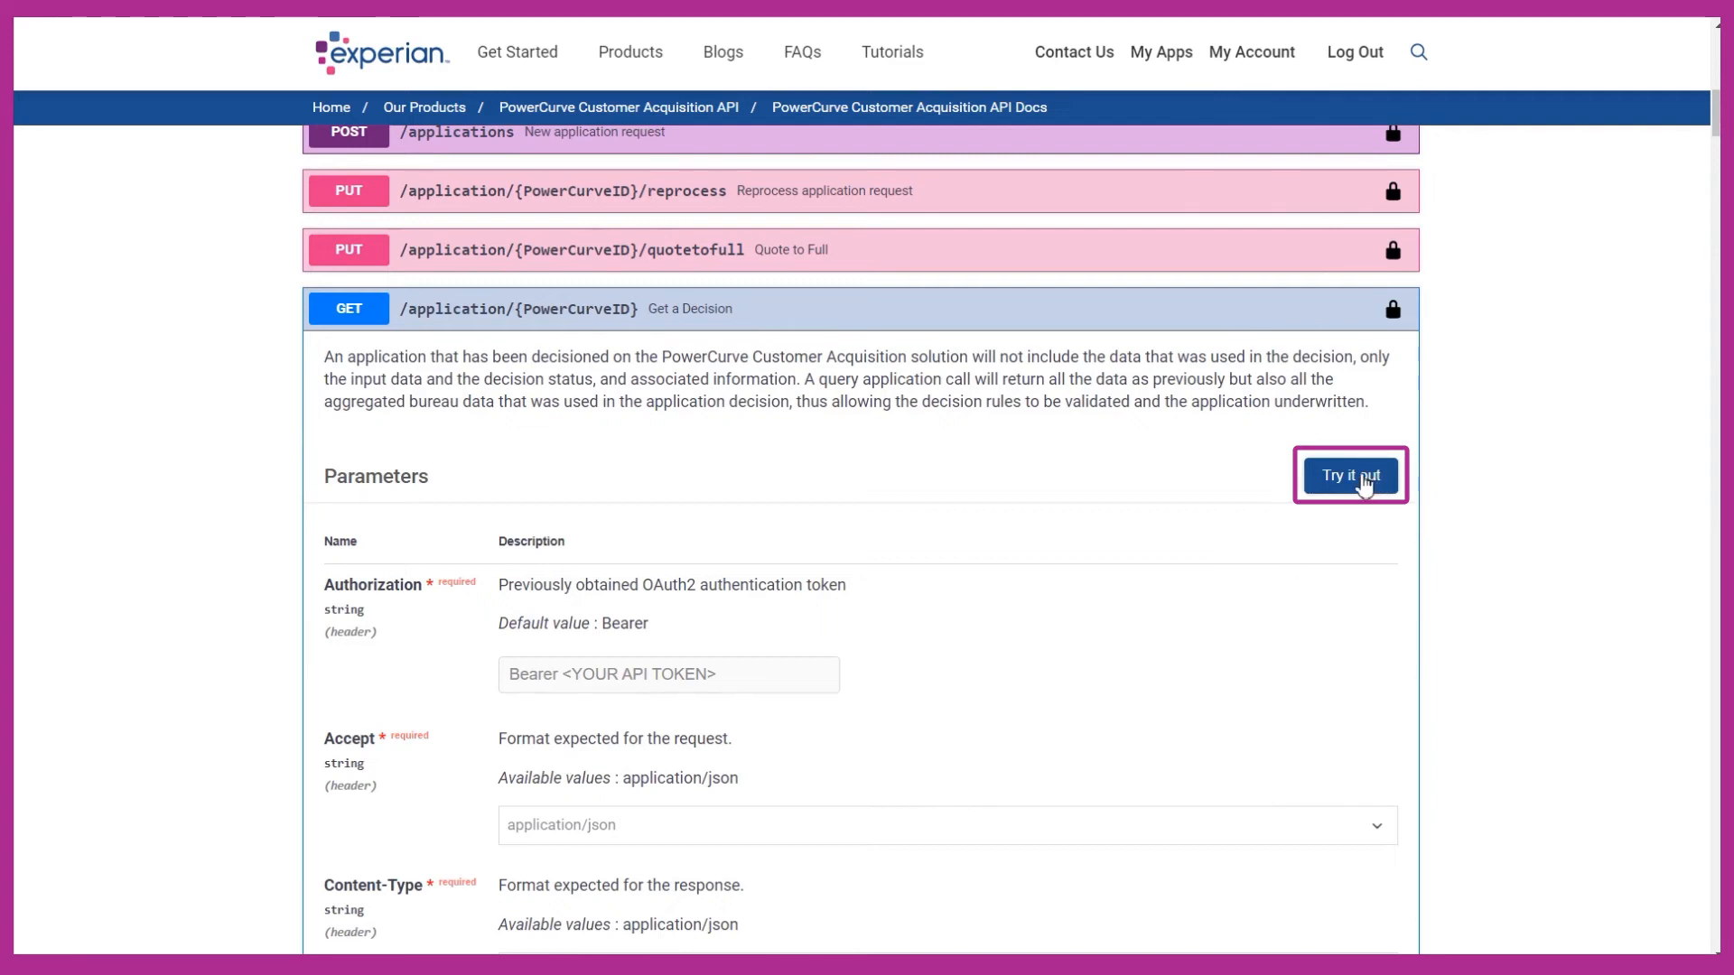
{"action": "left_click", "coordinate": [1347, 475]}
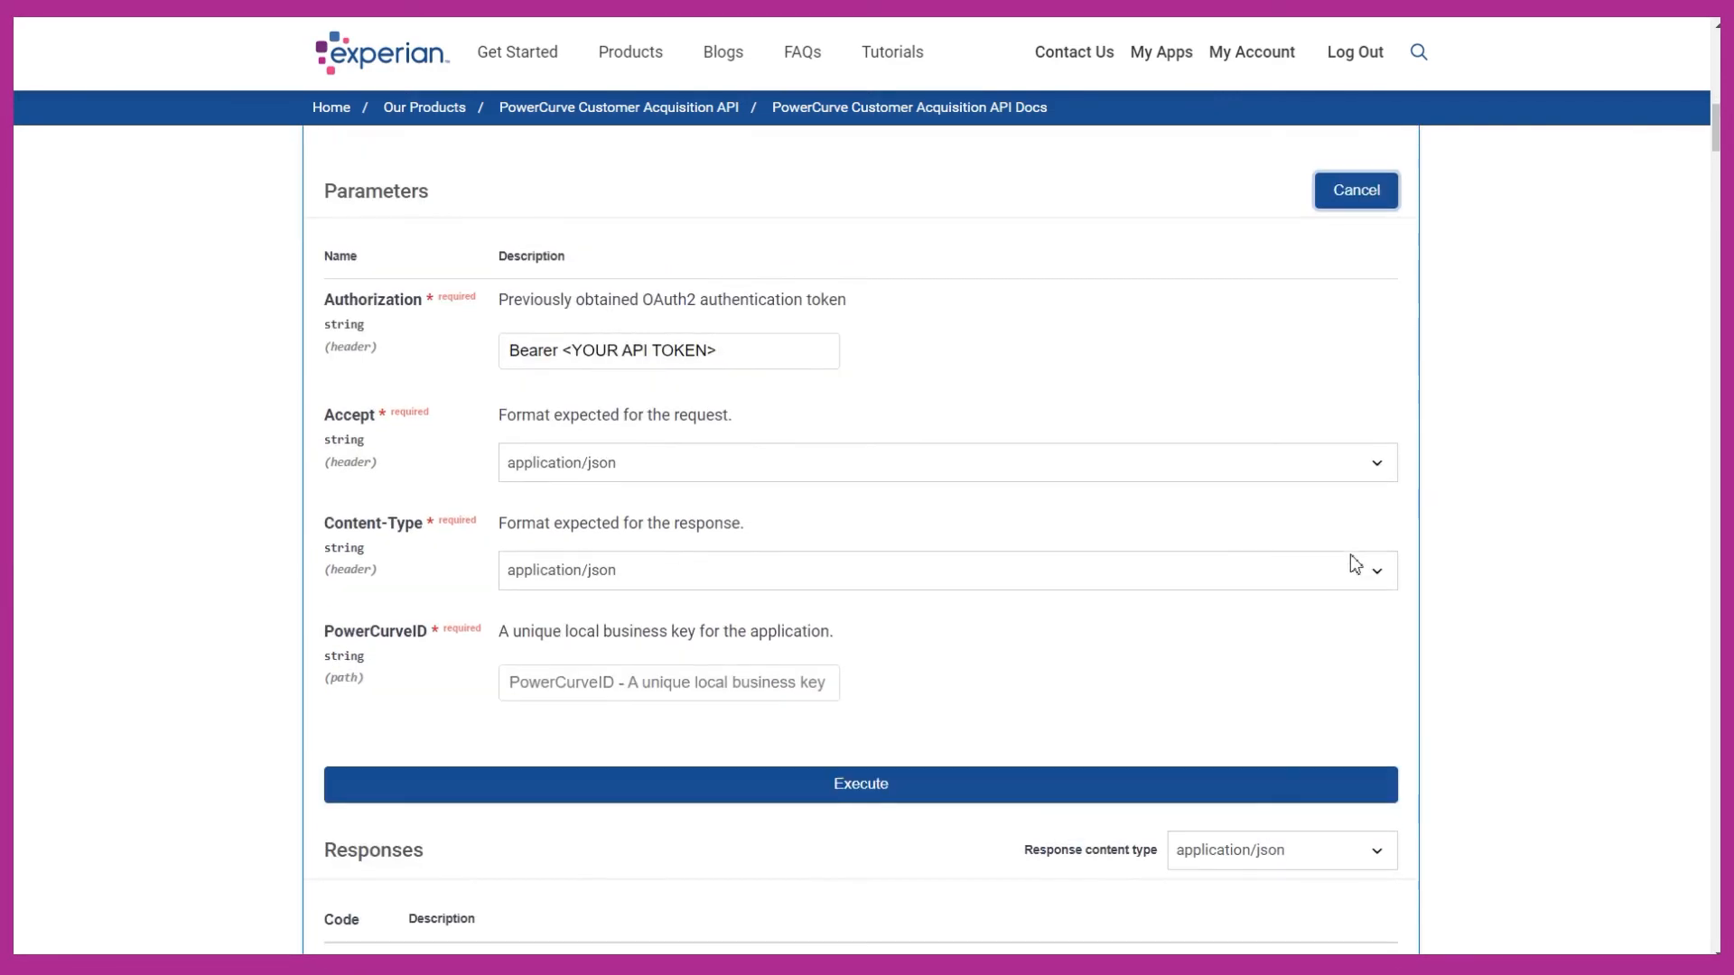
{"action": "type", "text": "Experian"}
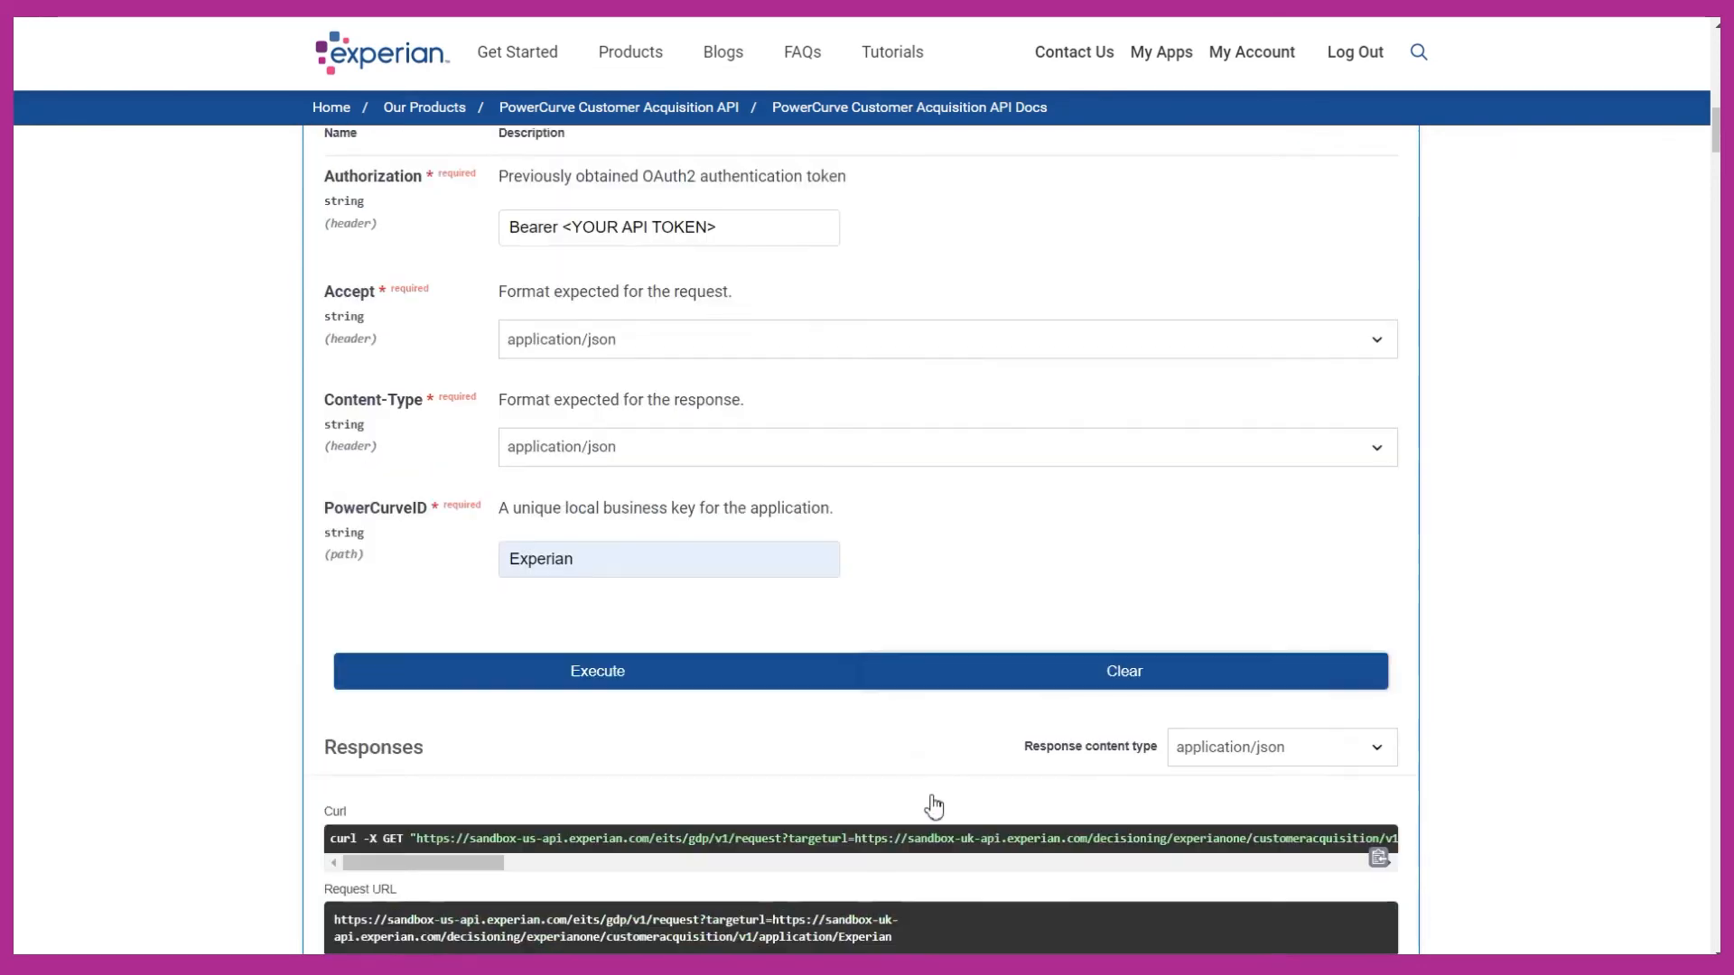
- Execute Get a Decision and review the 200 response with the Accept decision body
{"action": "left_click", "coordinate": [596, 672]}
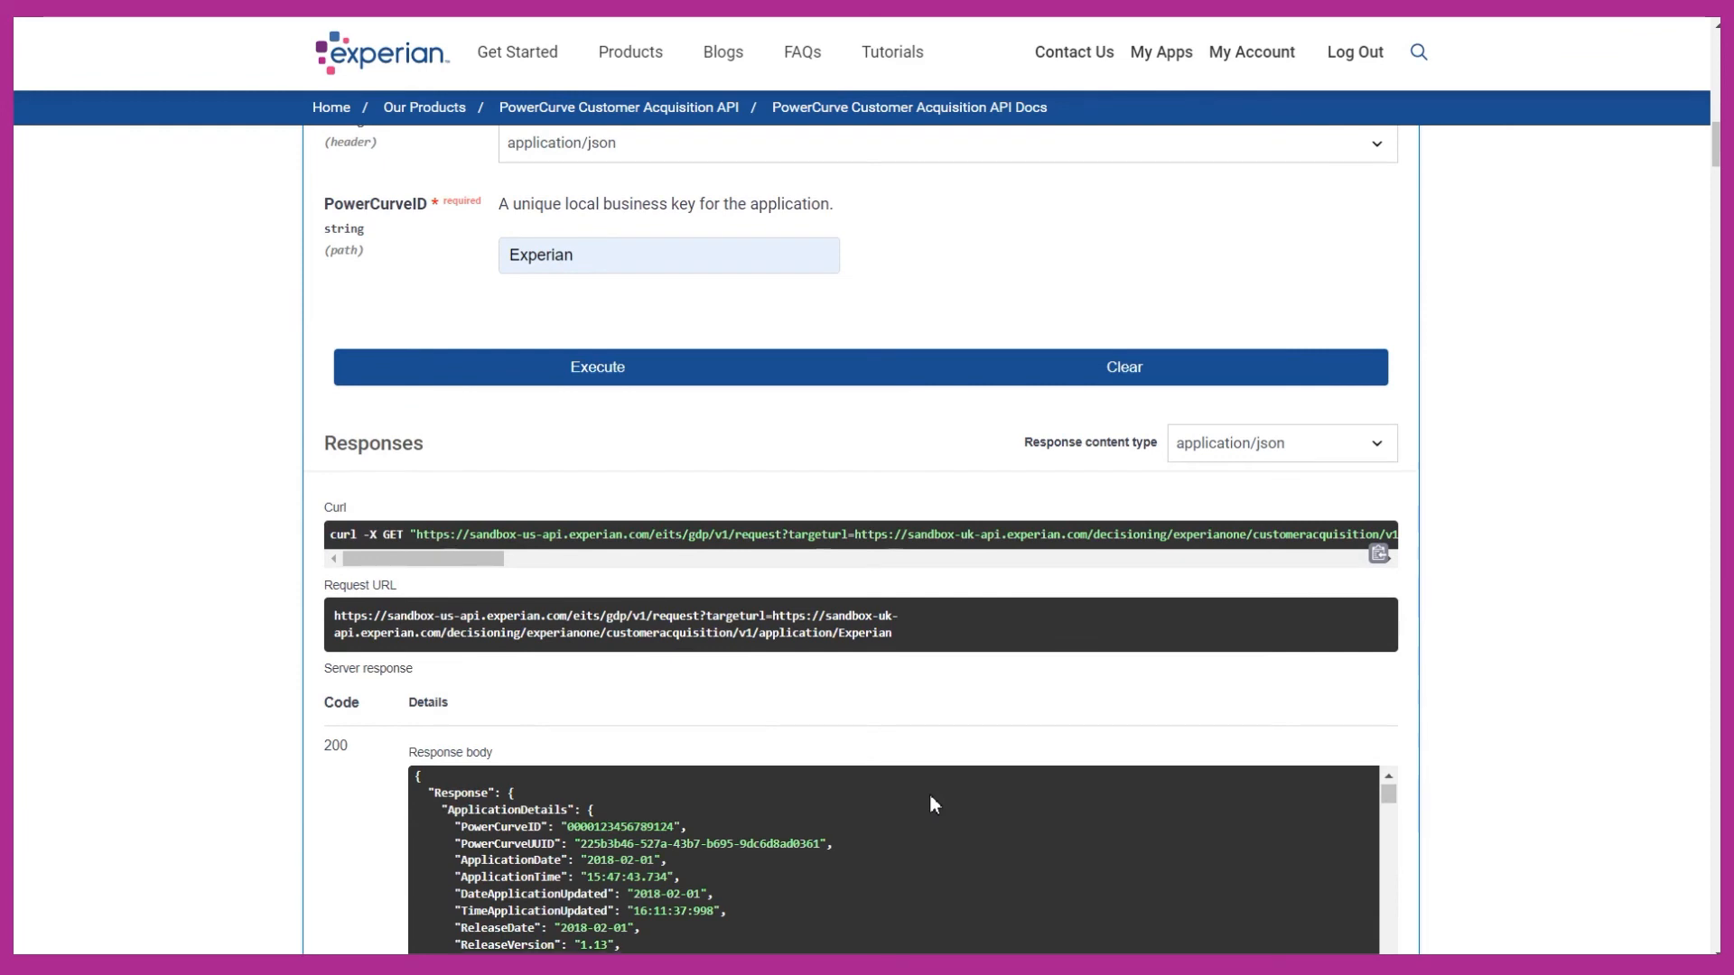
{"action": "scroll", "scroll_direction": "down", "scroll_amount": 3}
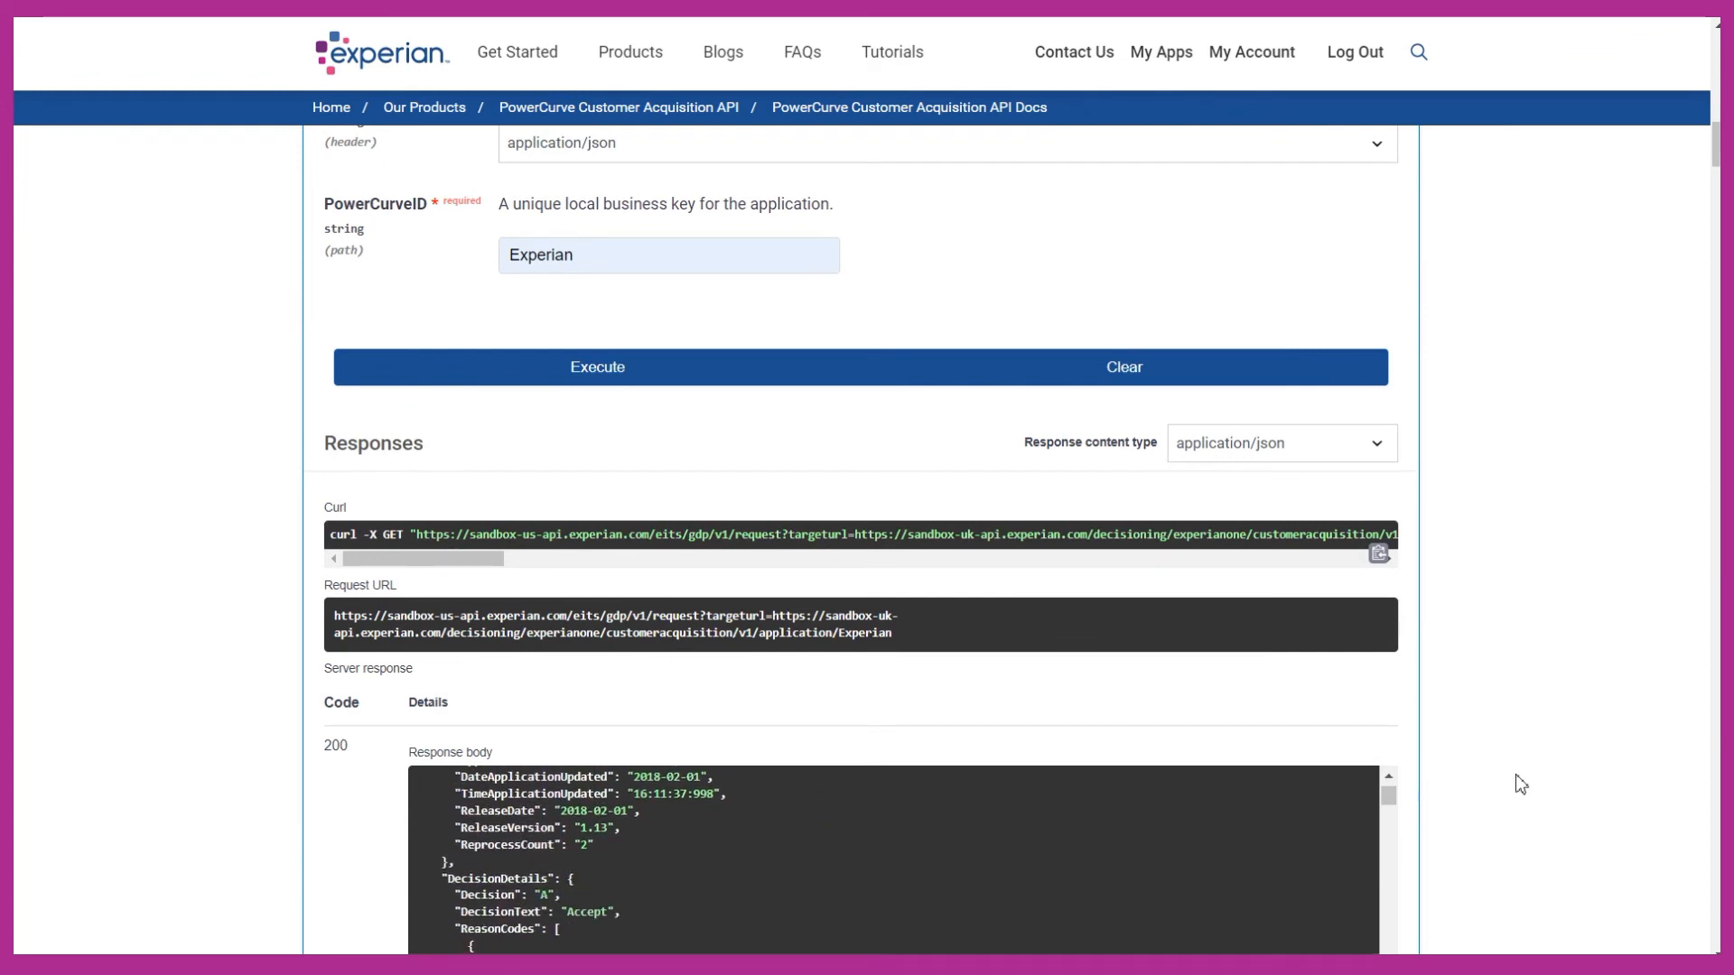
{"action": "scroll", "scroll_direction": "down", "scroll_amount": 3}
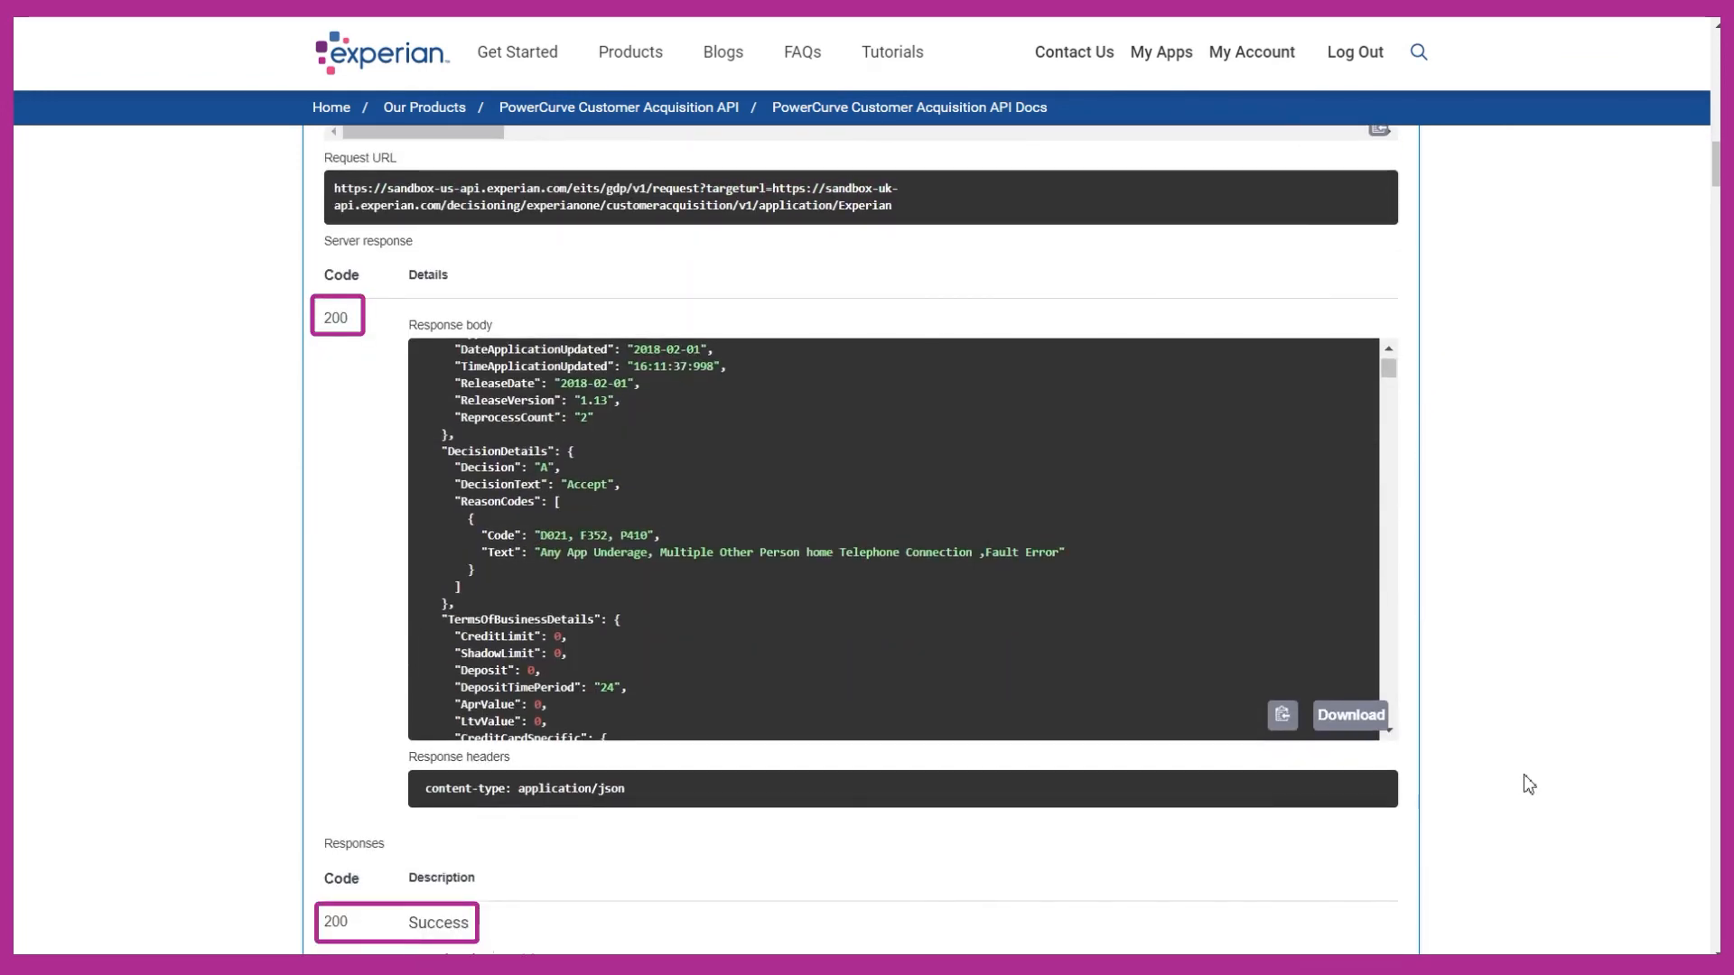
{"action": "scroll", "scroll_direction": "down", "scroll_amount": 3}
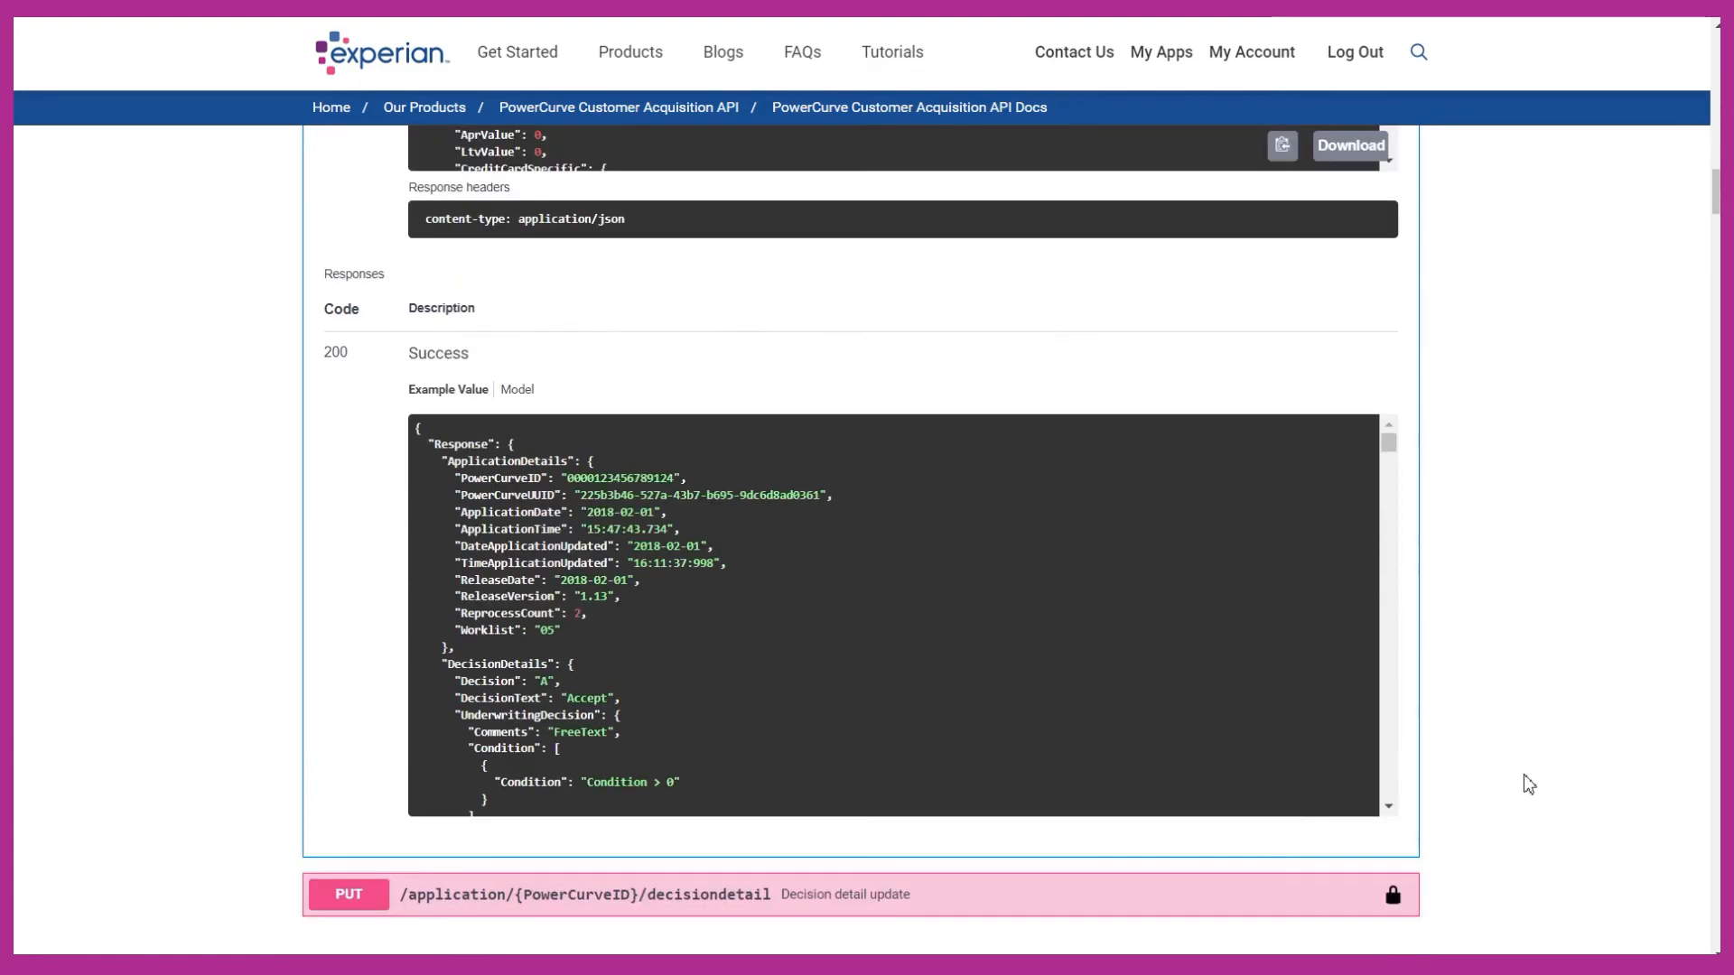
{"action": "left_click", "coordinate": [596, 271]}
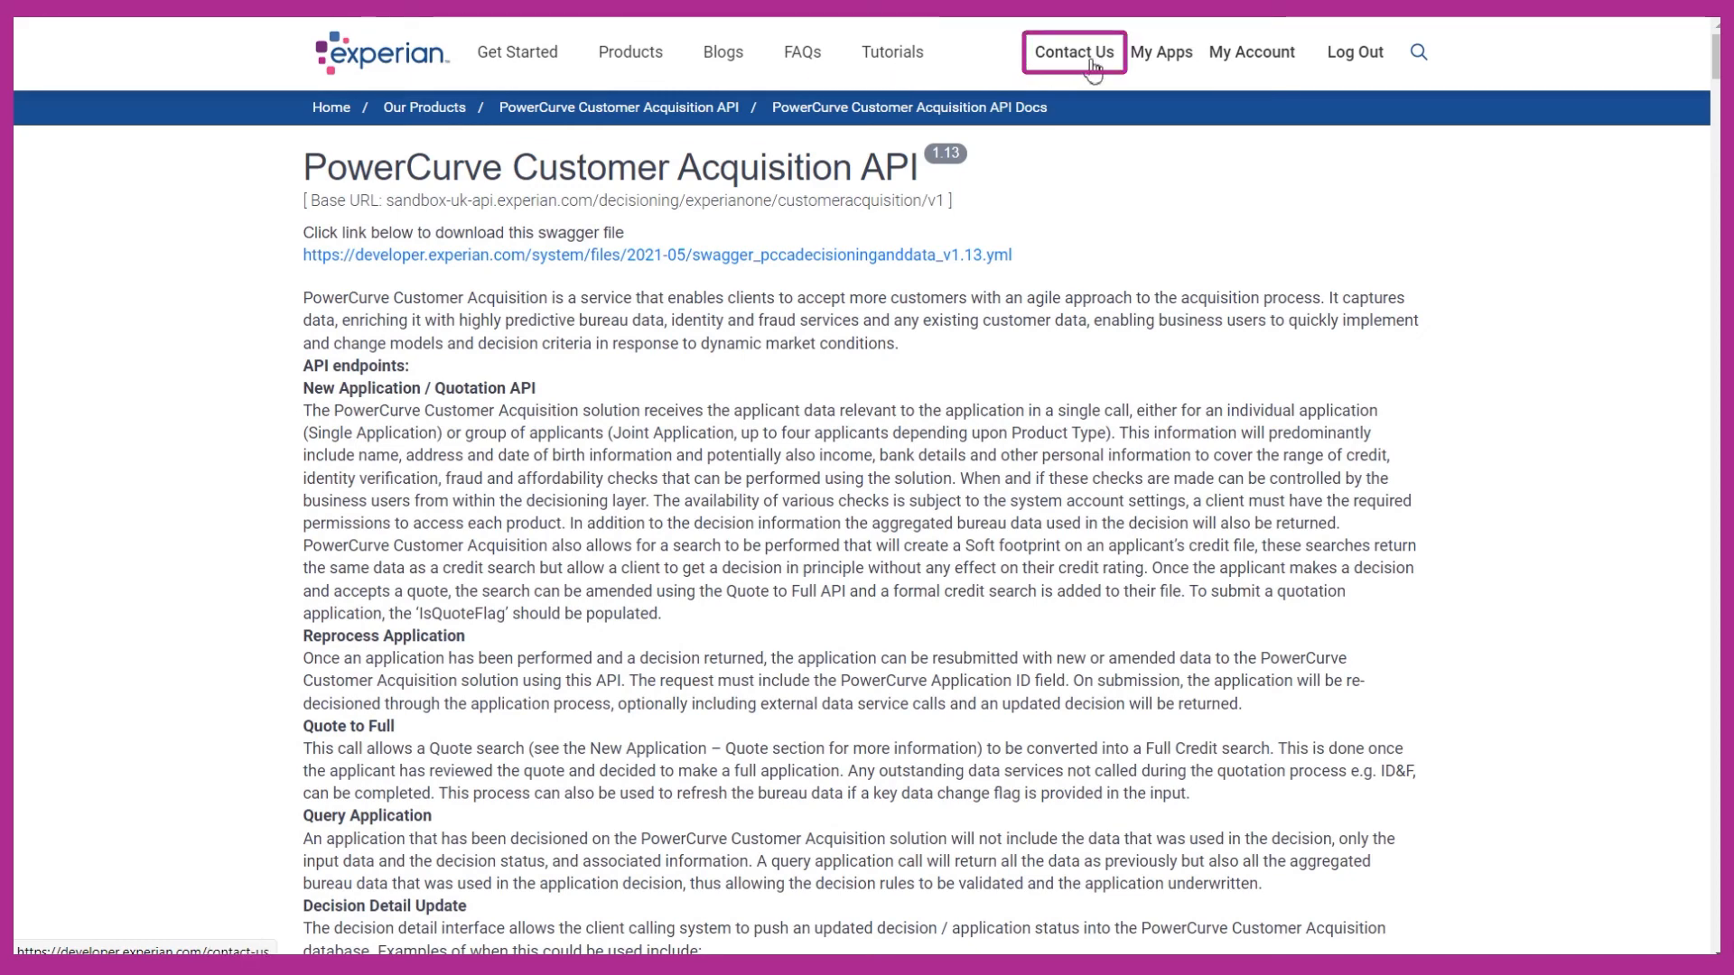
{"action": "mouse_move", "coordinate": [1073, 52]}
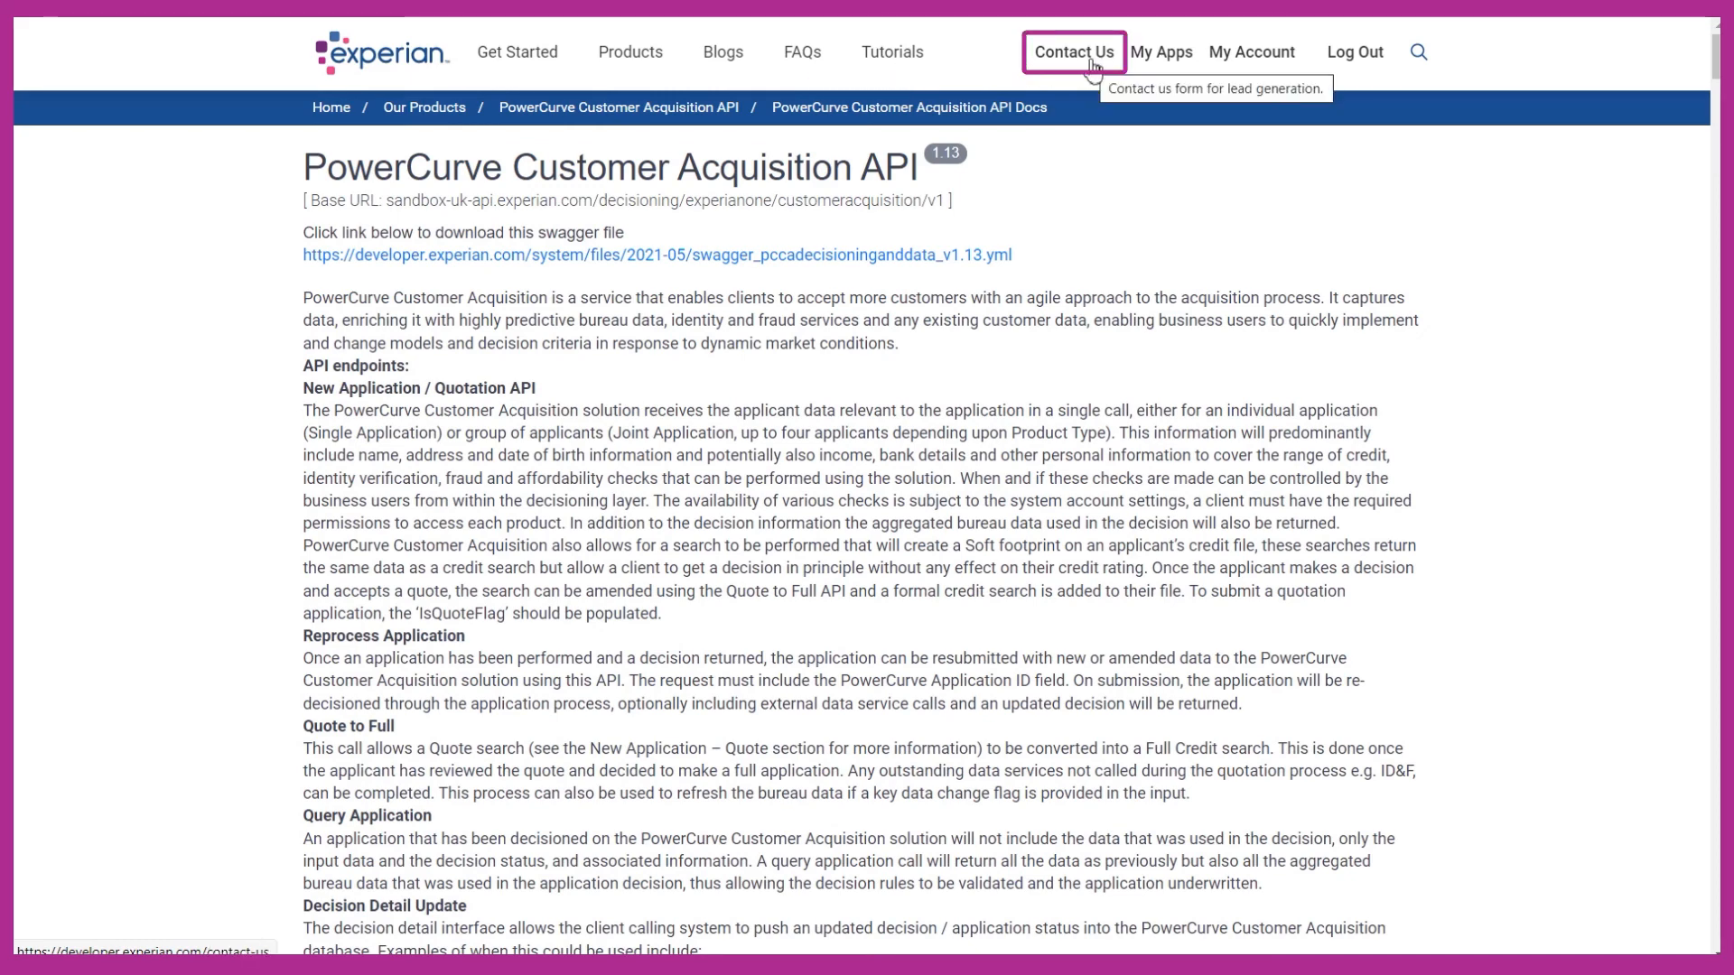